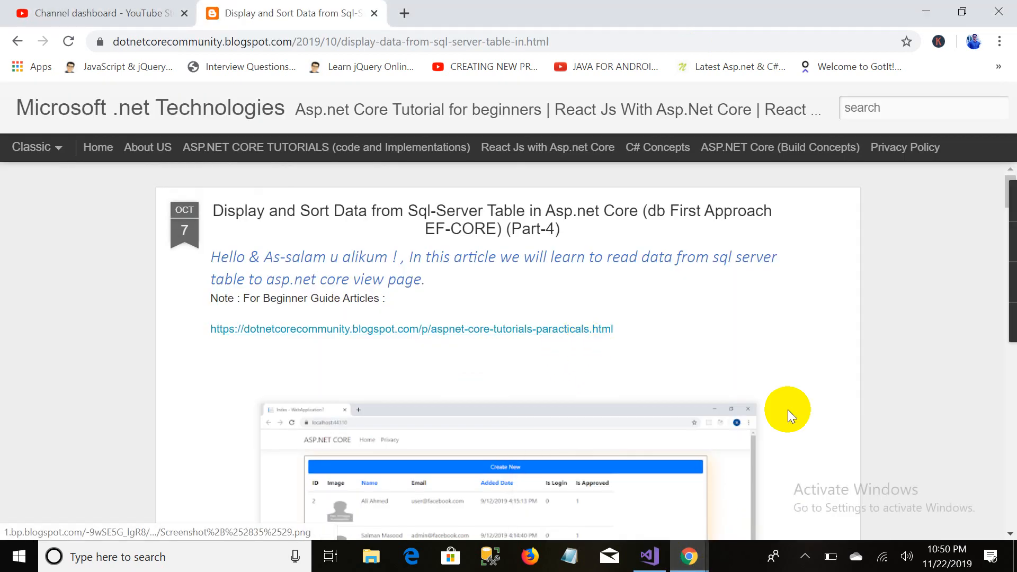
mouse_move(688, 556)
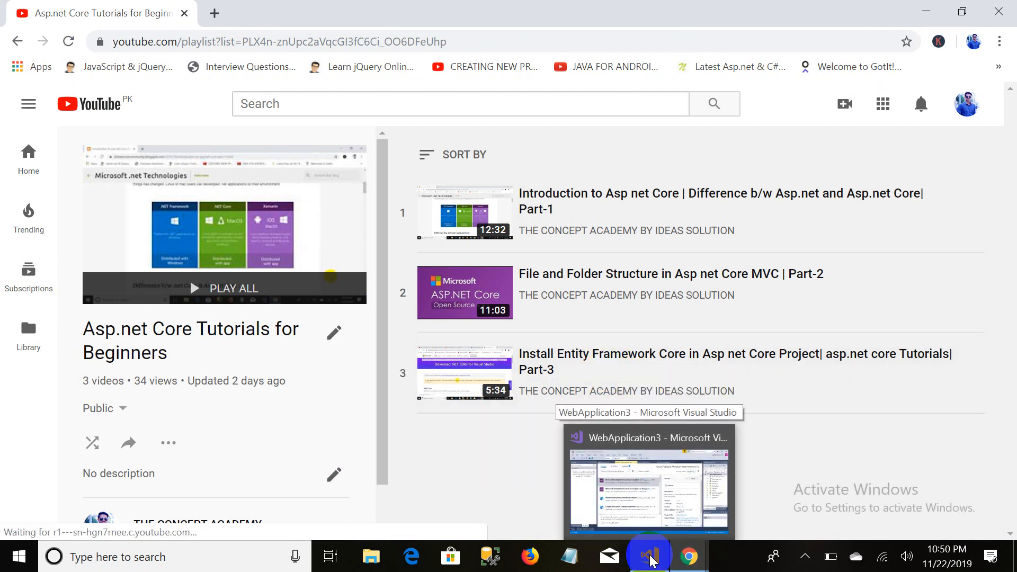
Install Microsoft.EntityFrameworkCore.SqlServer 2.1.1 into WebApplication3 via Manage NuGet Packages.
left_click(649, 557)
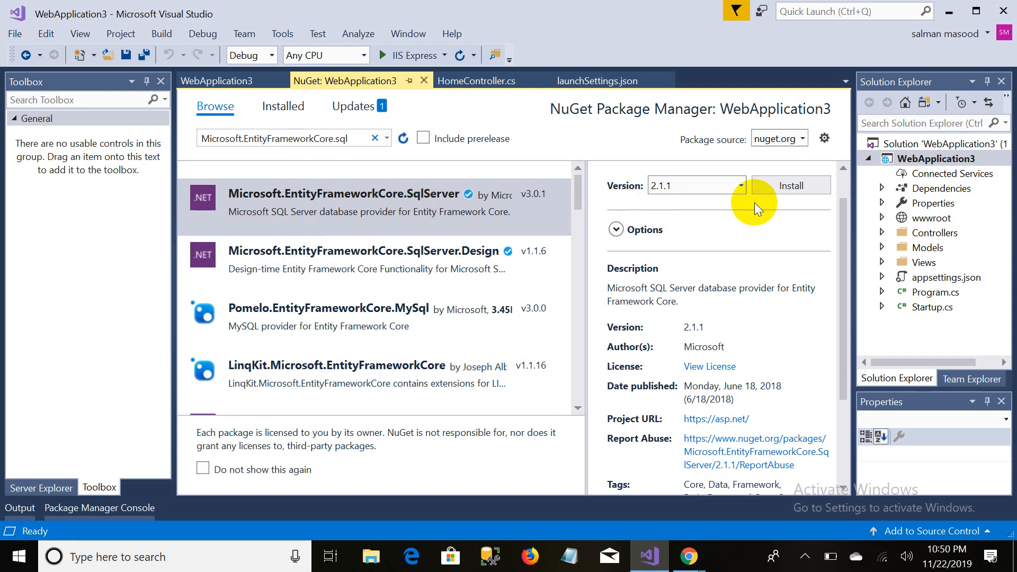
left_click(936, 158)
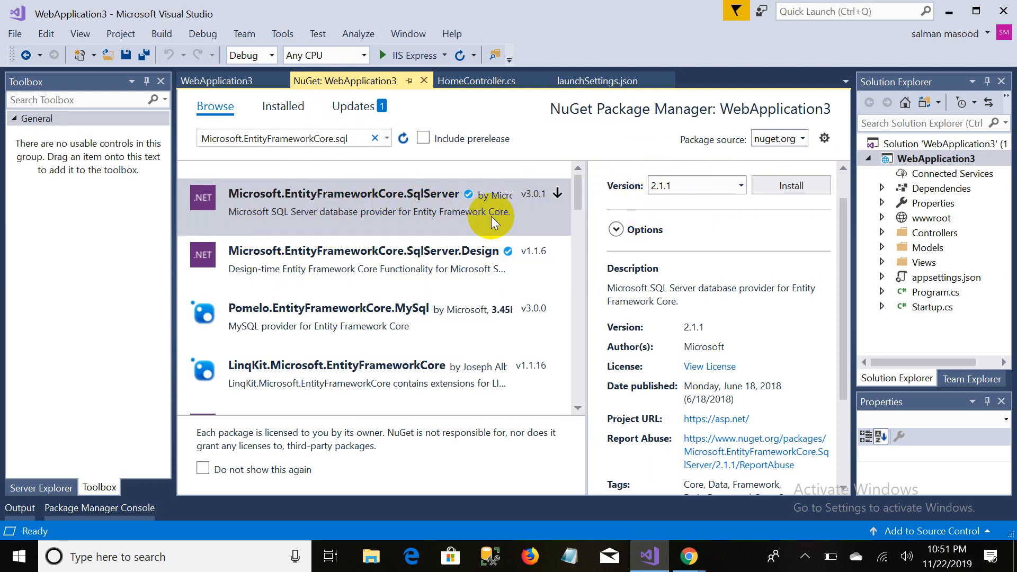
right_click(936, 158)
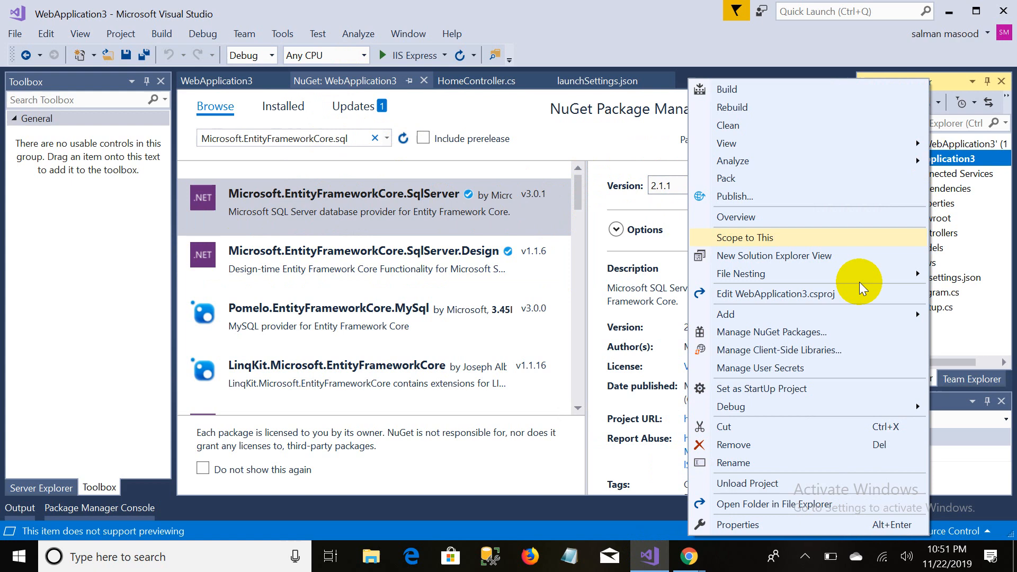
left_click(737, 525)
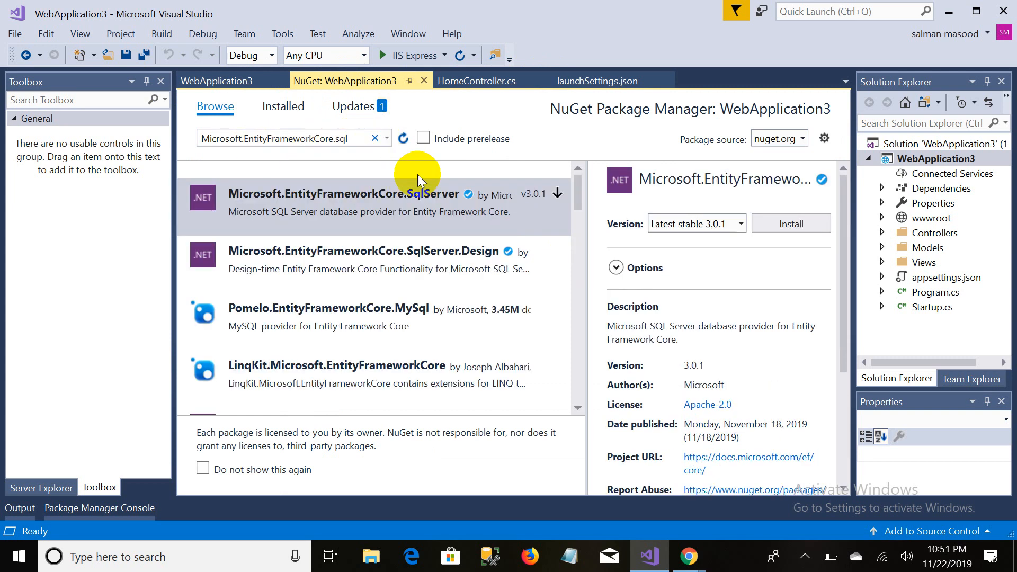
left_click(749, 223)
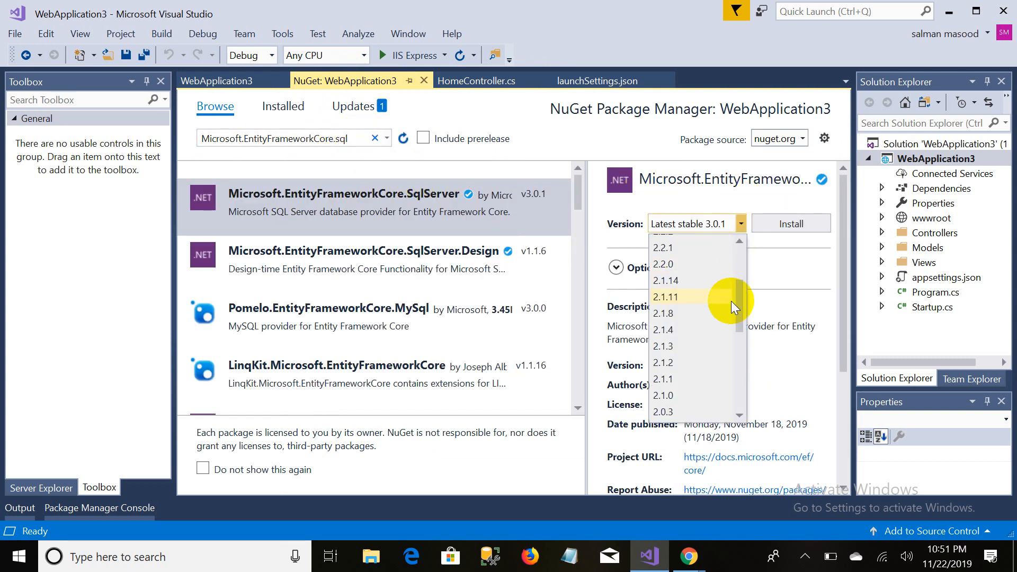
left_click(667, 379)
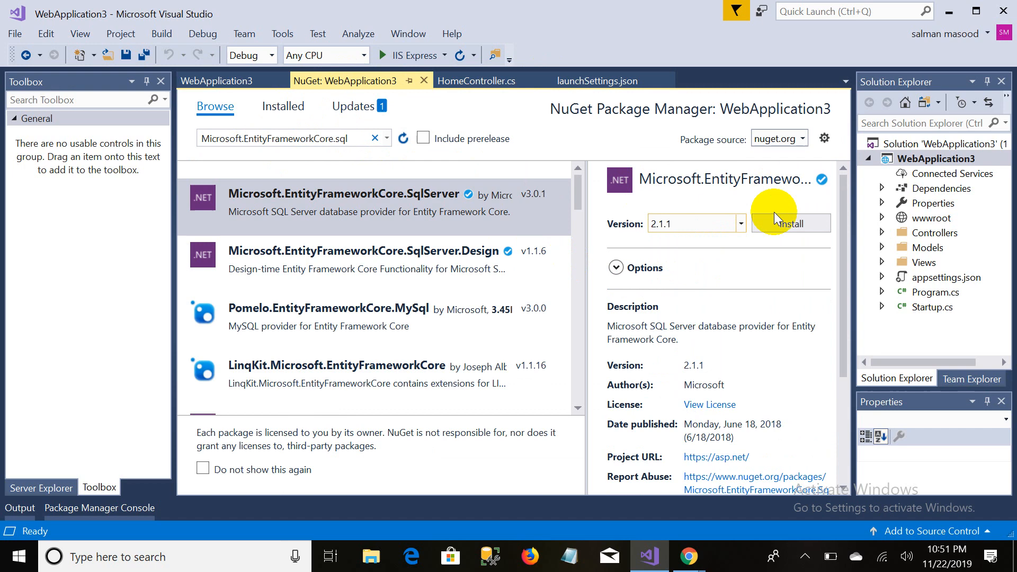
left_click(790, 223)
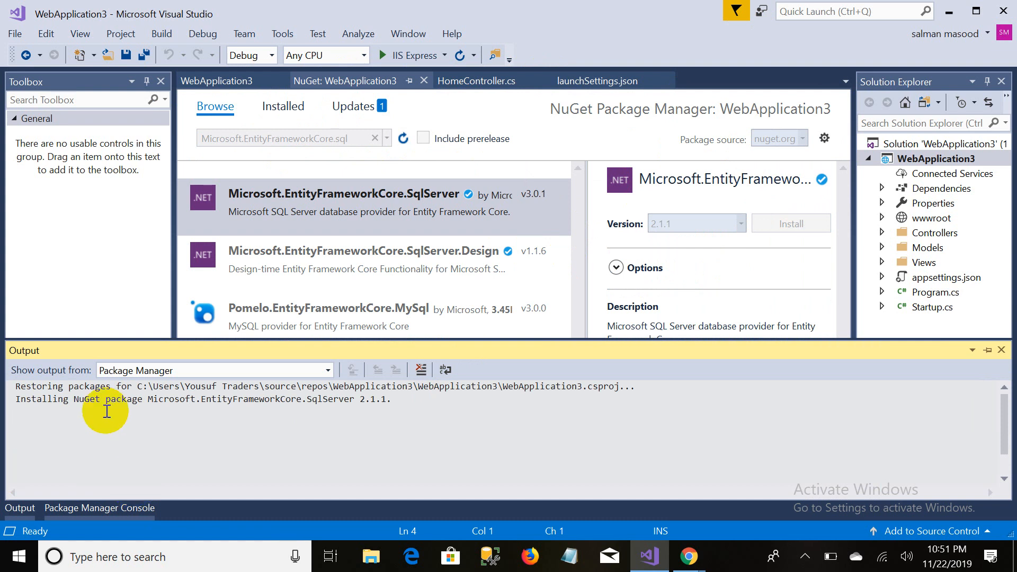
mouse_move(379, 411)
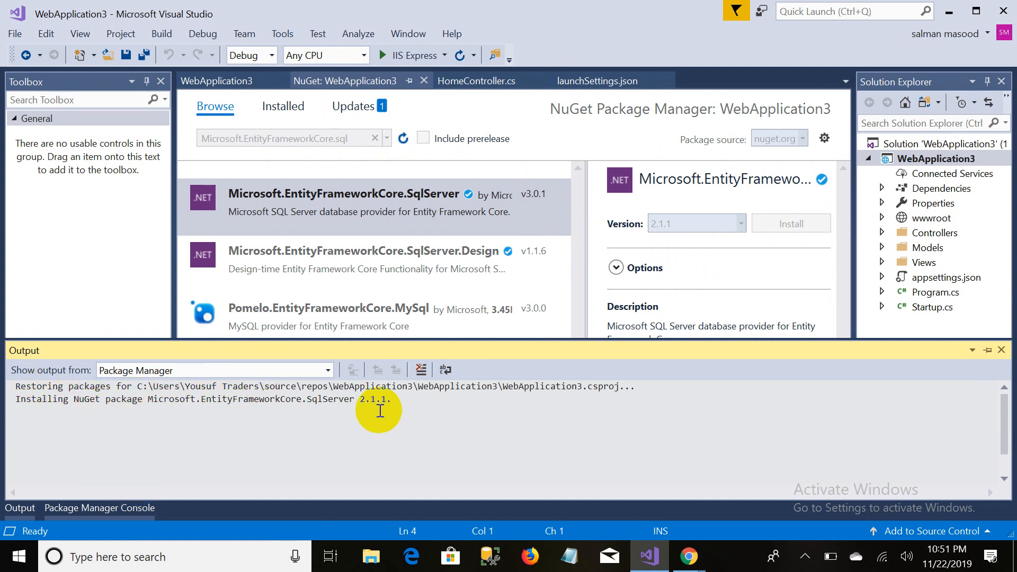
mouse_move(587, 316)
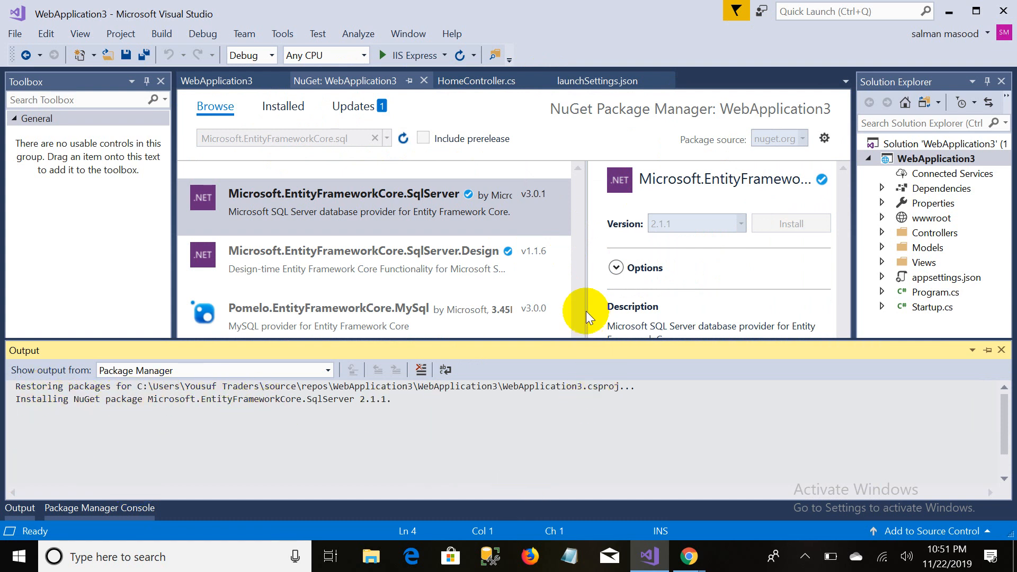
mouse_move(366, 144)
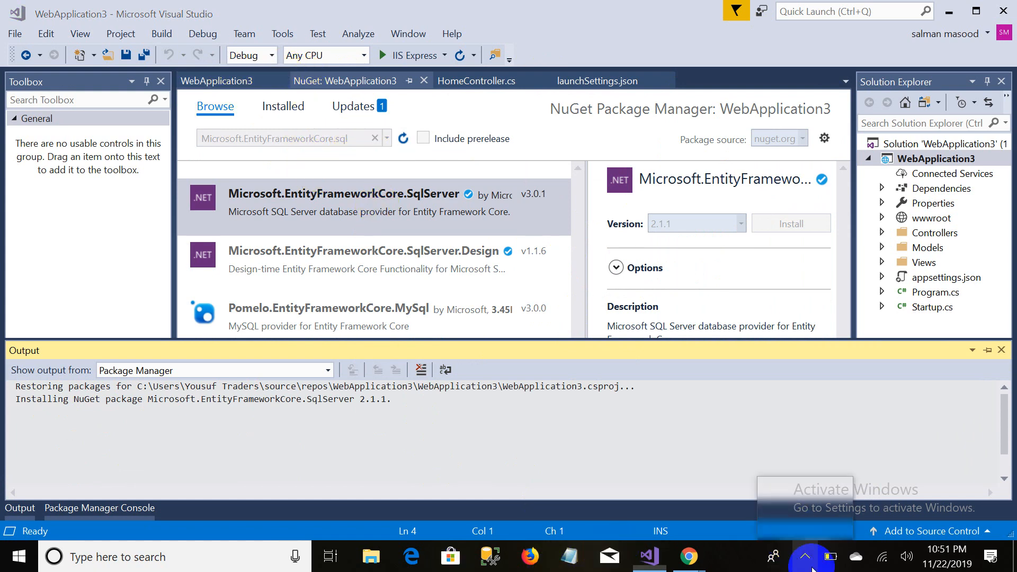
Find Microsoft.EntityFrameworkCore.Tools in NuGet Browse and install it at version 2.1.1.
left_click(789, 223)
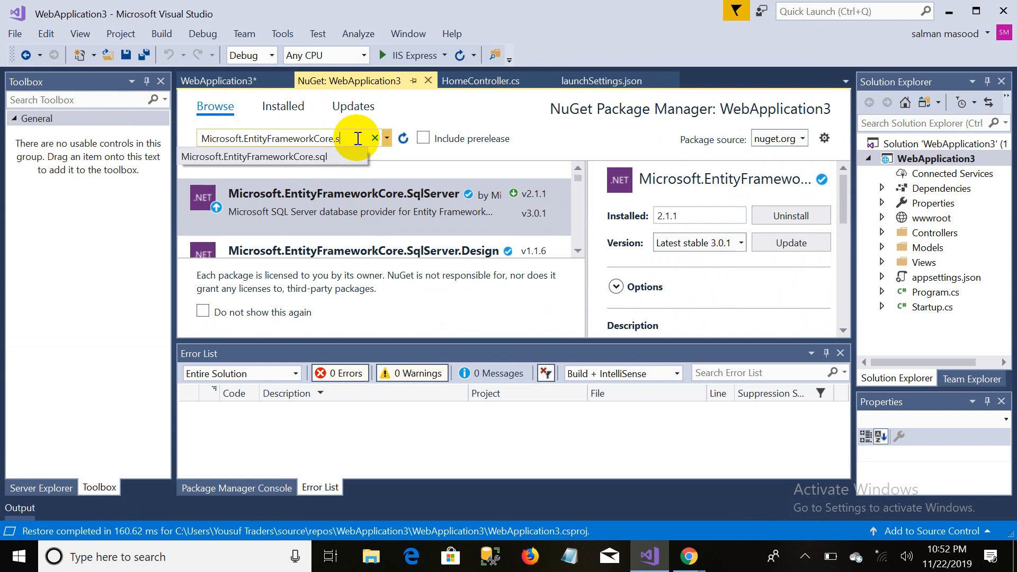
key("Backspace")
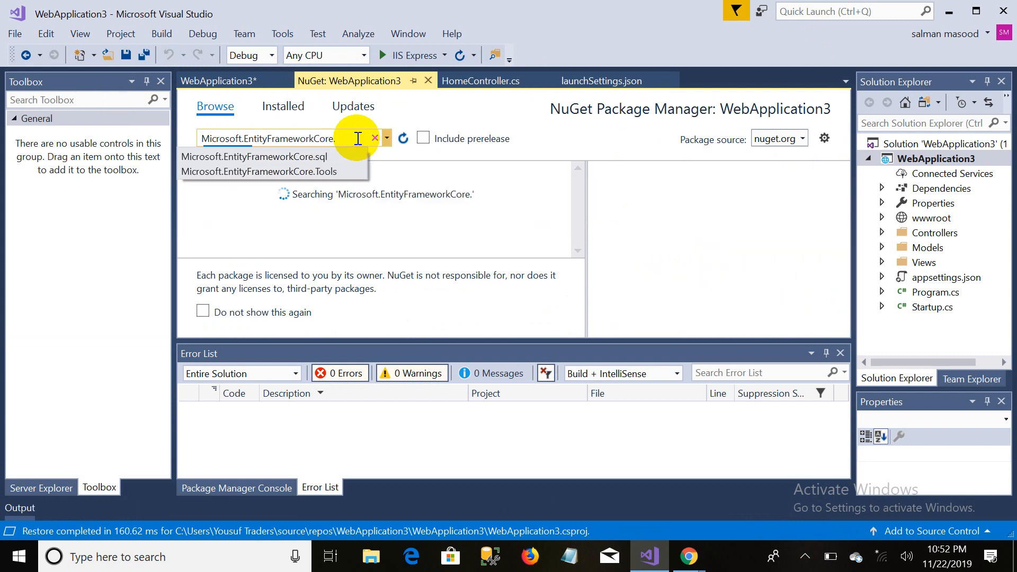
left_click(261, 172)
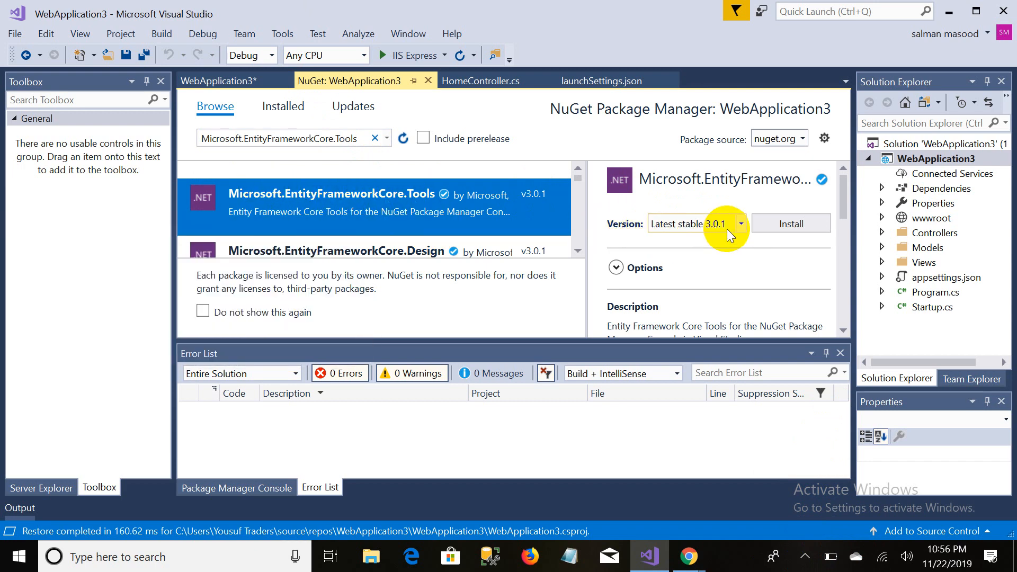
left_click(742, 223)
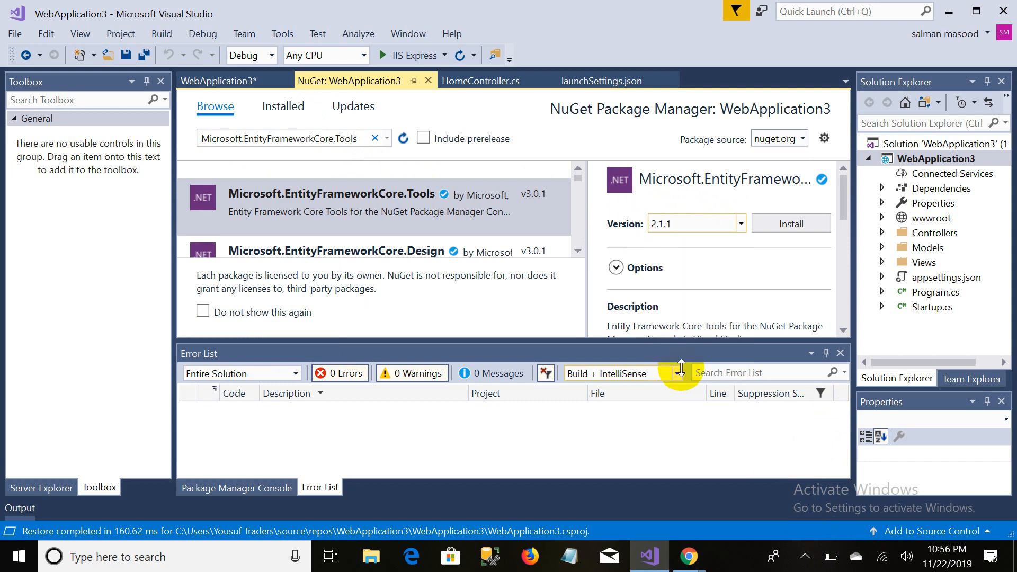
left_click(789, 223)
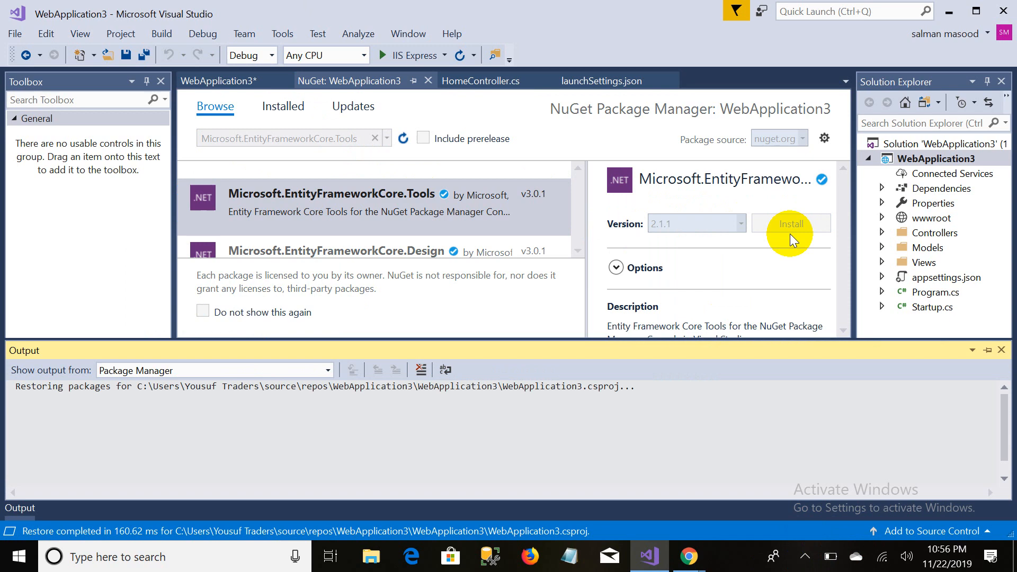
left_click(791, 223)
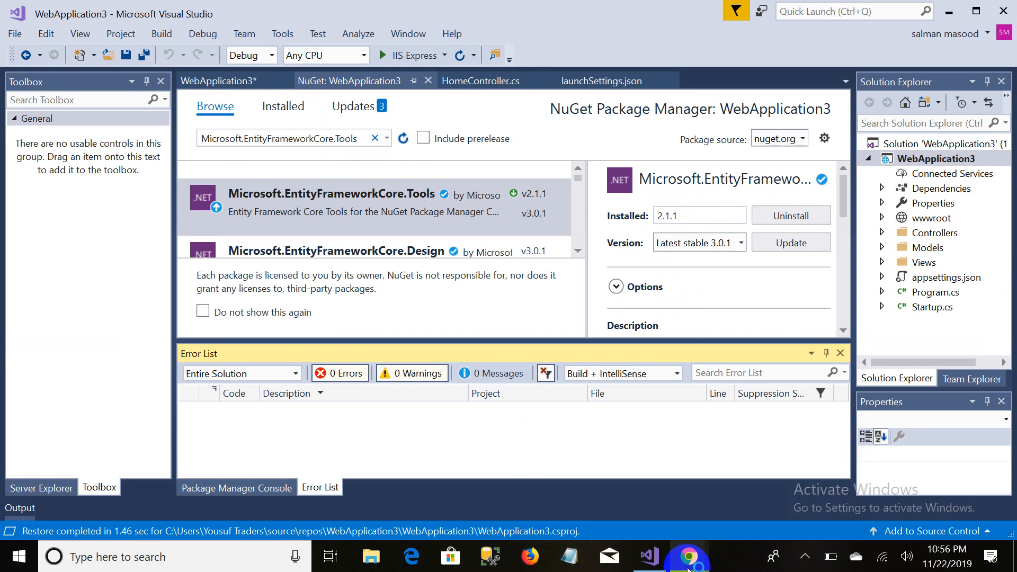
Copy the tutorial's tbl_User CREATE TABLE script through GO from the Chrome article.
left_click(688, 556)
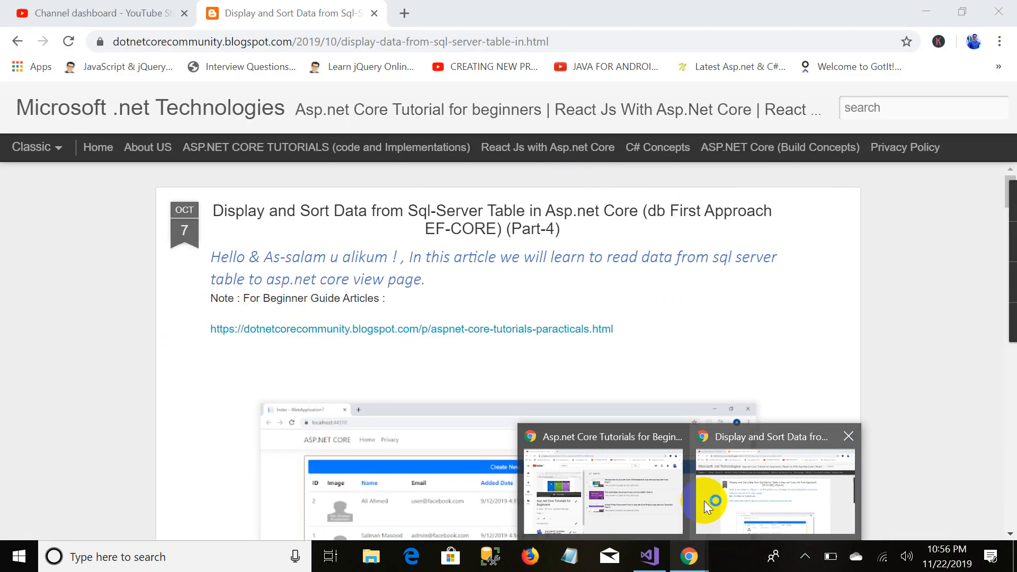
scroll("down", 3)
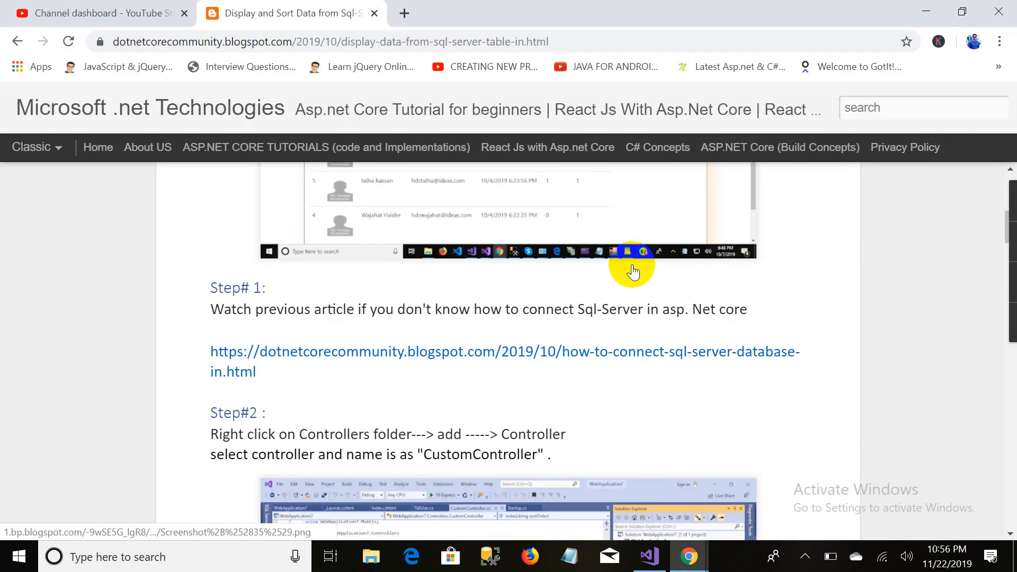
scroll("down", 3)
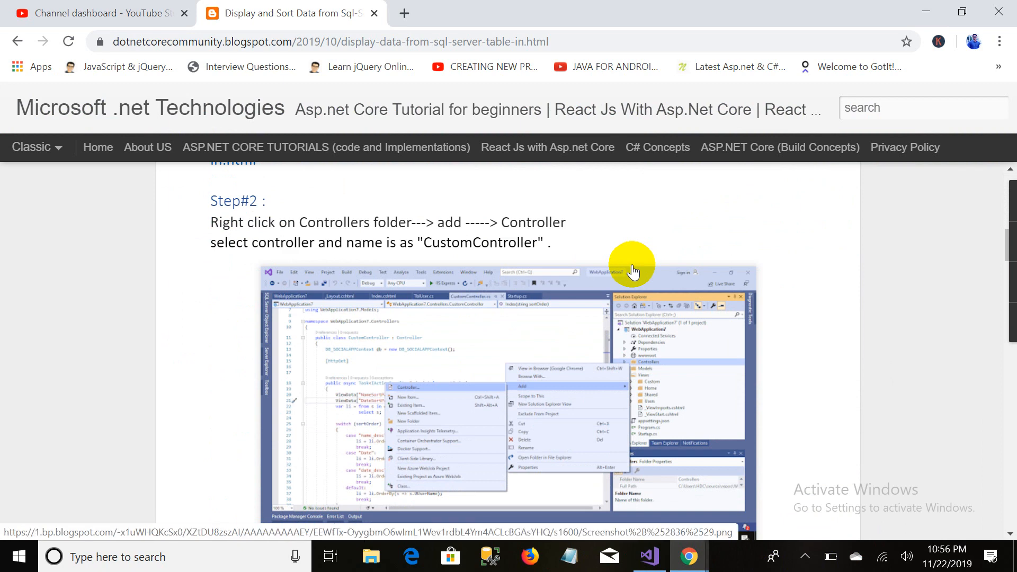
scroll("down", 3)
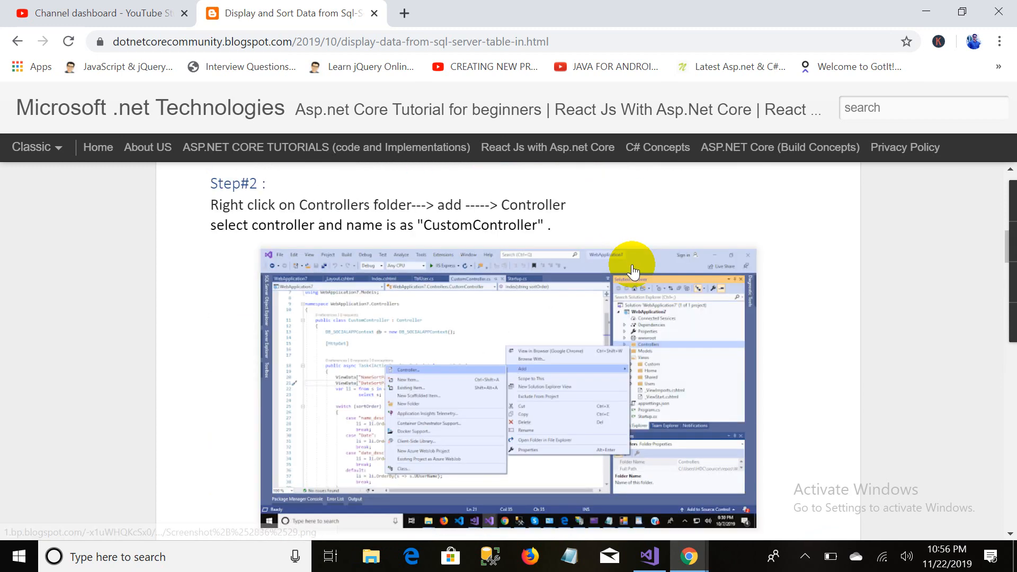
scroll("down", 3)
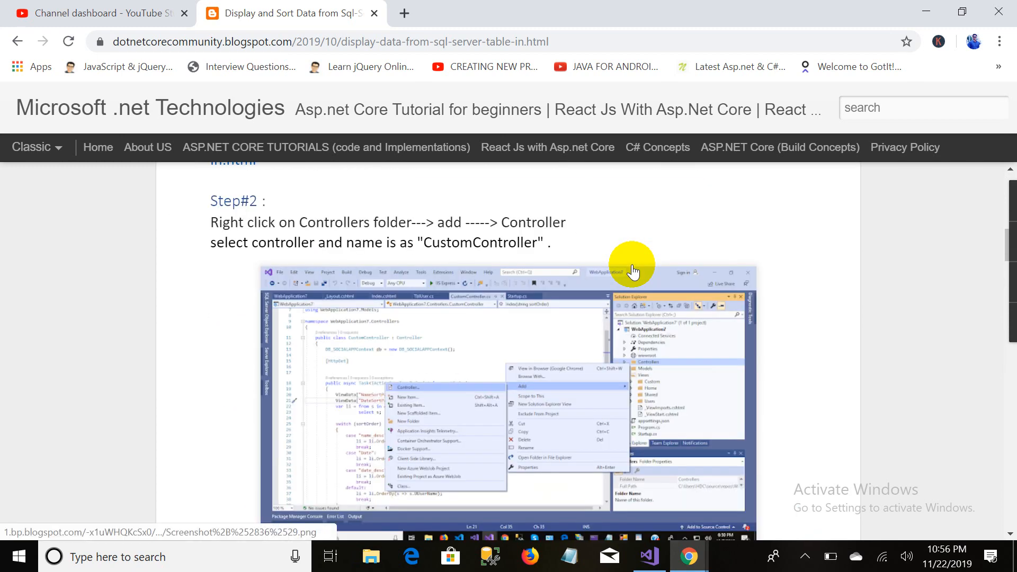
scroll("down", 3)
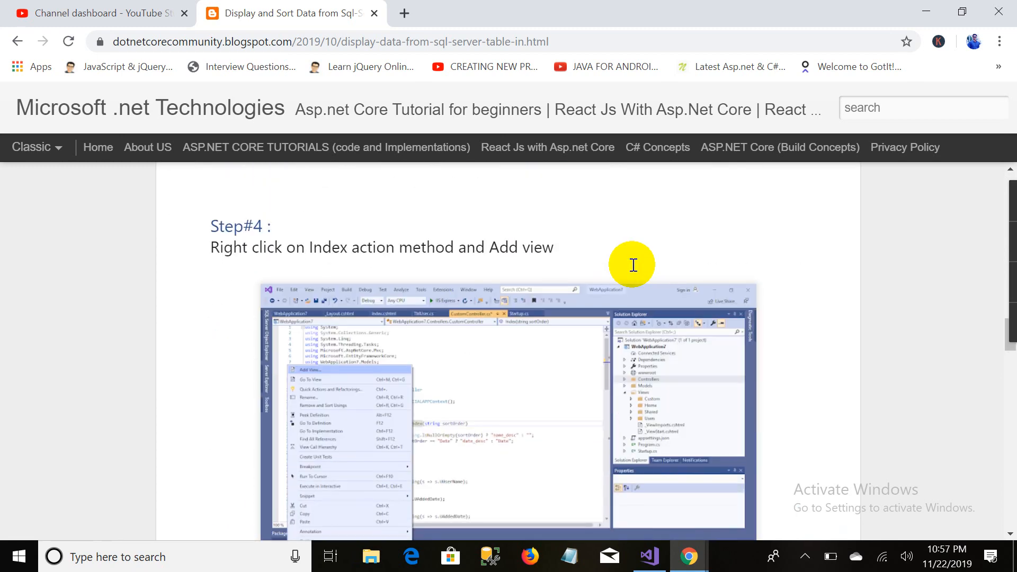
scroll("down", 3)
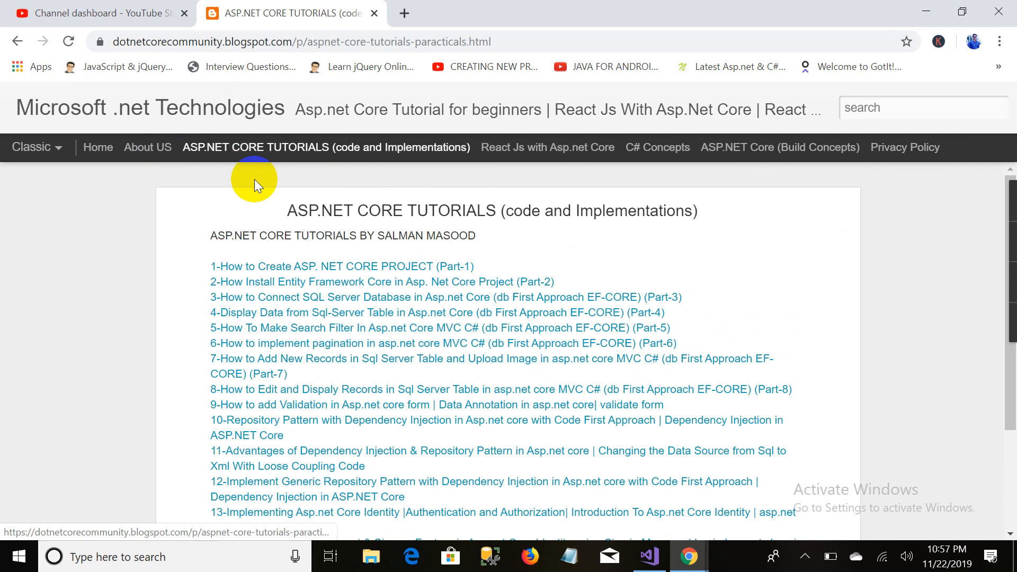
mouse_move(263, 304)
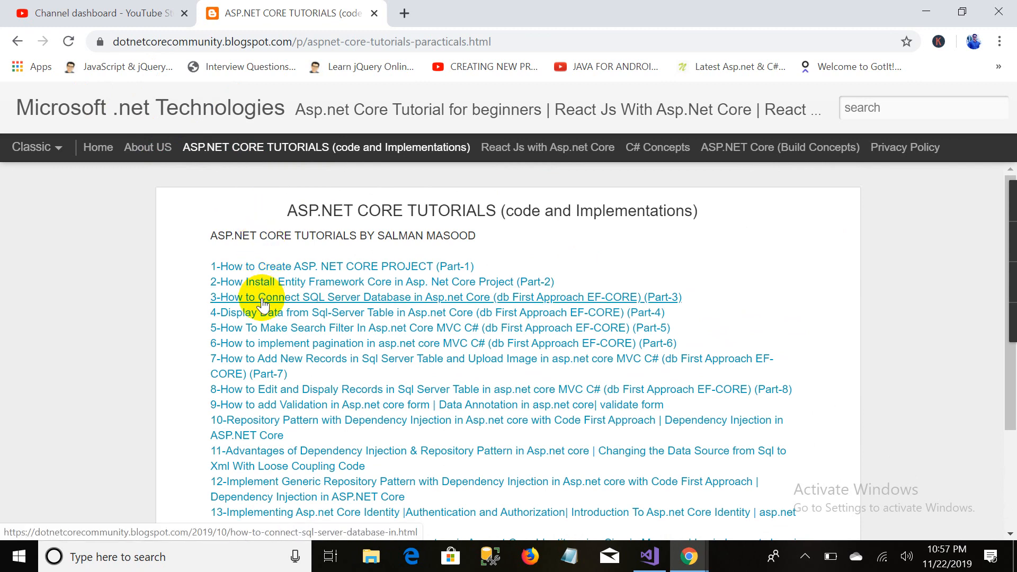
mouse_move(262, 318)
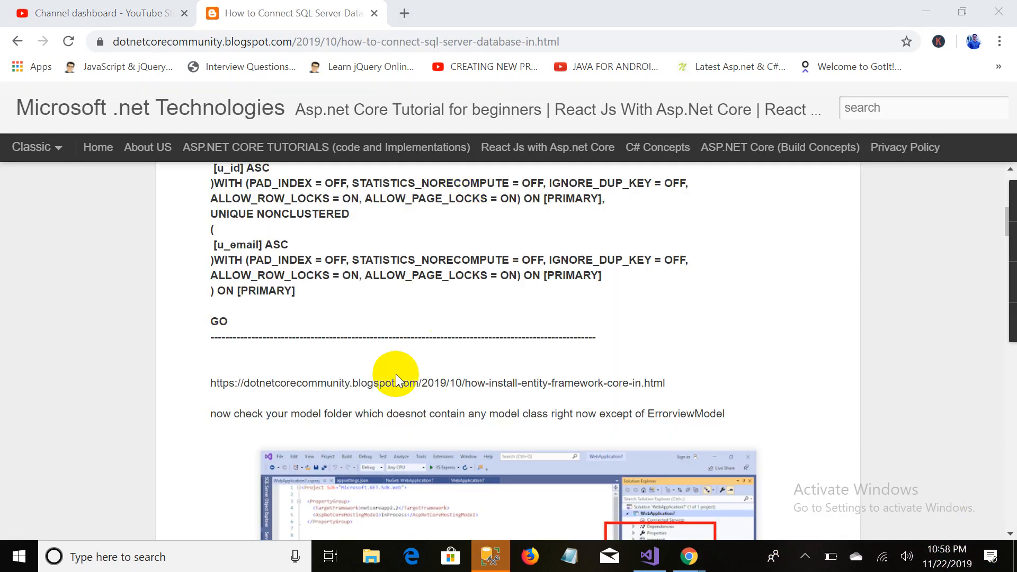
mouse_move(349, 279)
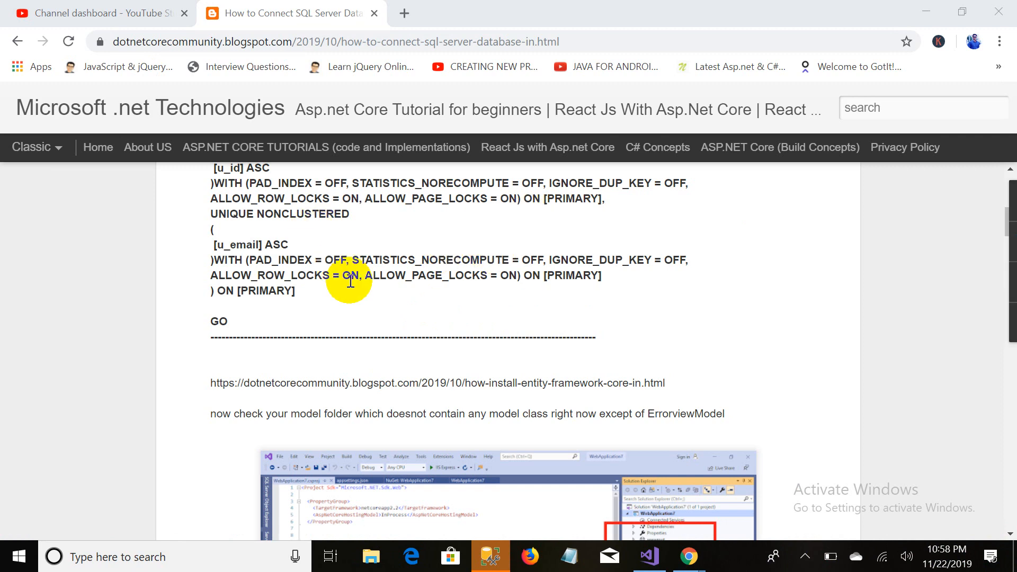
scroll("up", 3)
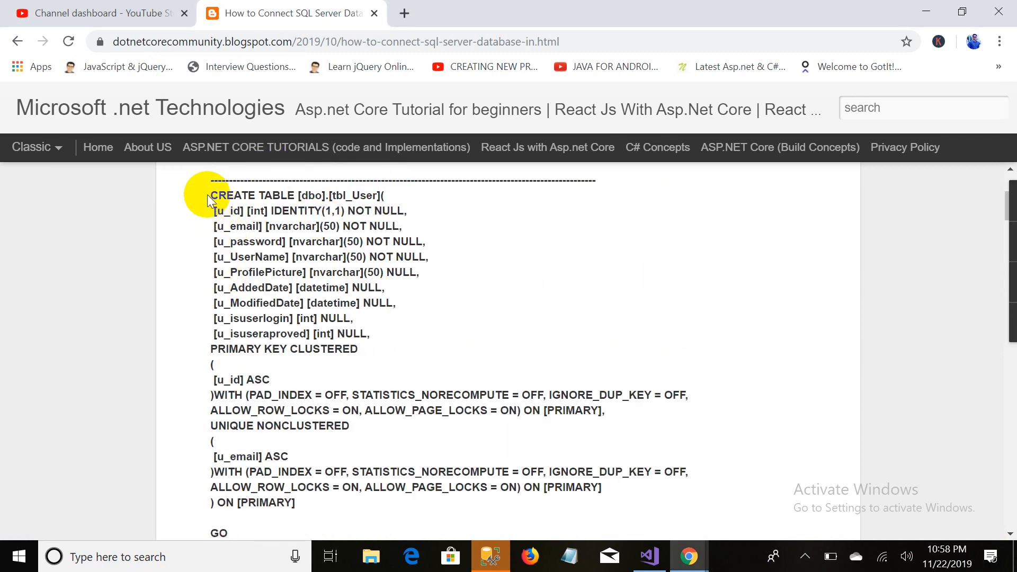
left_click_drag(211, 180, 312, 303)
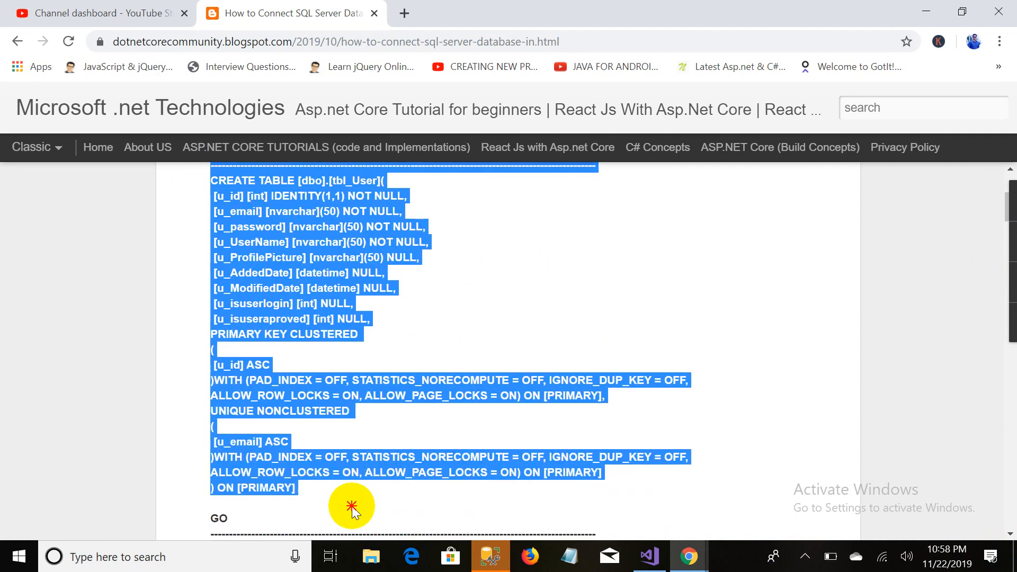
right_click(352, 507)
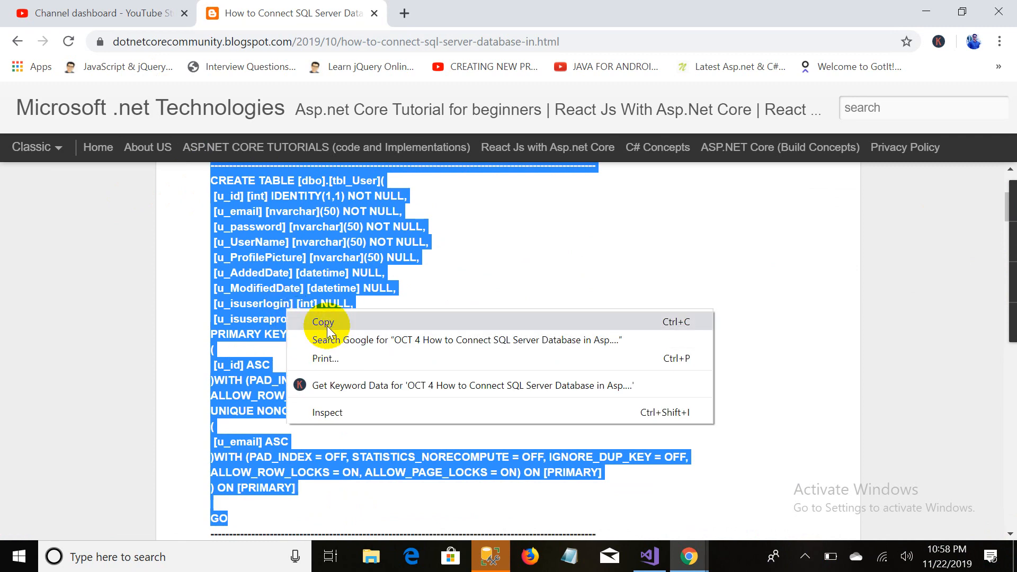
left_click(322, 322)
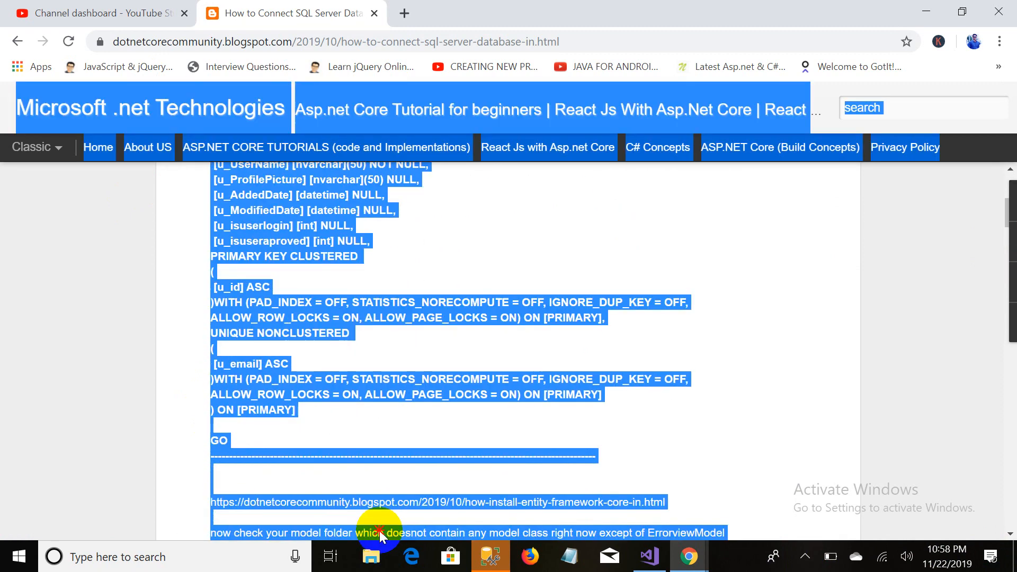
scroll("down", 3)
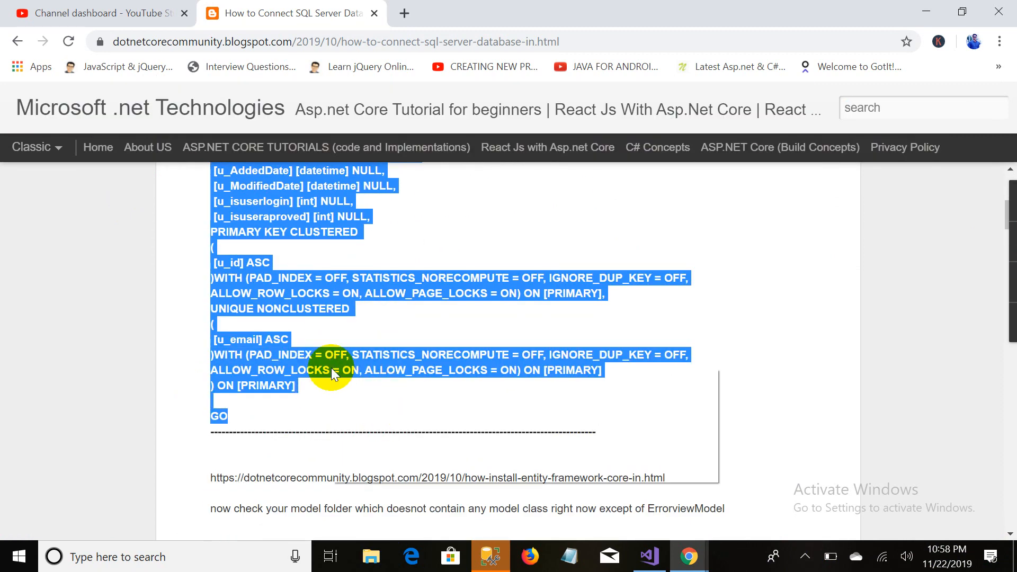
Connect to the local SQL Server in Management Studio and start a new query window.
left_click(490, 556)
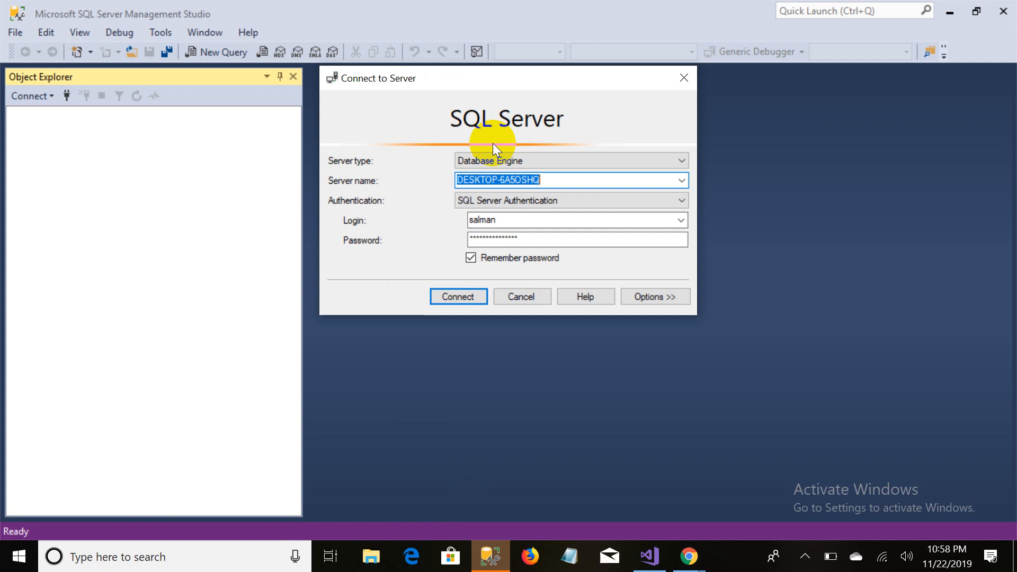
left_click(457, 296)
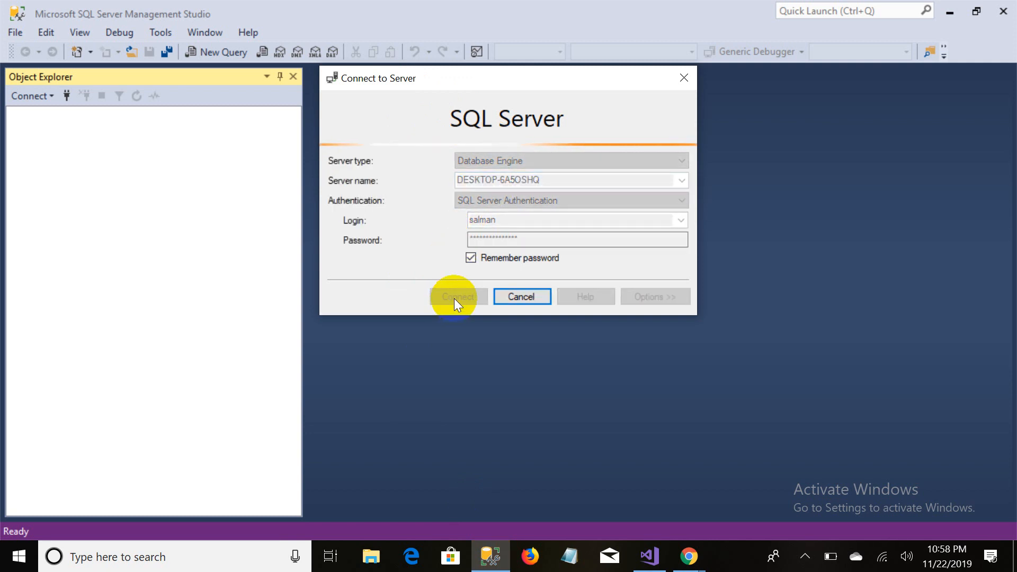
left_click(455, 297)
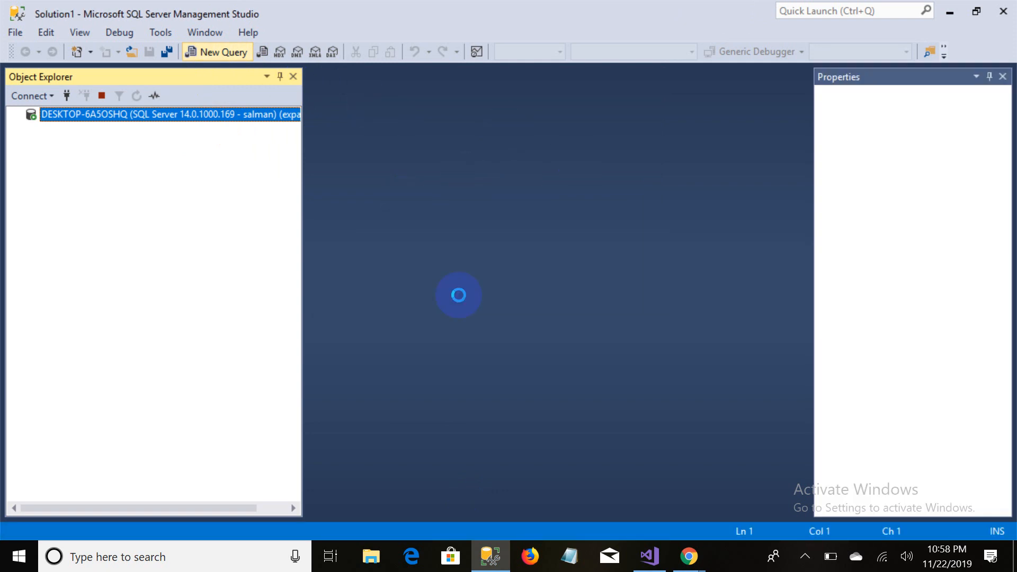
left_click(216, 52)
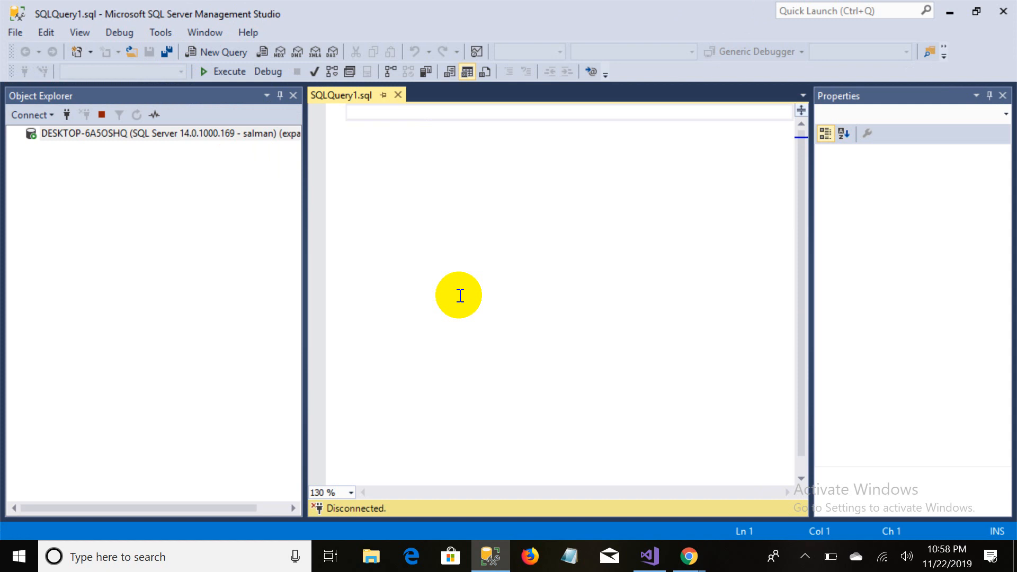
Run CREATE DATABASE testdb, then switch the query to USE testdb.
type("create dat")
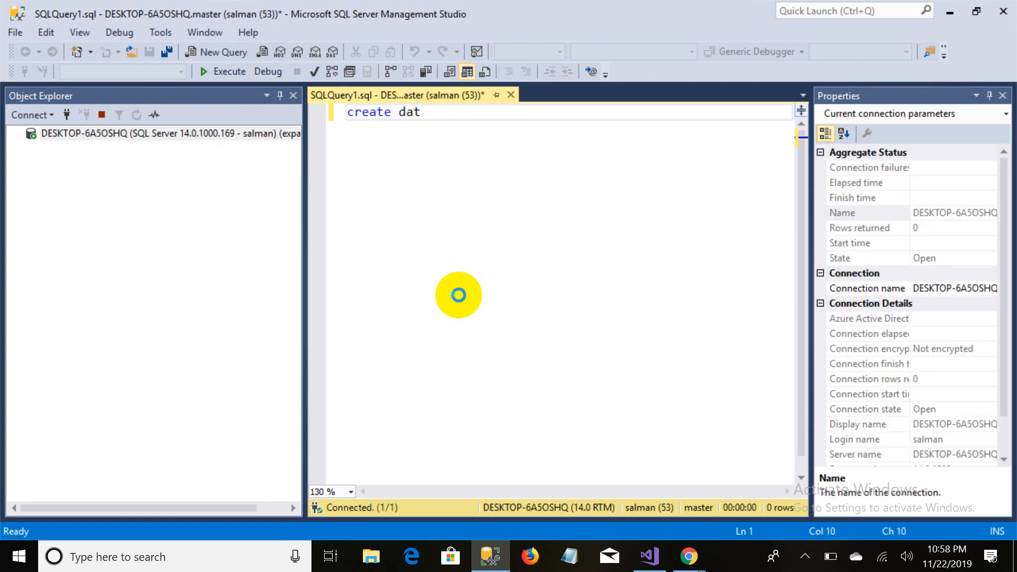
type("avas")
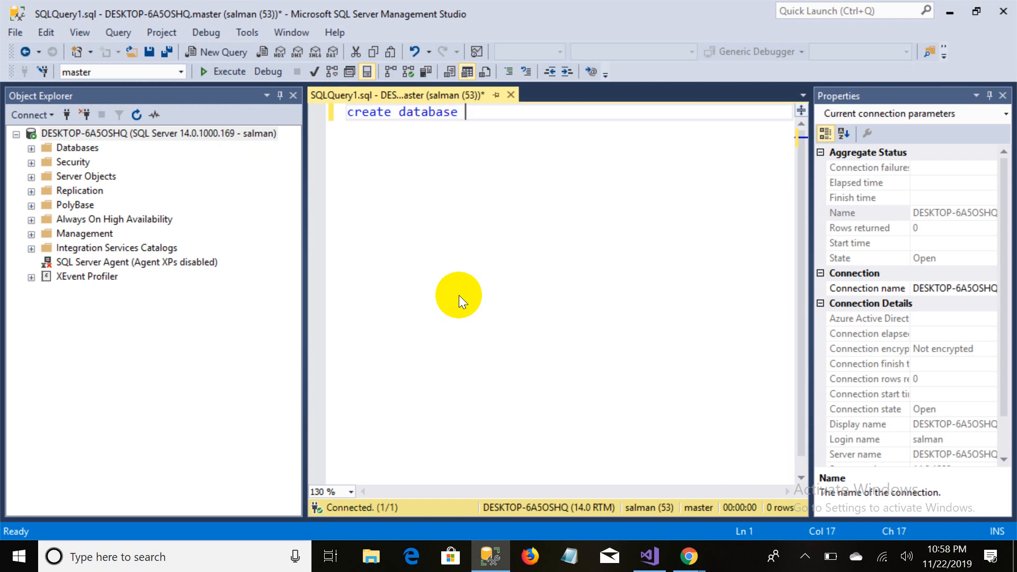
type("t")
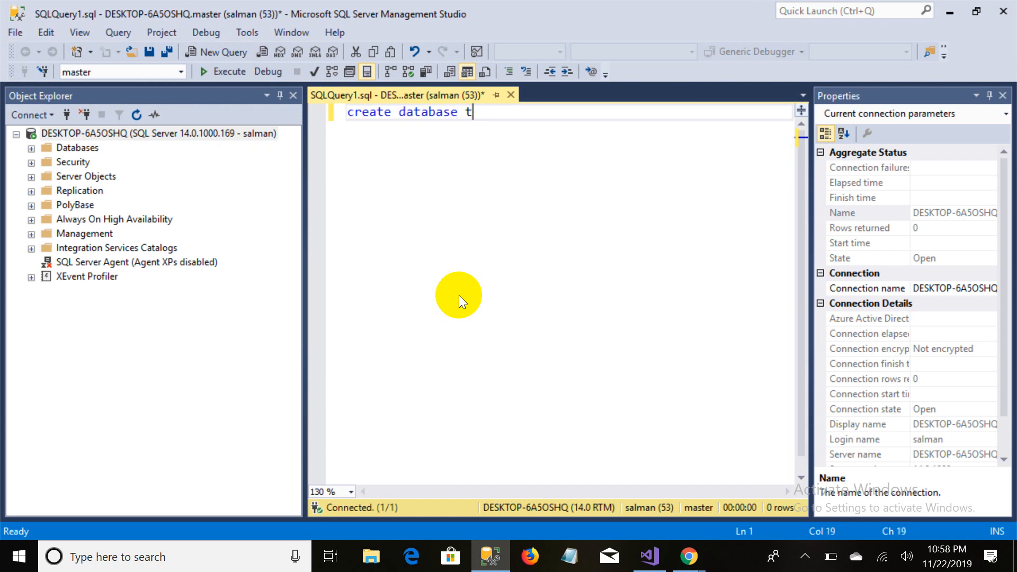
type("estdb")
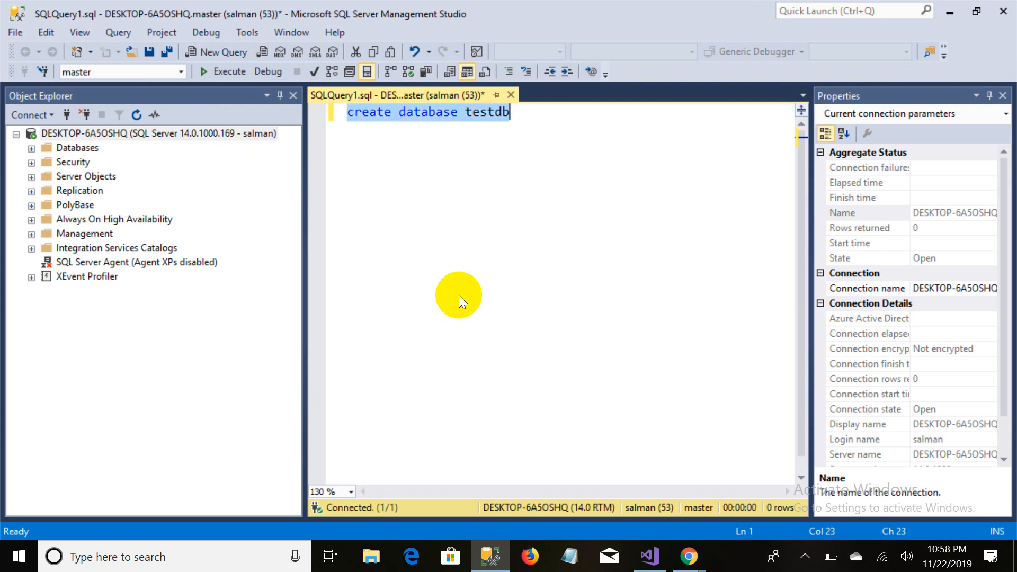
left_click(228, 71)
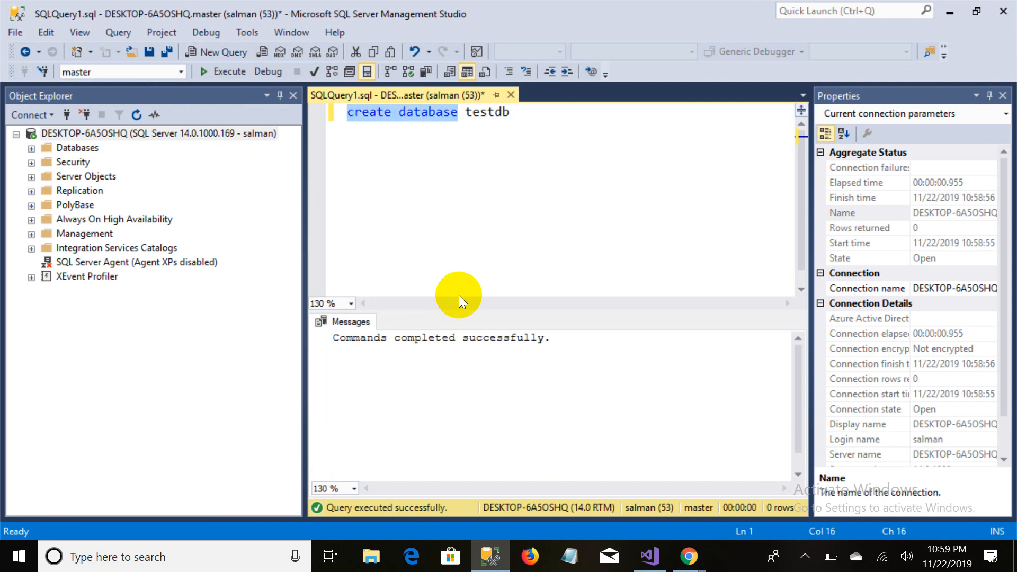
type("use testdb")
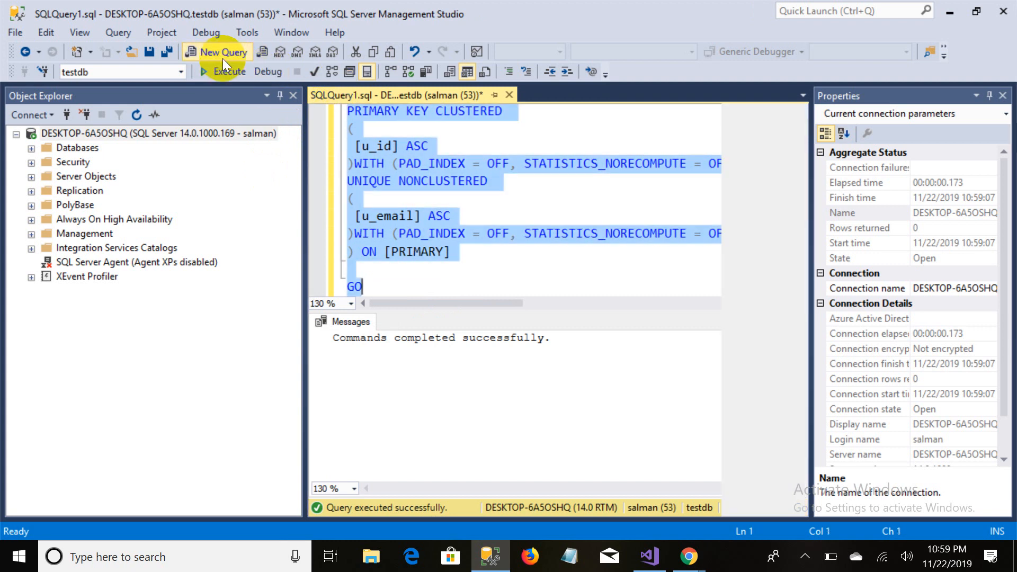
In a second query window run SELECT * FROM sys.tables, then query tbl_User to confirm it is empty.
left_click(218, 52)
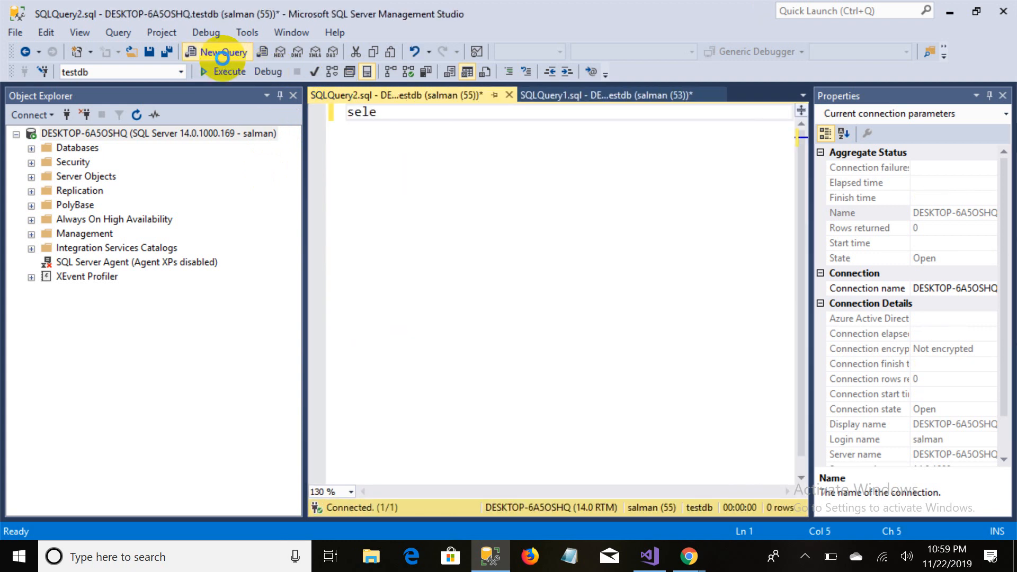
type("t=")
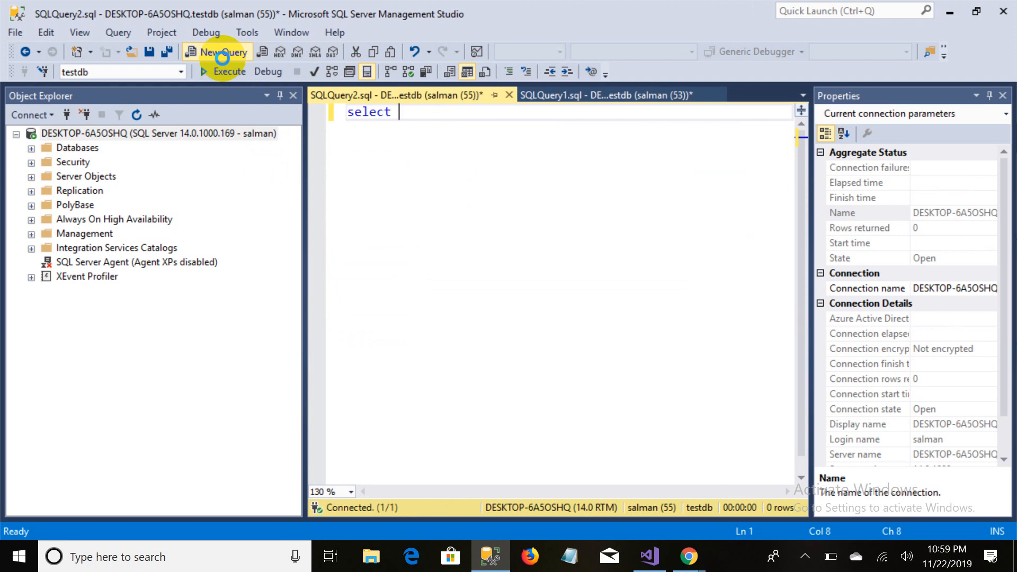
type("* from sys")
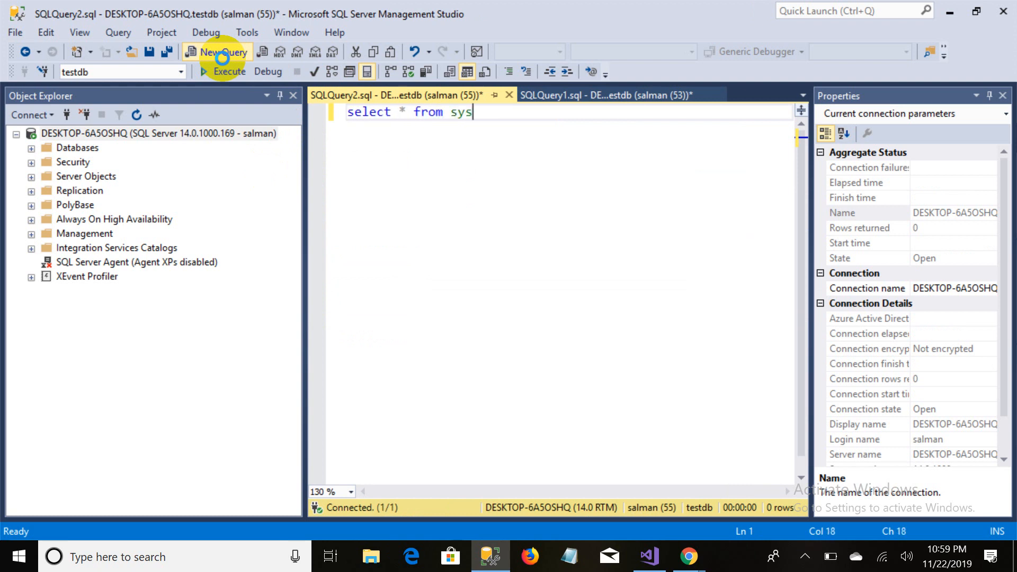
type(".tables")
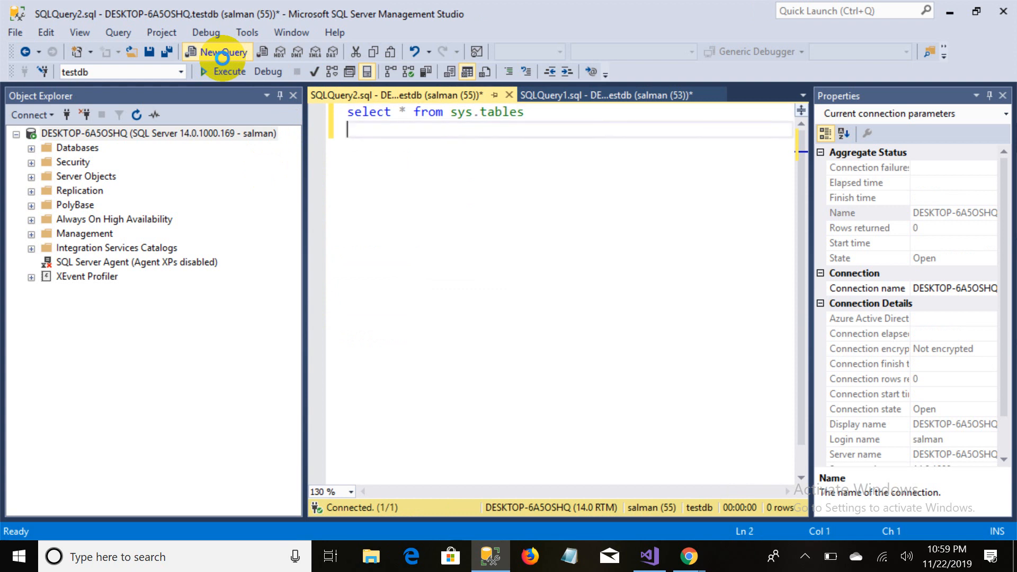
left_click(228, 71)
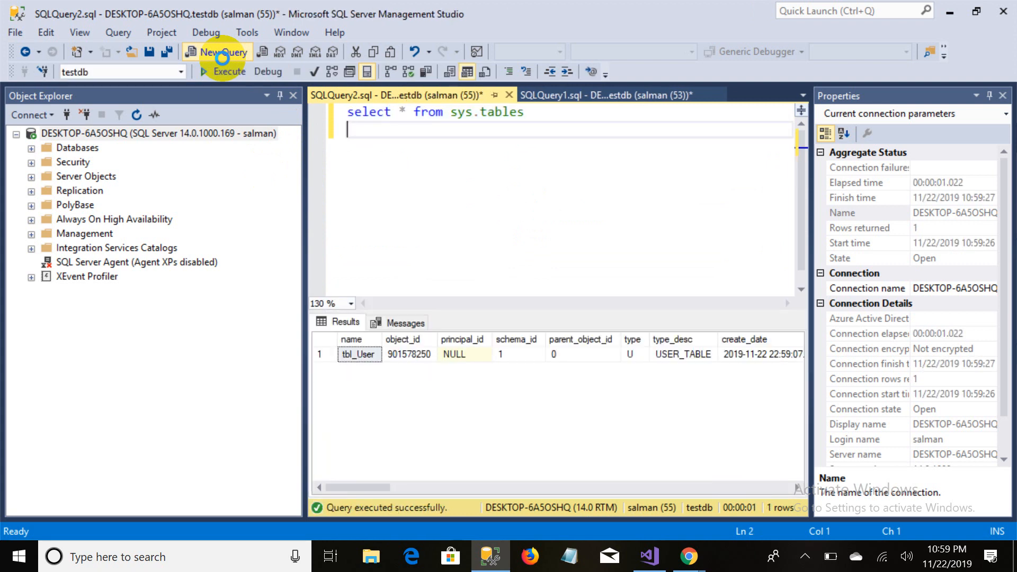
mouse_move(877, 6)
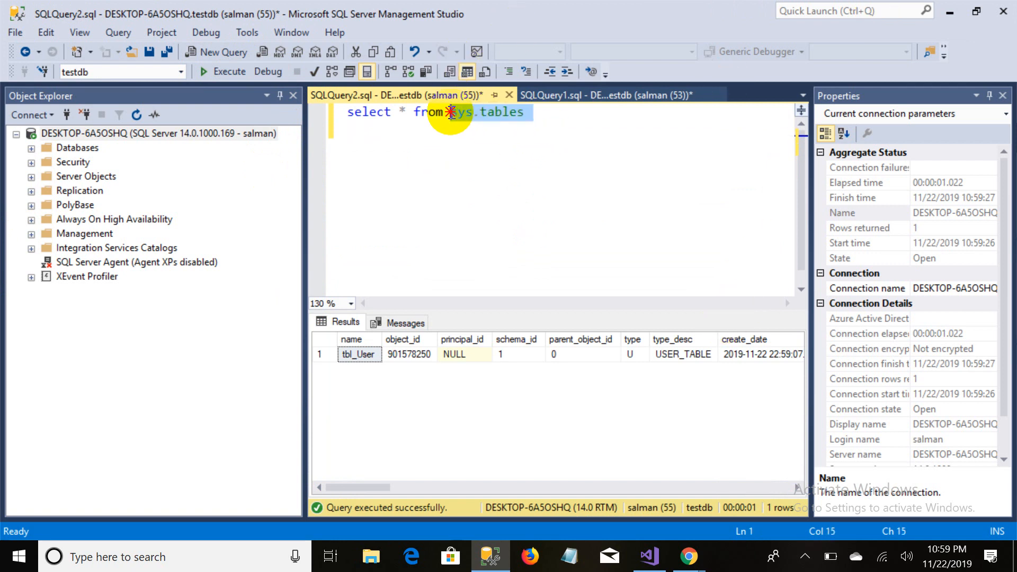
type("tb")
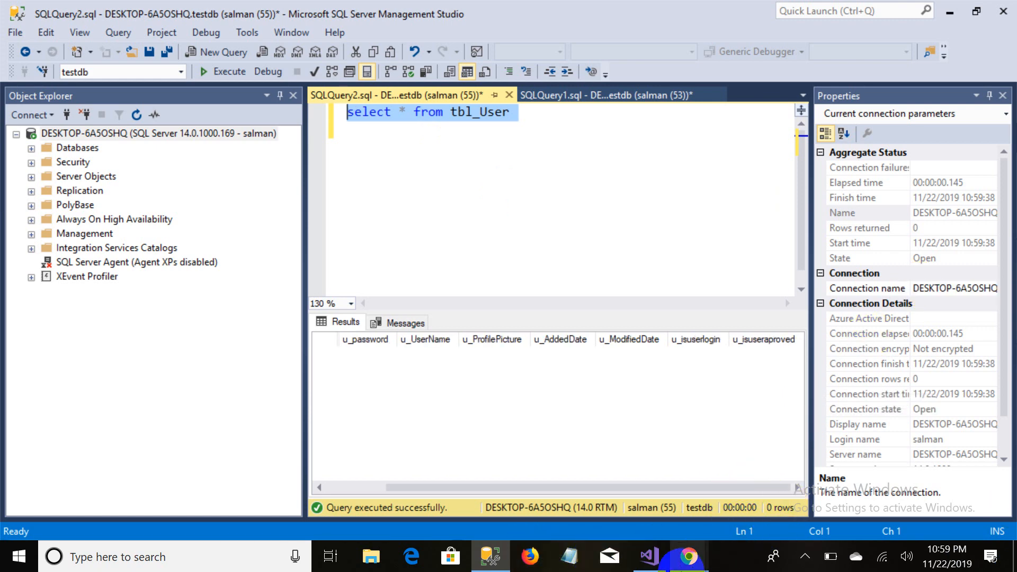
left_click(688, 556)
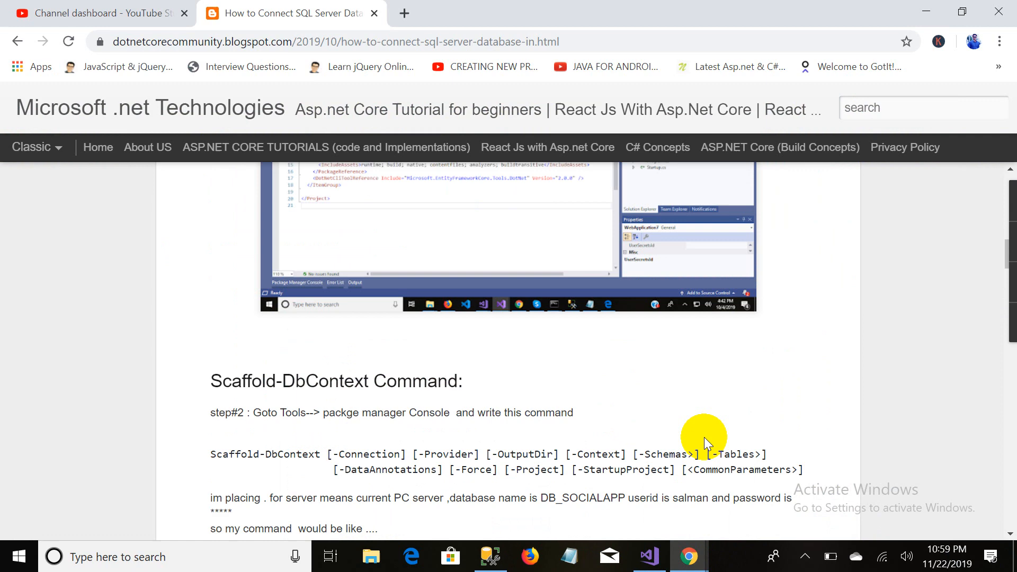
Skim the rest of the blog post and minimize Chrome to return to Visual Studio.
scroll("down", 3)
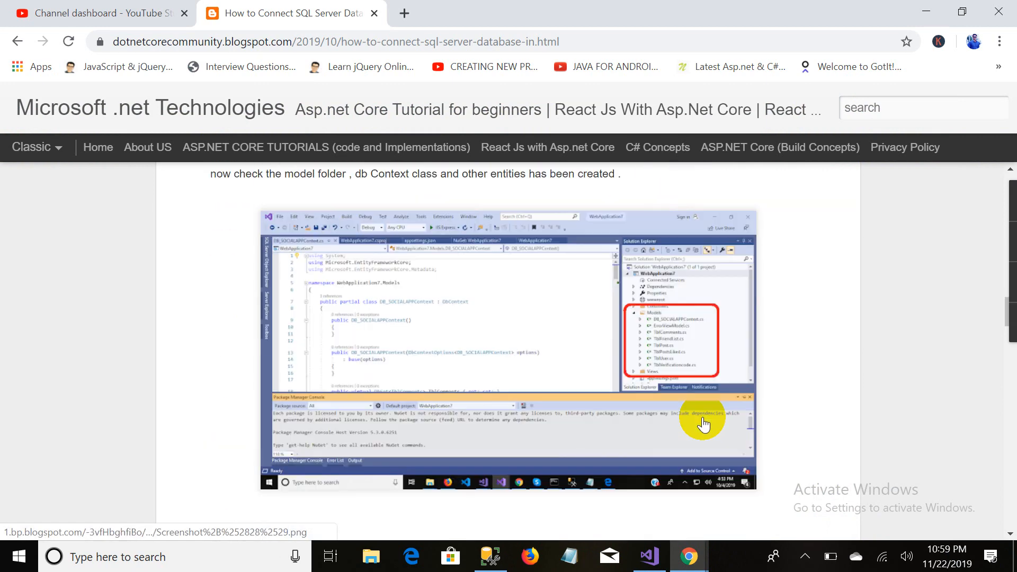
scroll("down", 3)
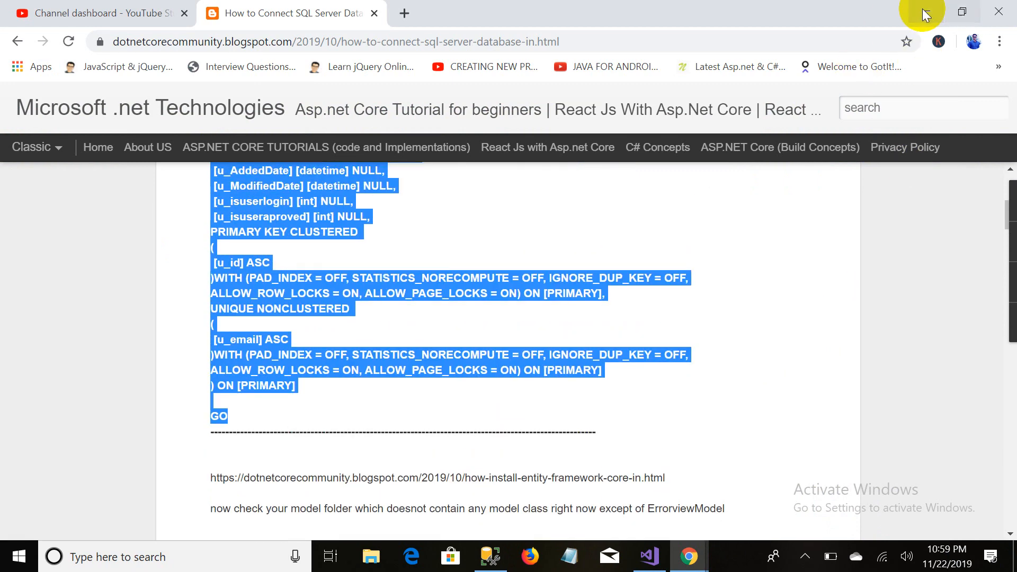
left_click(646, 556)
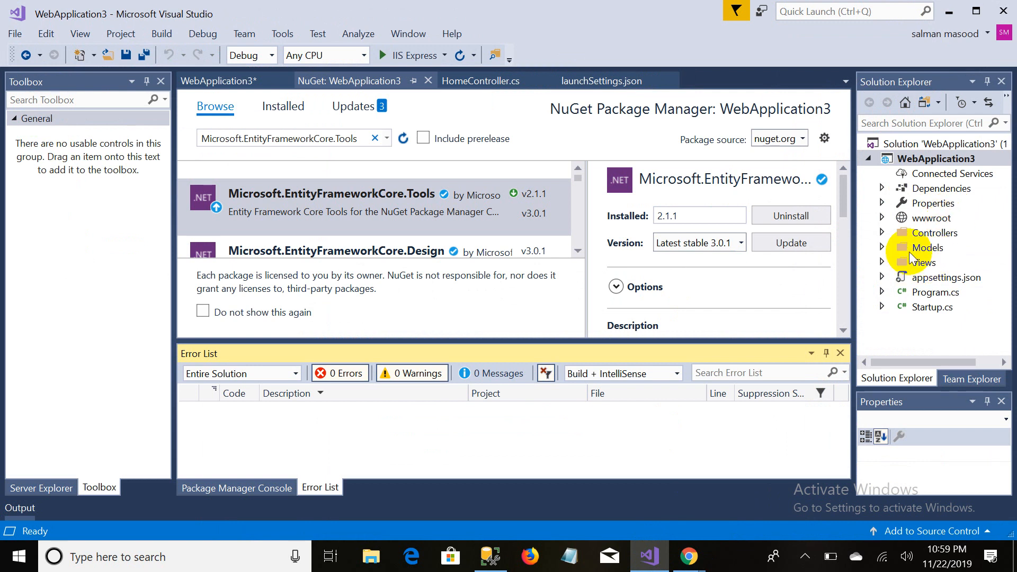
Copy the Scaffold-DbContext command from the tutorial into the Package Manager Console.
left_click(235, 487)
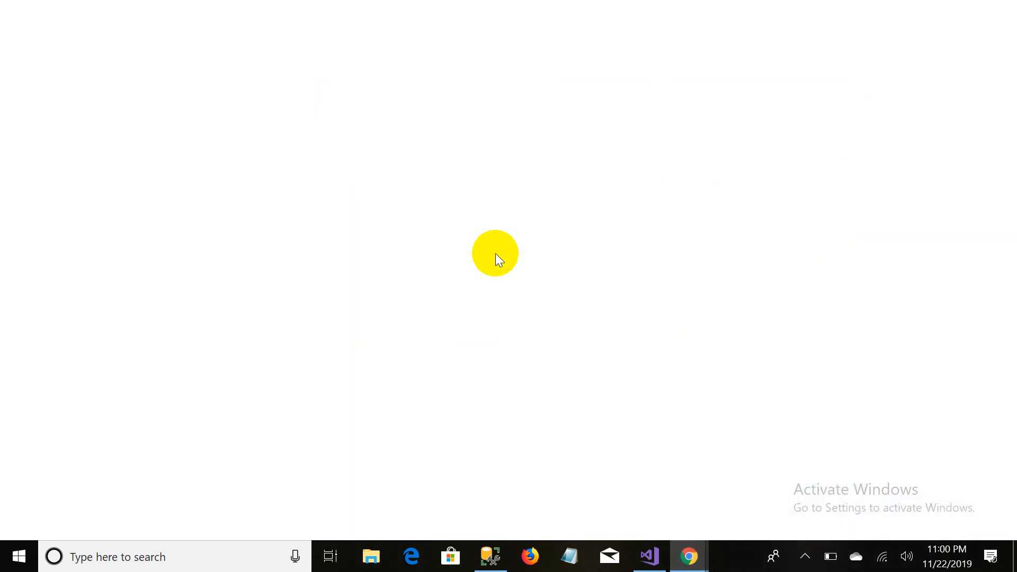
left_click(688, 556)
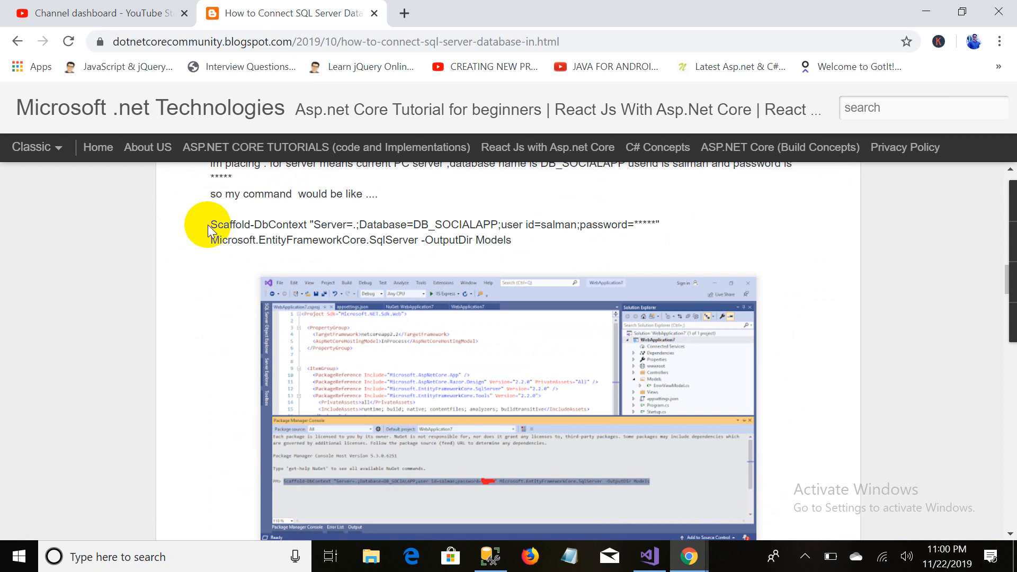
left_click_drag(209, 224, 511, 241)
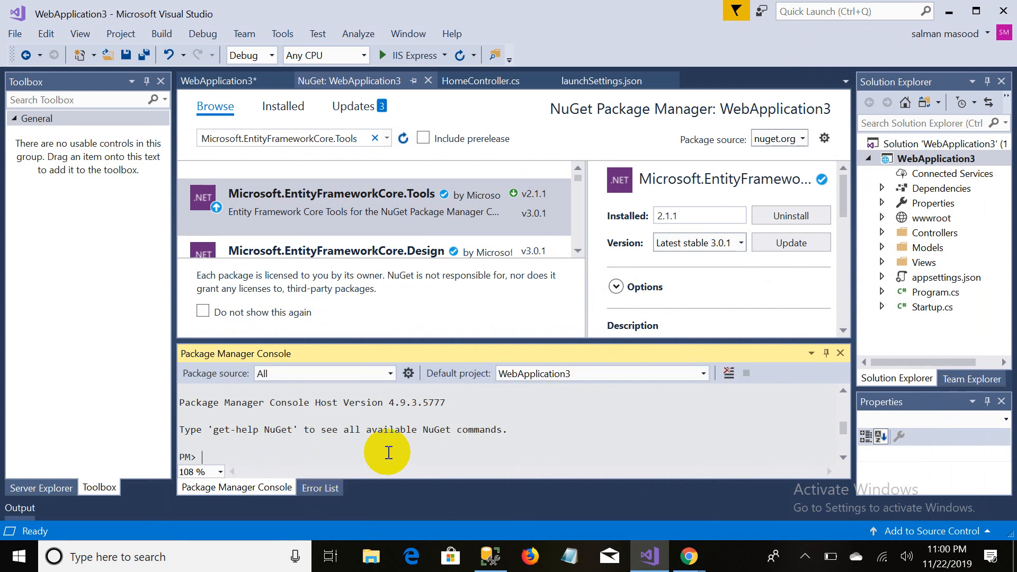
type("Scaffold-DbContext \"Server=.;Database=DB_SOCIALAPP;user id=salman;password=*****\" Microsoft.EntityFrameworkCore.SqlServer -OutputDir Models")
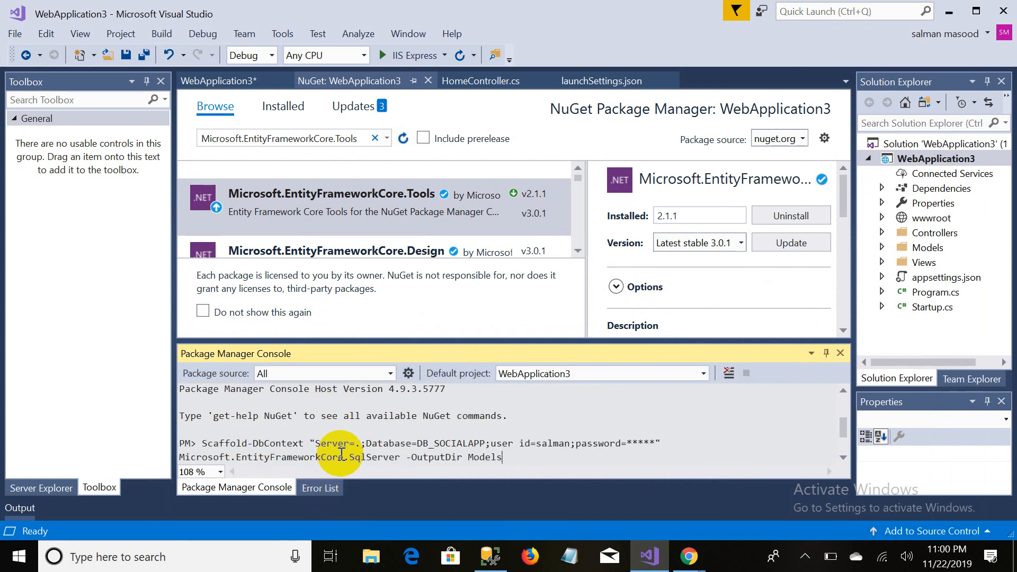
mouse_move(253, 428)
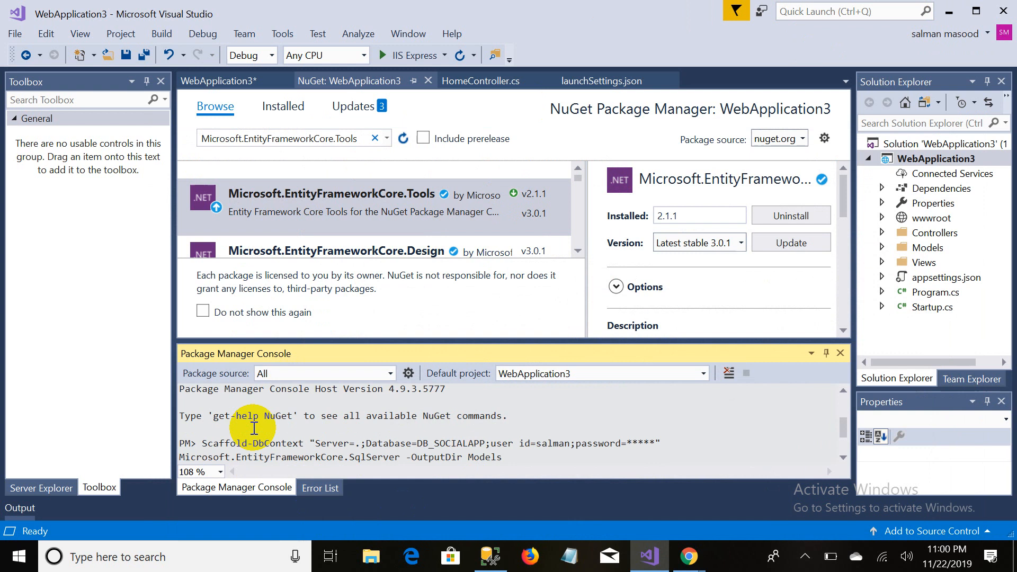
mouse_move(544, 211)
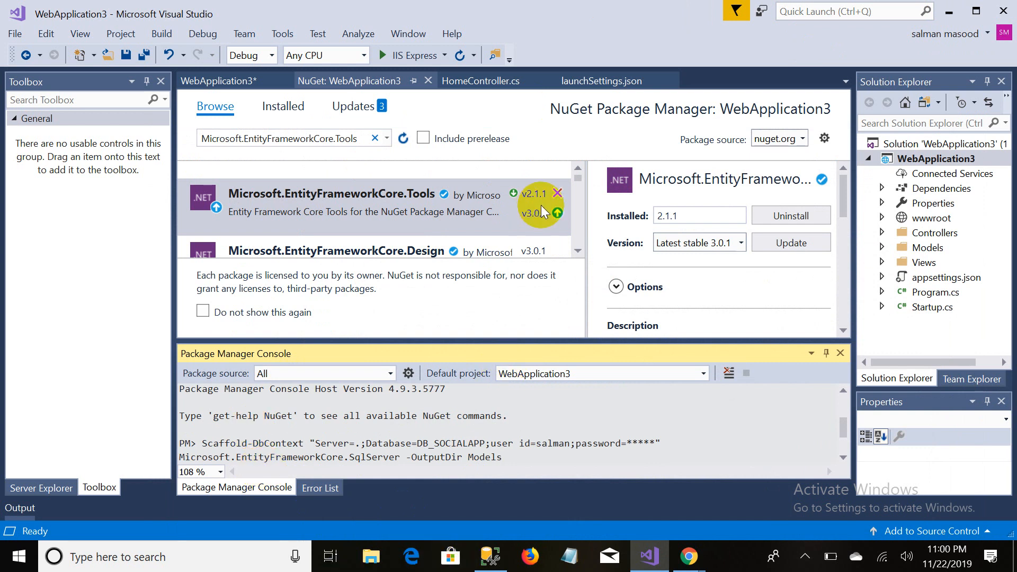
mouse_move(496, 465)
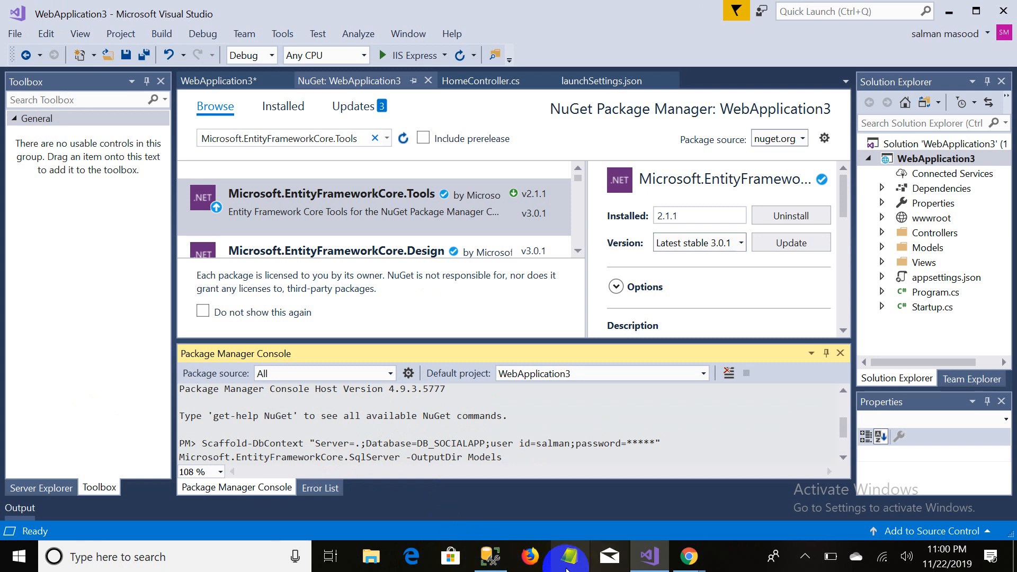
Replace the connection string's database name with testdb and run the scaffold into Models.
double_click(448, 443)
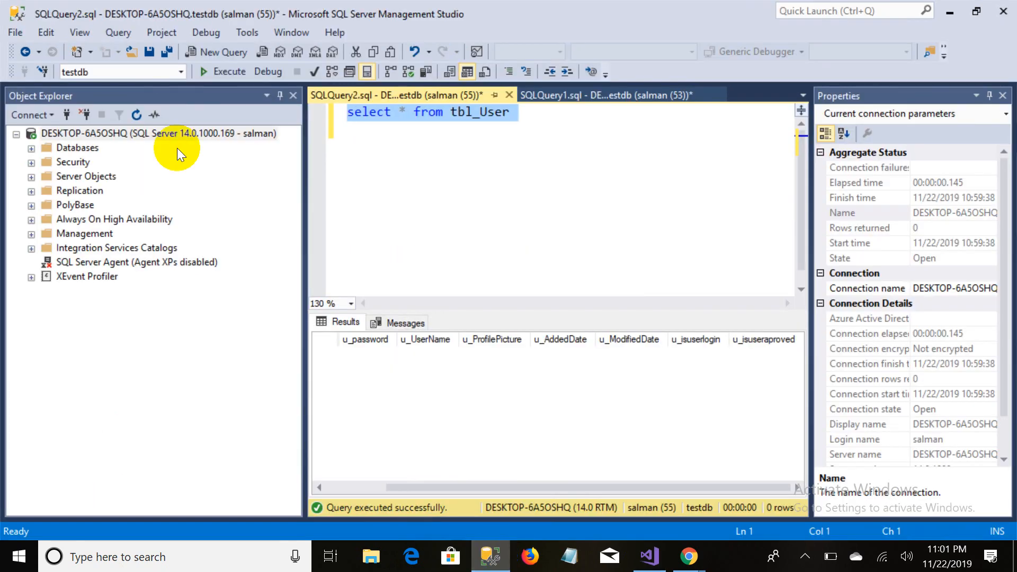
left_click(97, 71)
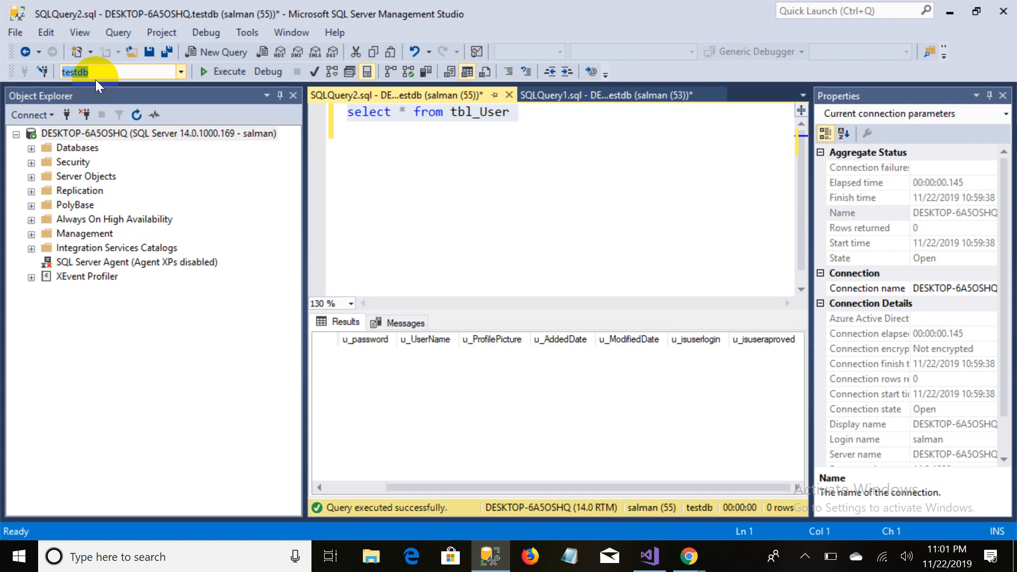
left_click(646, 556)
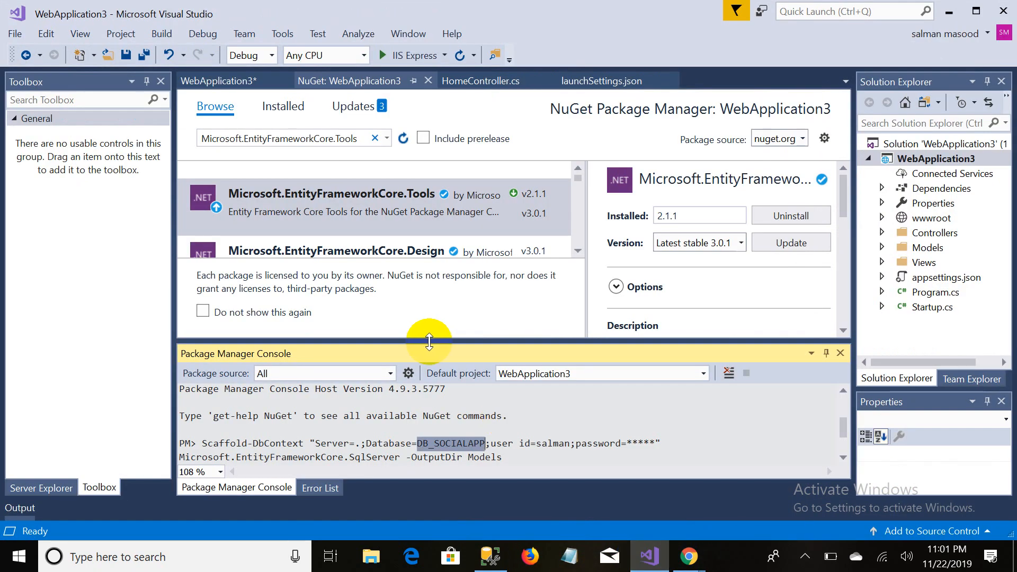
type("testdb")
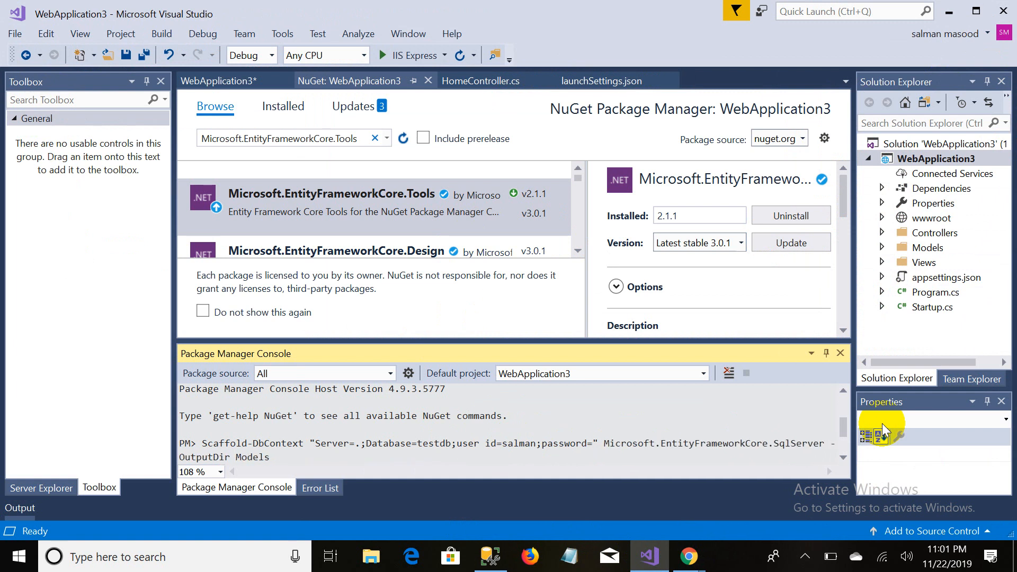
type("ab")
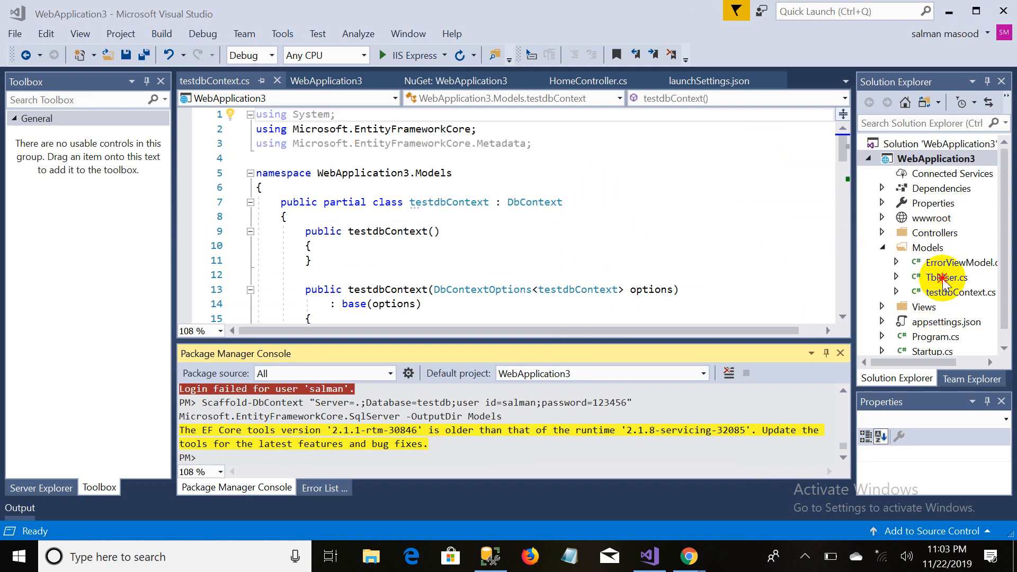
Review TblUser.cs against the tbl_User columns and testdbContext.cs, then expand Controllers.
double_click(946, 277)
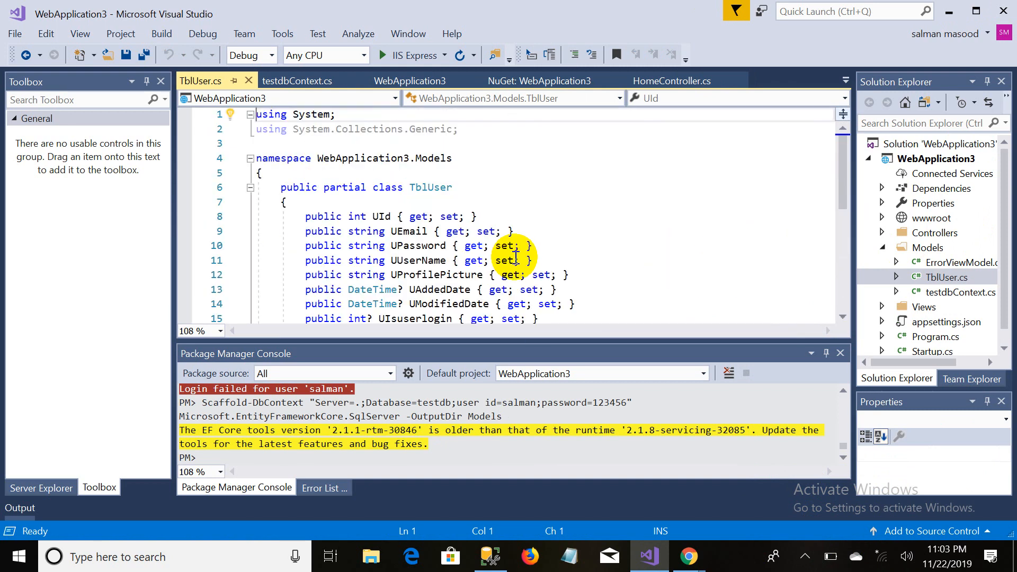
left_click(490, 556)
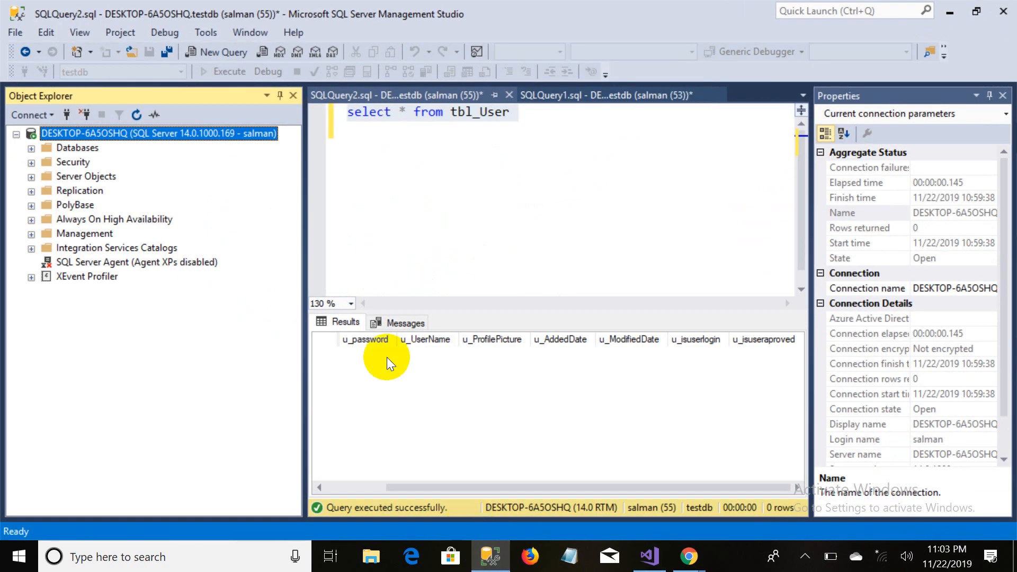
left_click(648, 556)
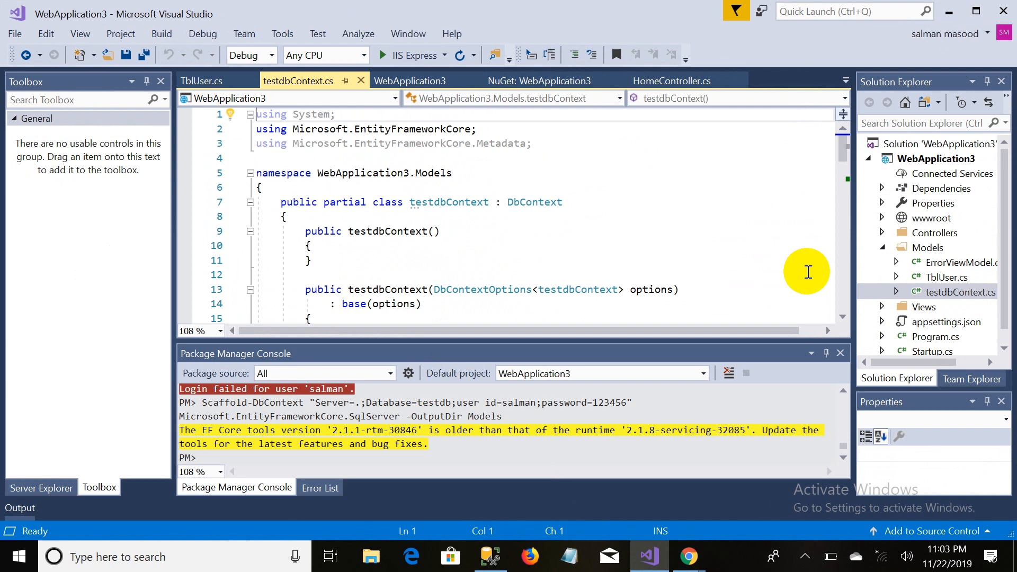
scroll("down", 3)
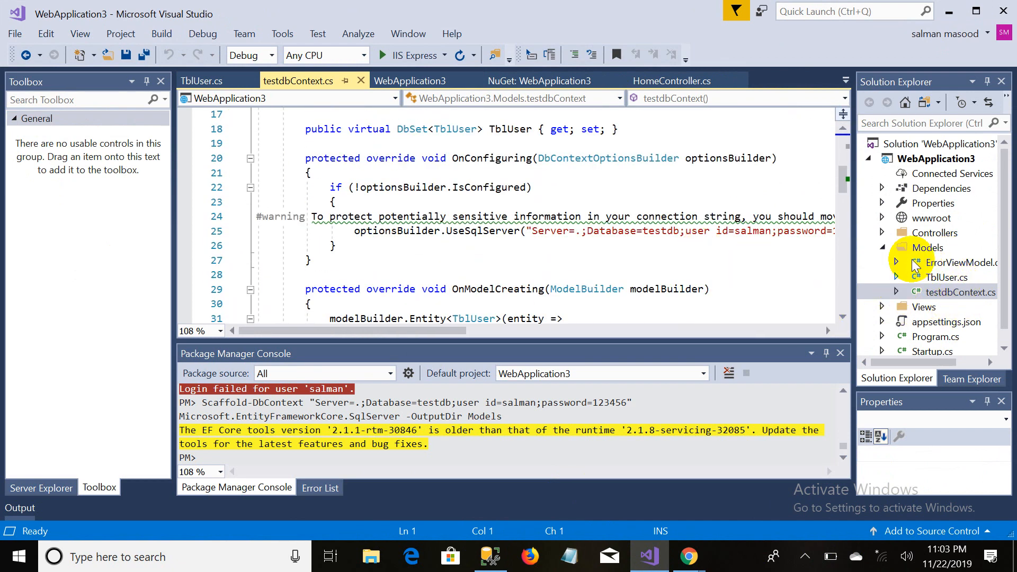
left_click(929, 247)
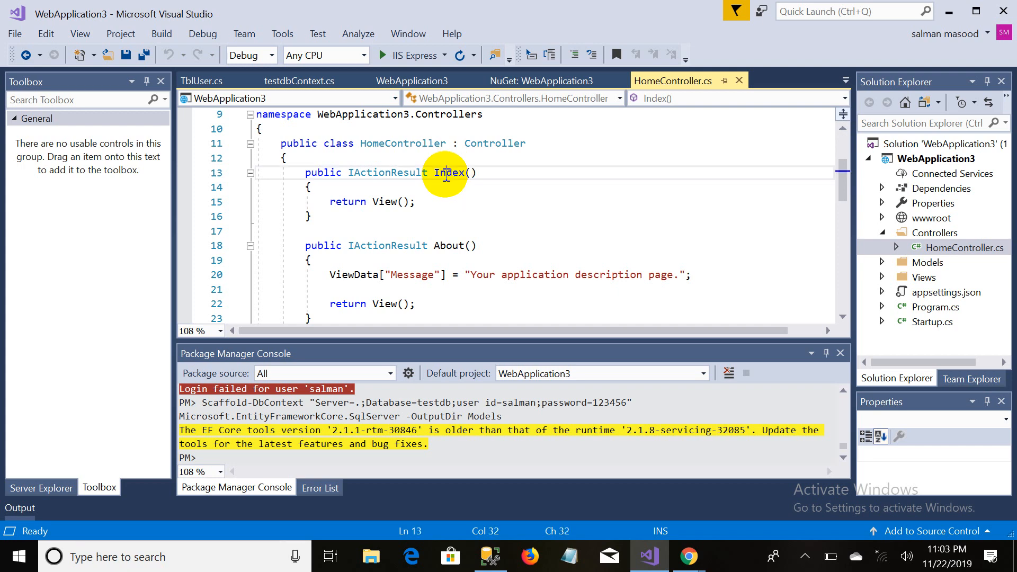
double_click(448, 173)
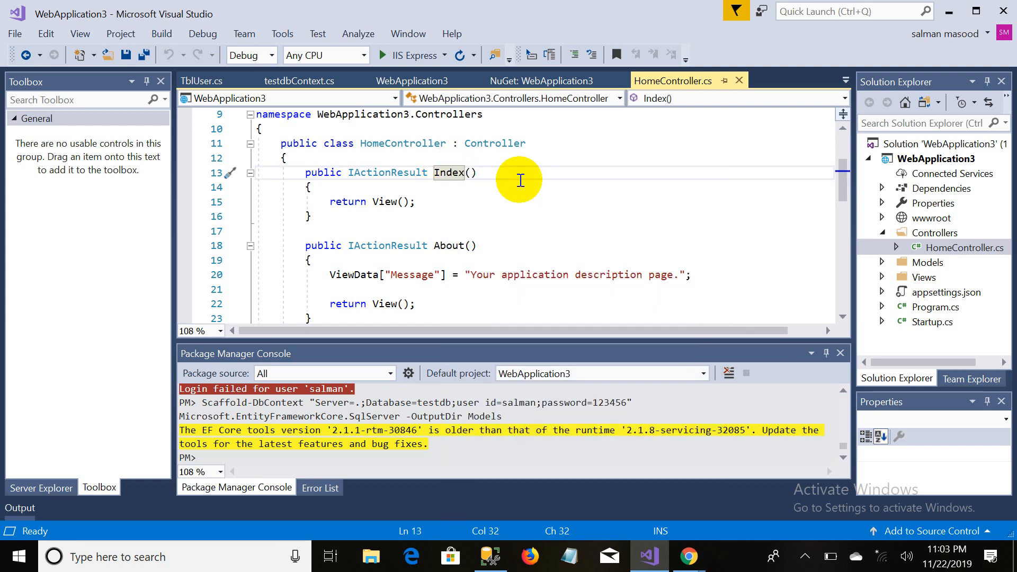
left_click(558, 187)
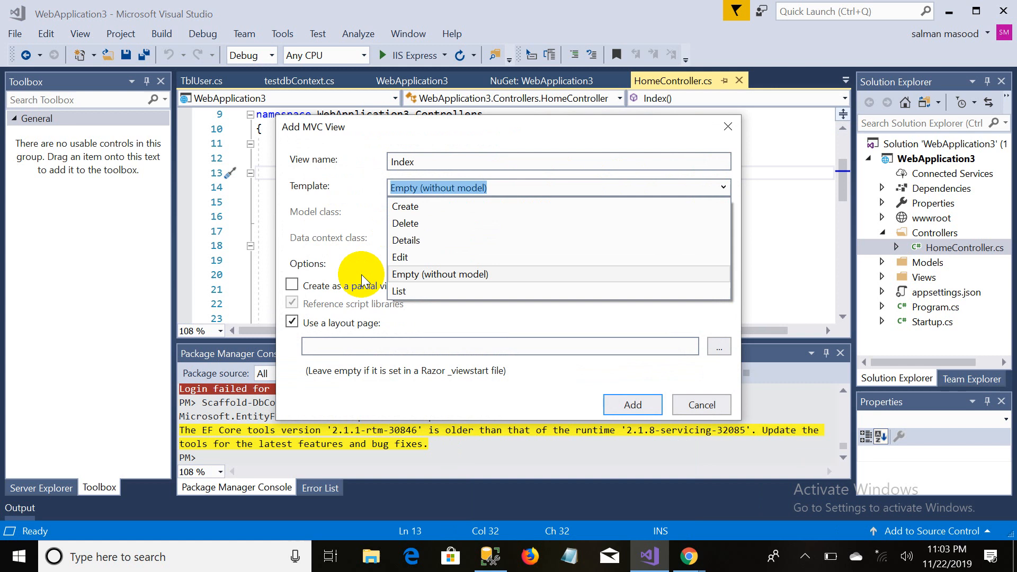
left_click(398, 291)
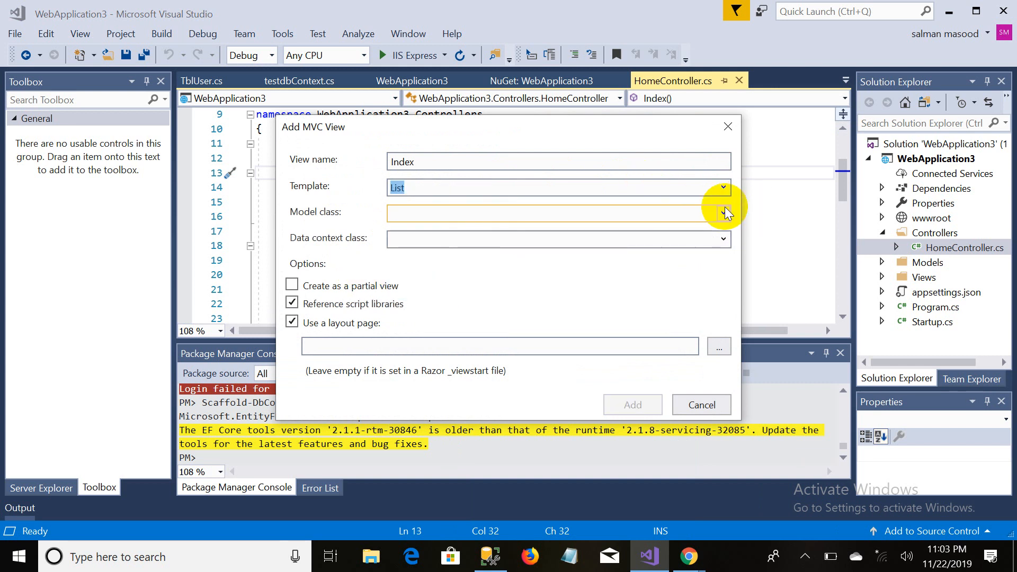
left_click(721, 213)
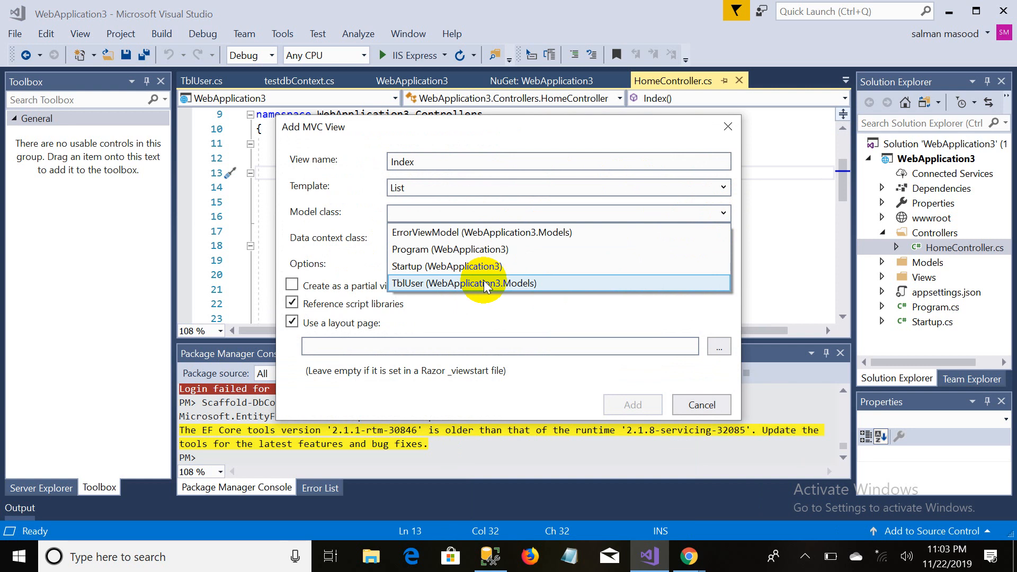
left_click(463, 282)
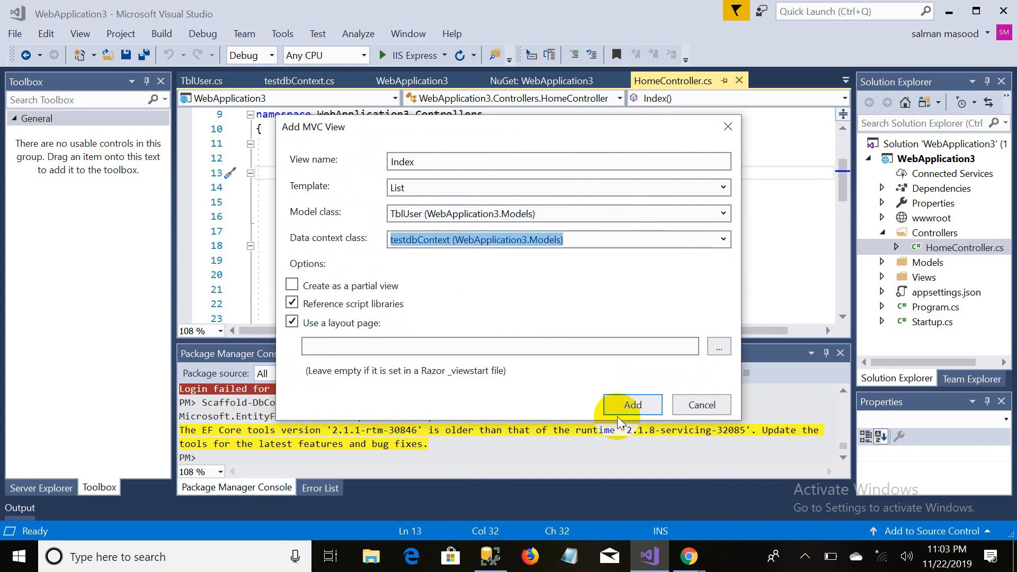
left_click(630, 405)
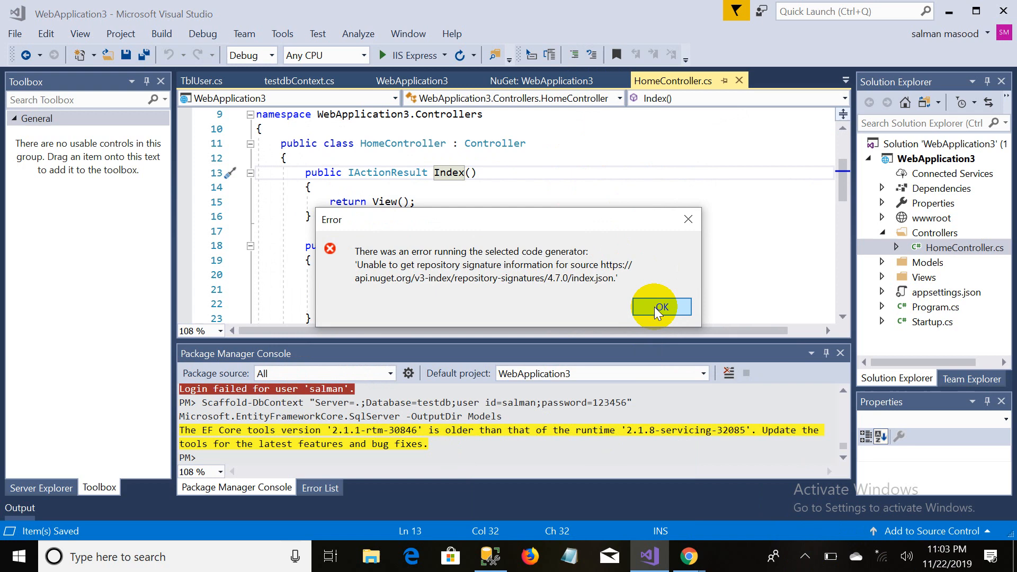
left_click(660, 307)
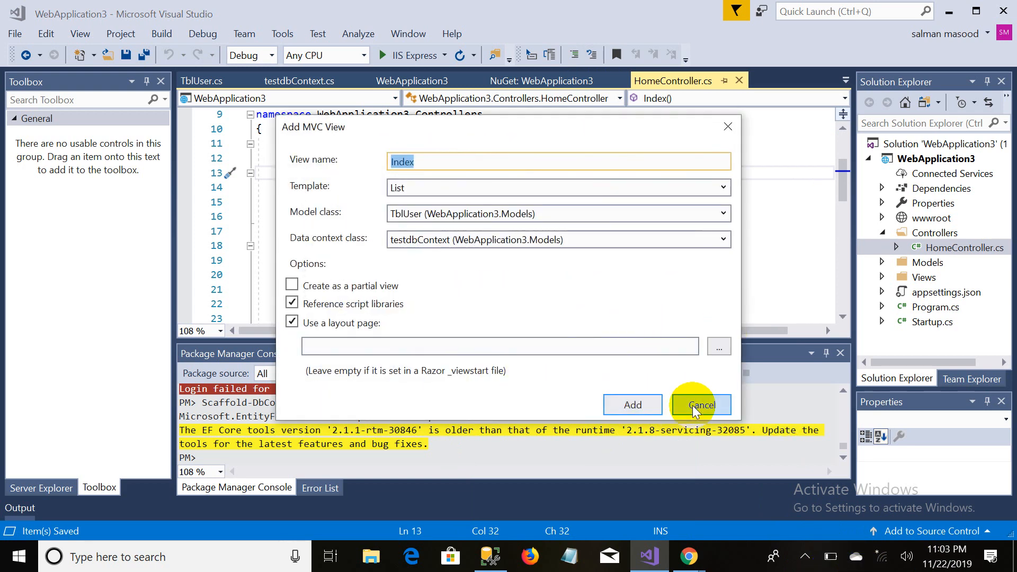
left_click(700, 405)
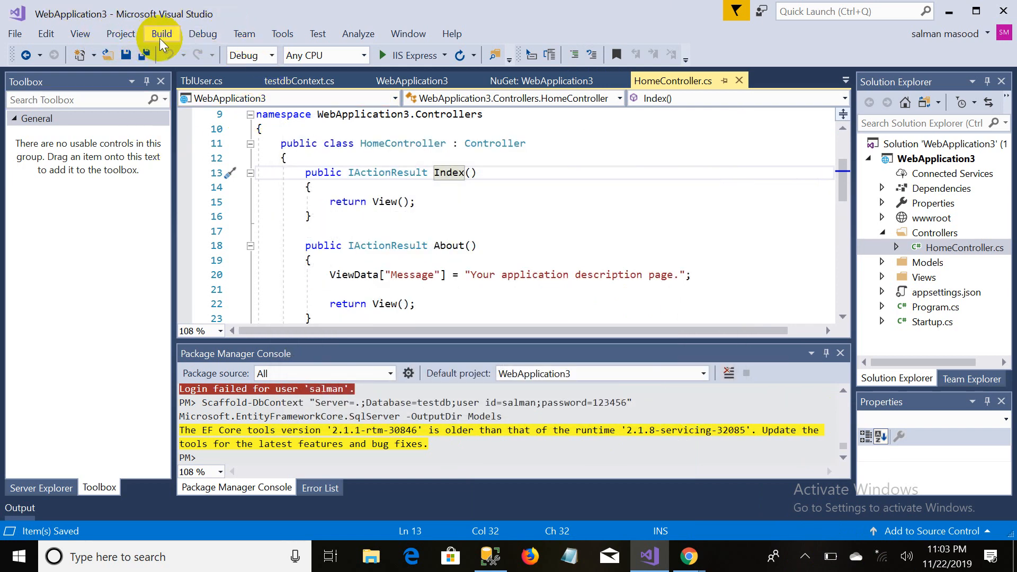
Build the WebApplication3 solution and select the Index action name in HomeController.
left_click(161, 34)
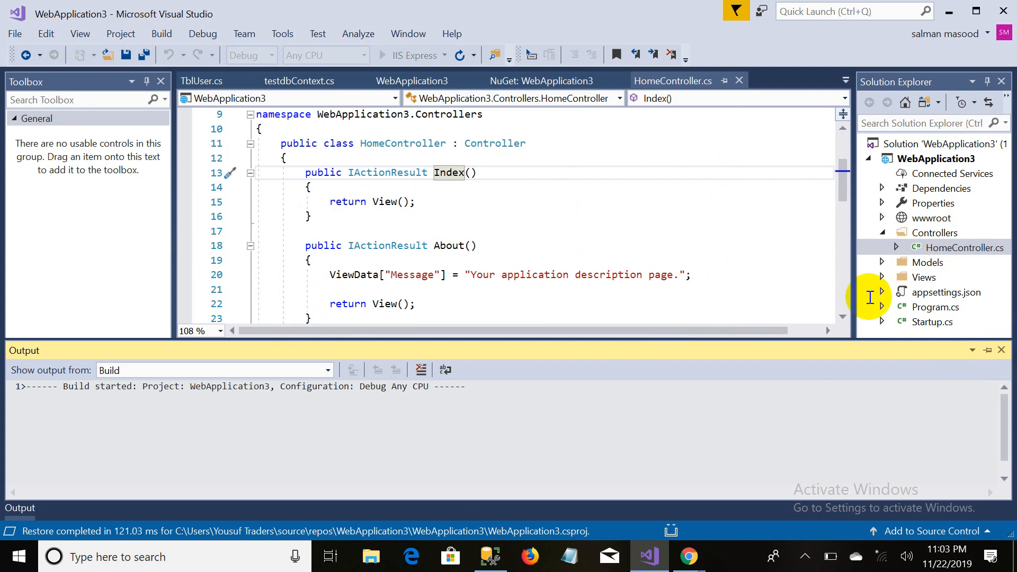
mouse_move(612, 238)
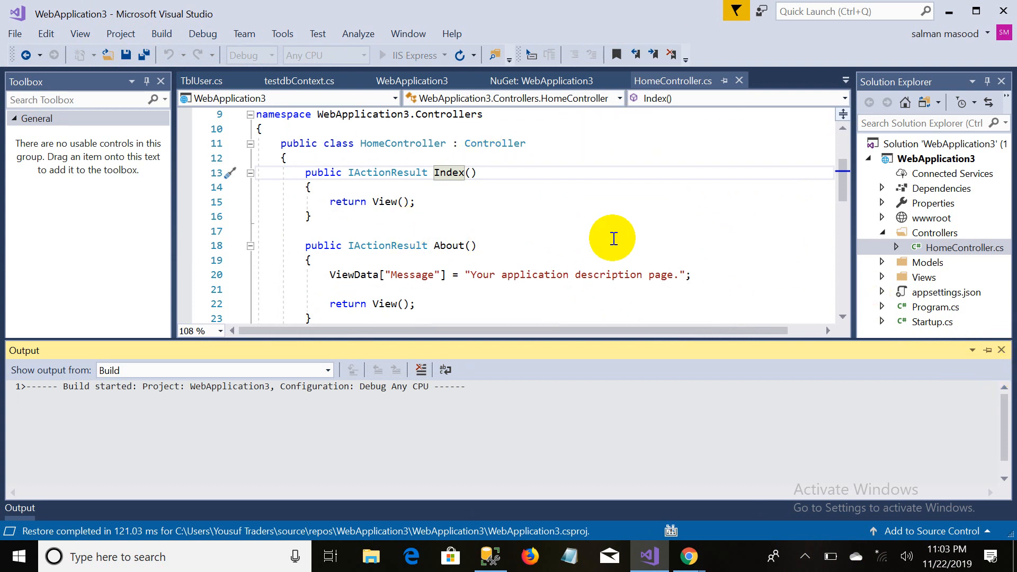
double_click(449, 172)
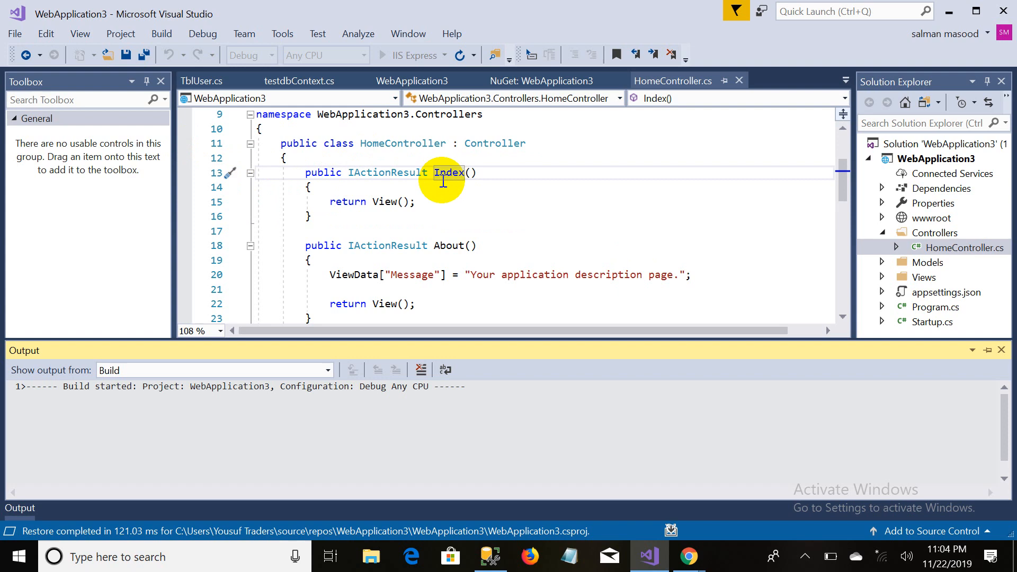
Add a List view for Index using TblUser and testdbContext, replacing the existing view and dismissing the error.
right_click(449, 173)
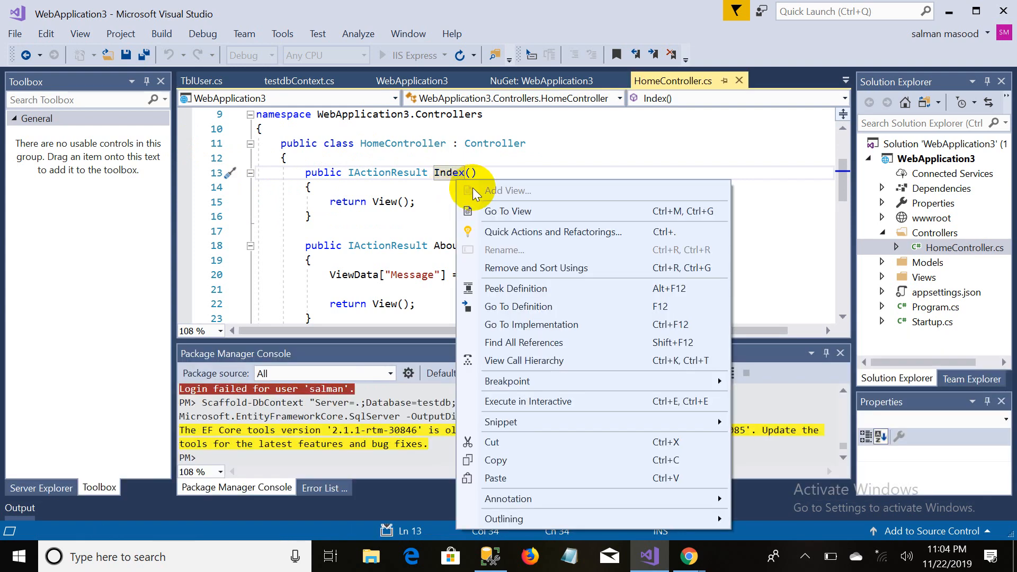
mouse_move(586, 154)
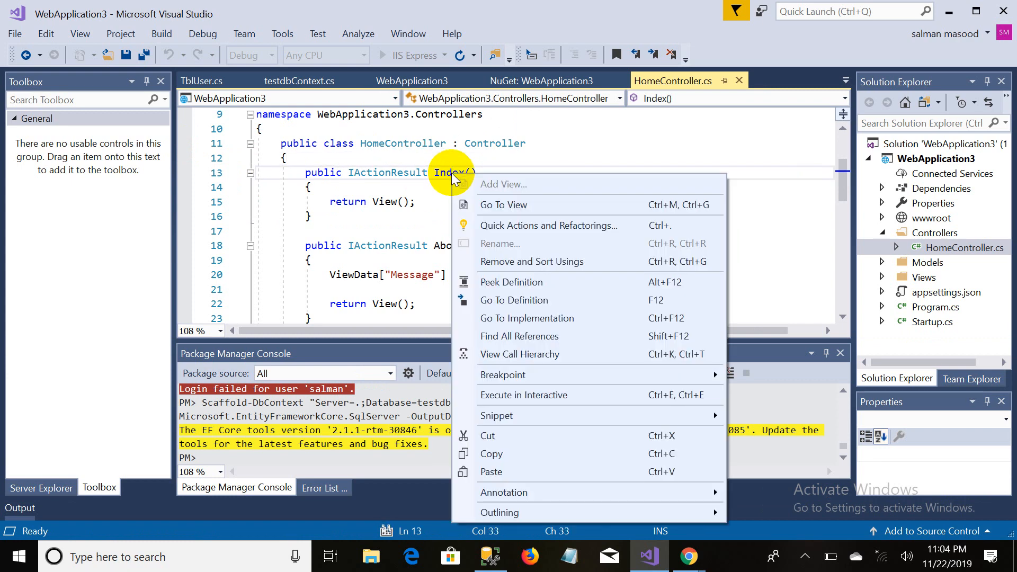
mouse_move(602, 156)
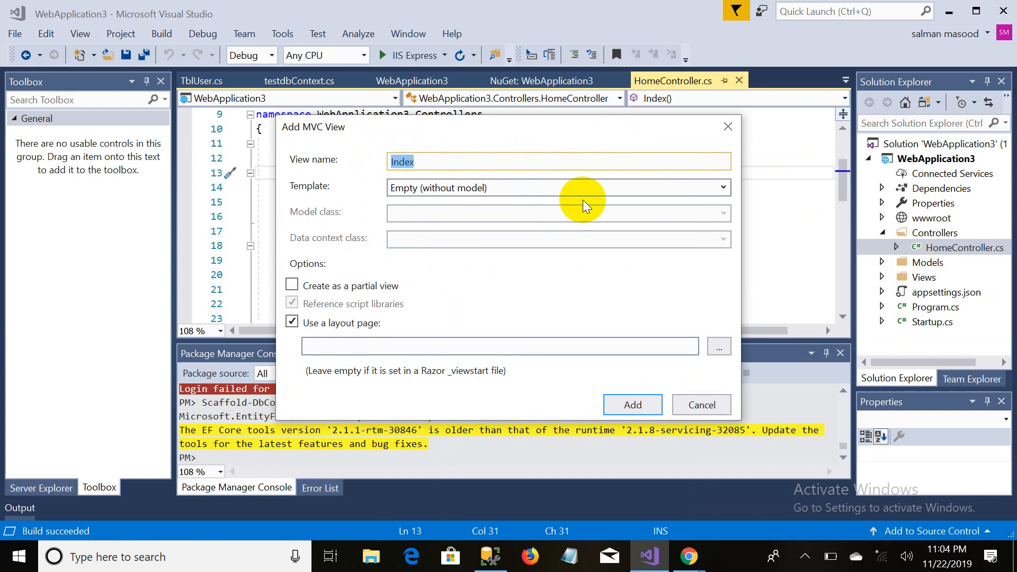
left_click(559, 187)
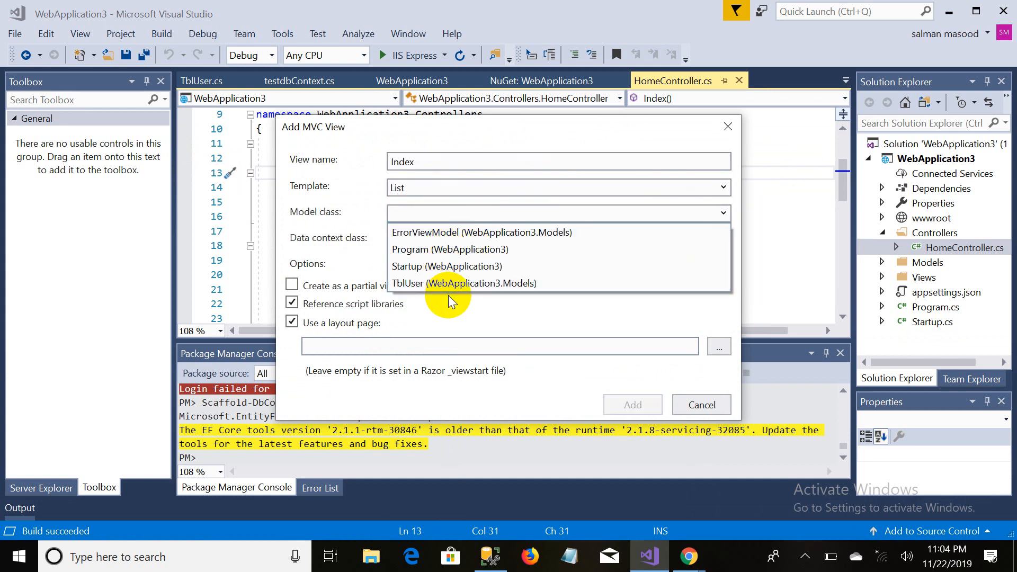
left_click(463, 282)
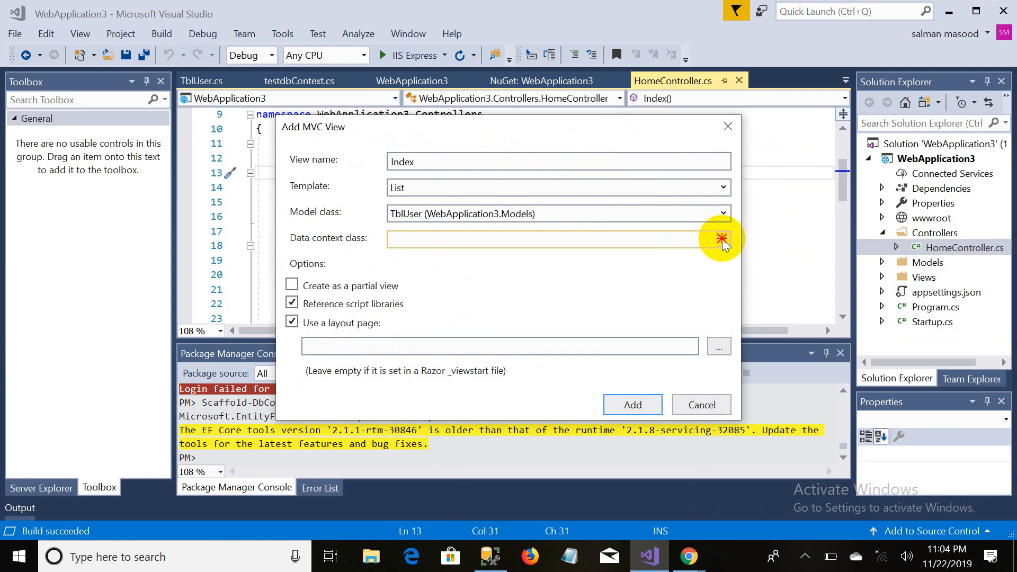
left_click(632, 404)
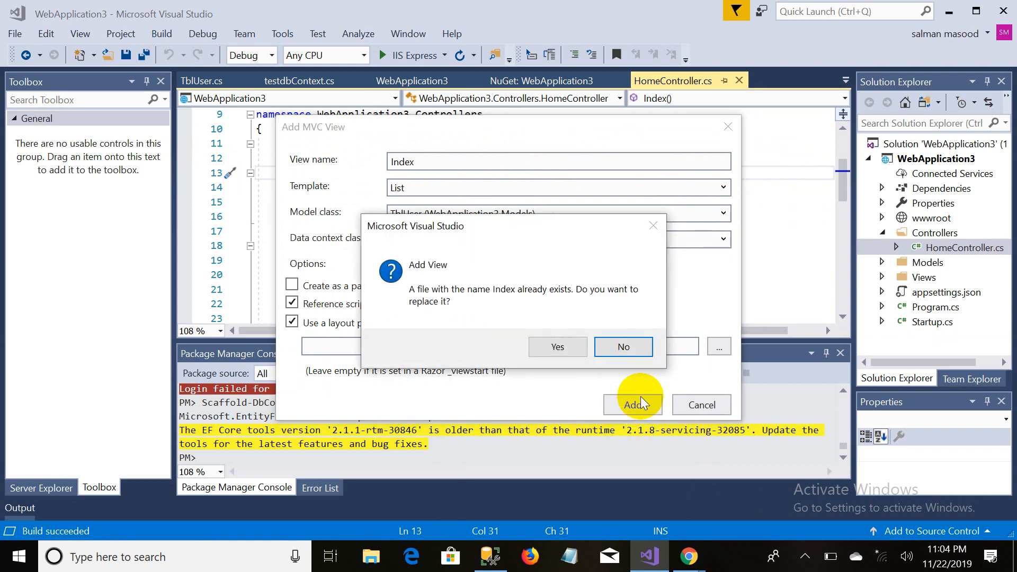
left_click(556, 346)
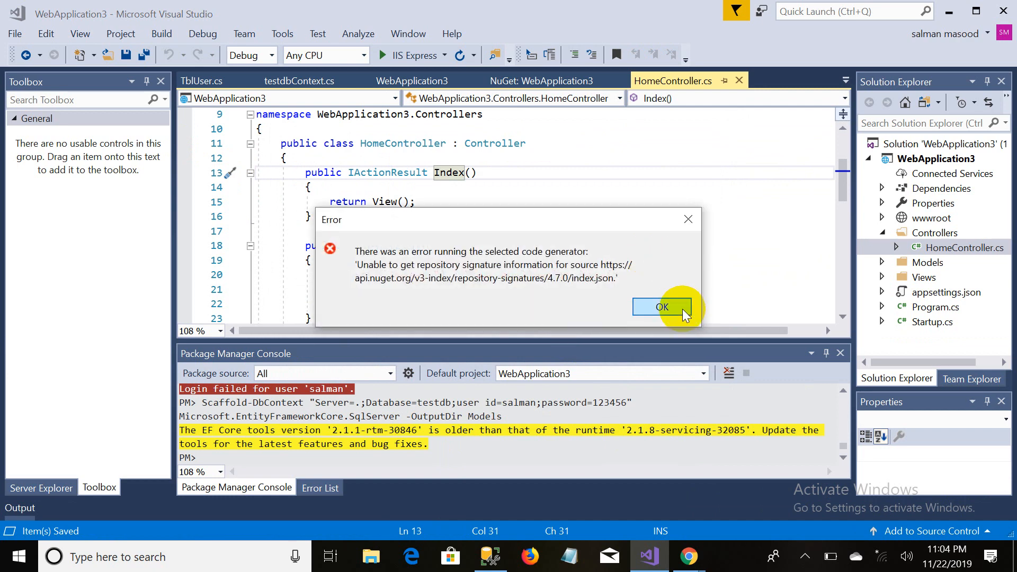
left_click(660, 307)
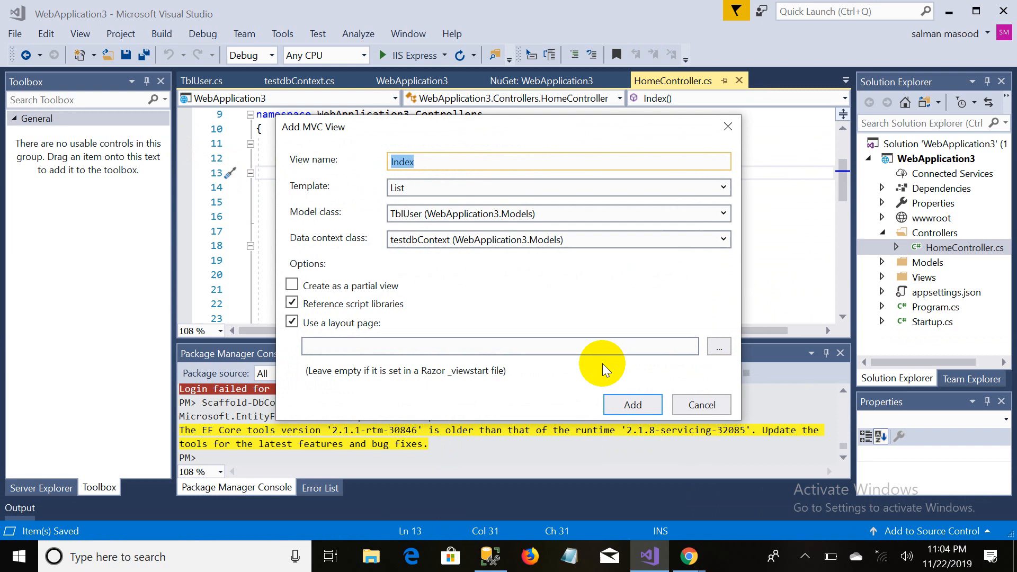
mouse_move(856, 531)
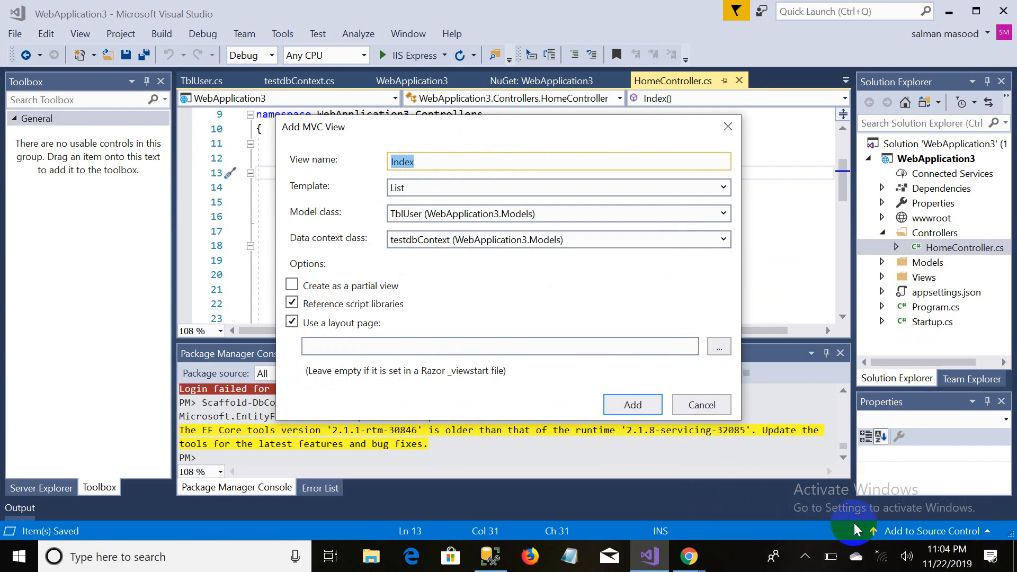
left_click(631, 404)
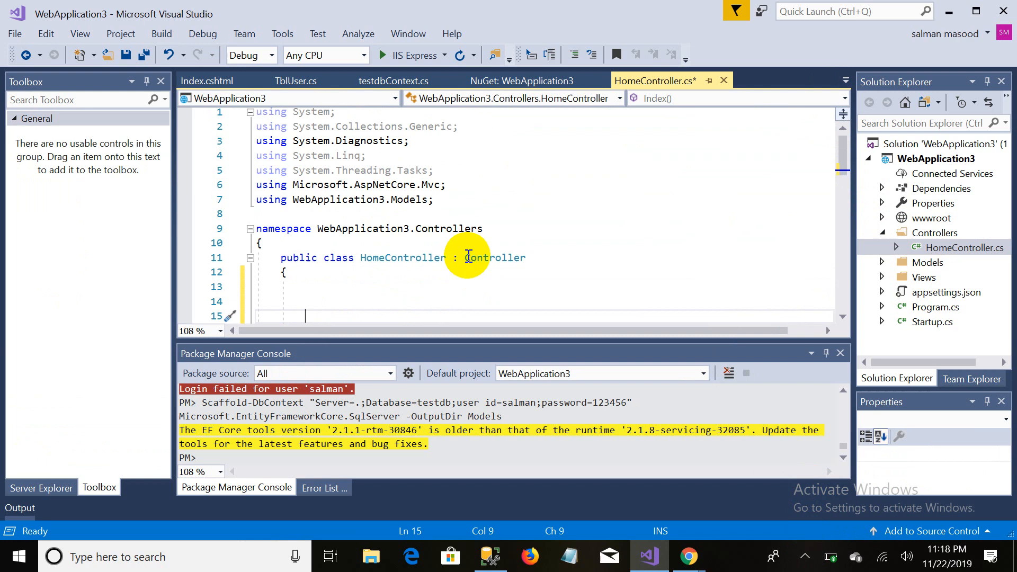
Add an empty constructor to HomeController via the ctor snippet, then check the tutorial in Chrome.
scroll("down", 3)
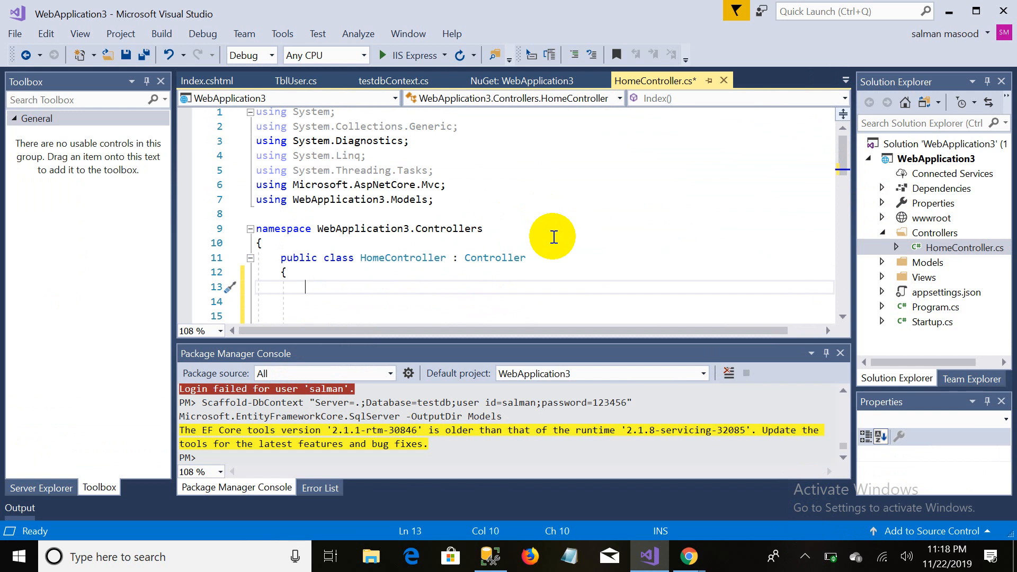
type("ctor")
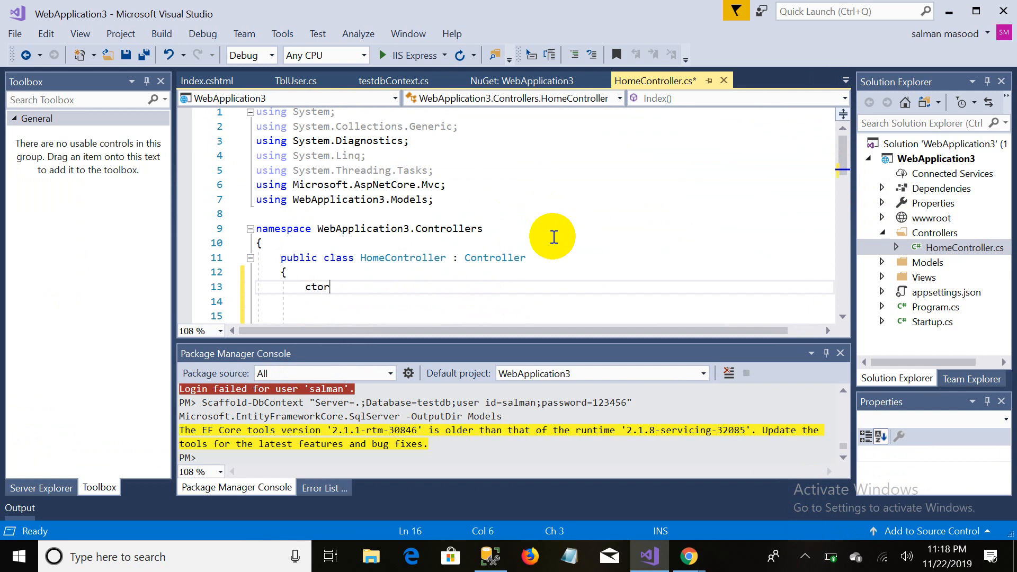
key("Tab")
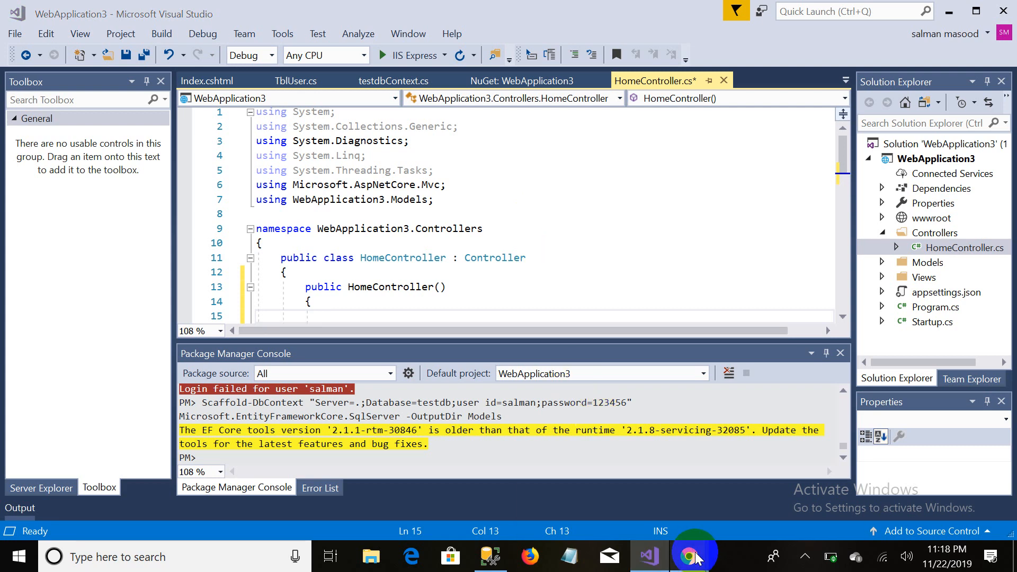
left_click(688, 557)
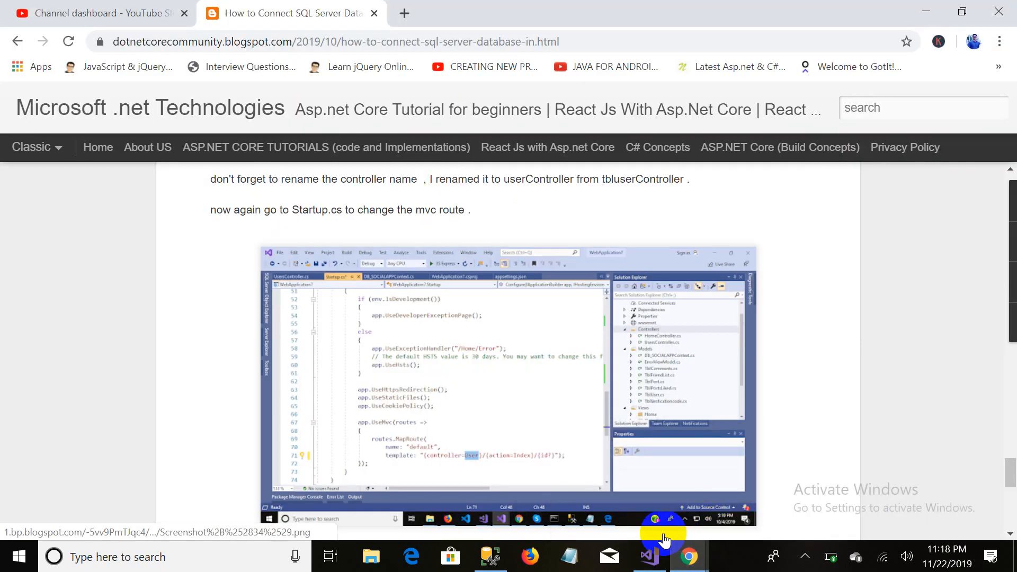
left_click(647, 556)
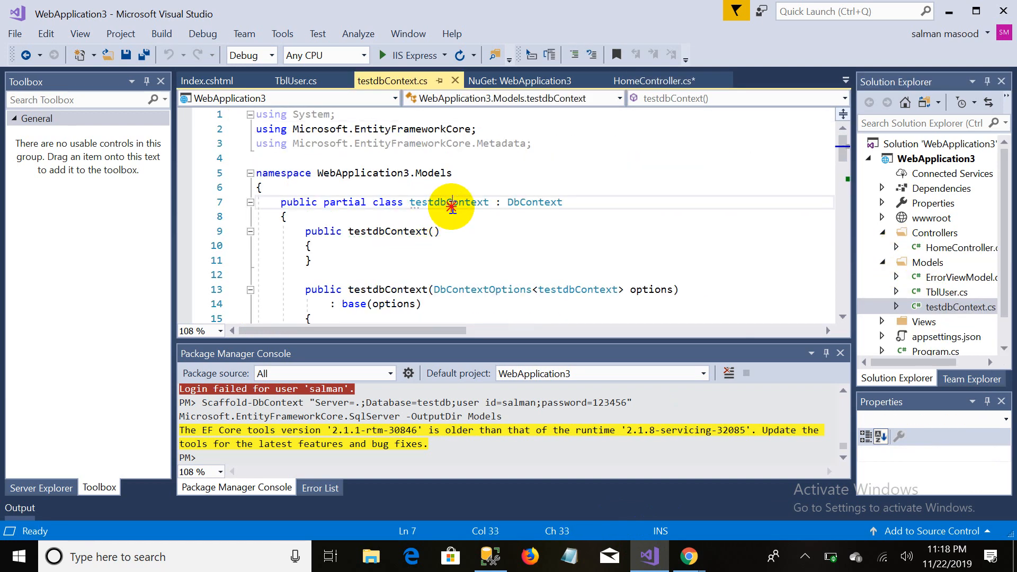
Declare a 'testdbContext db;' field in HomeController.
double_click(441, 202)
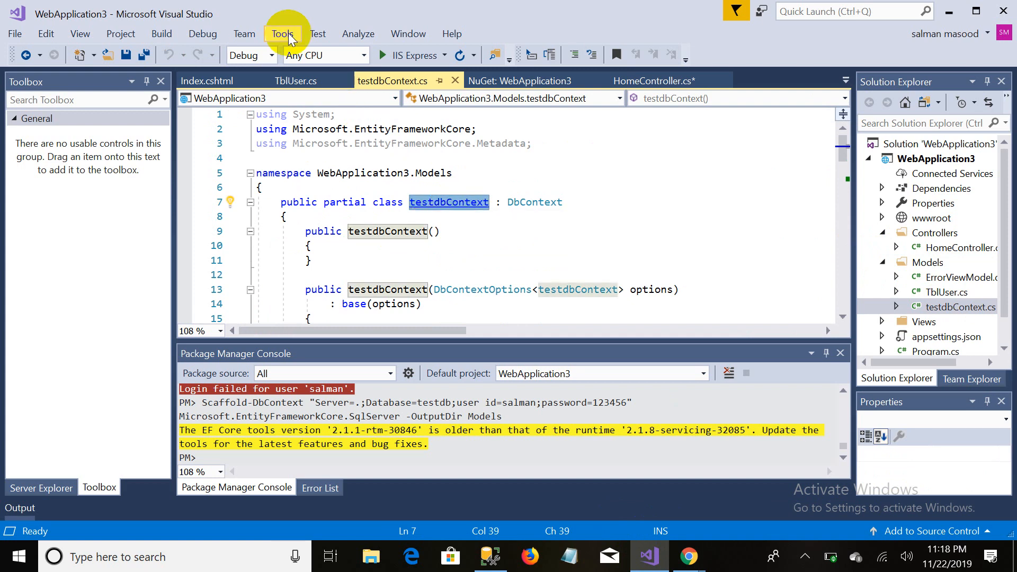
left_click(655, 81)
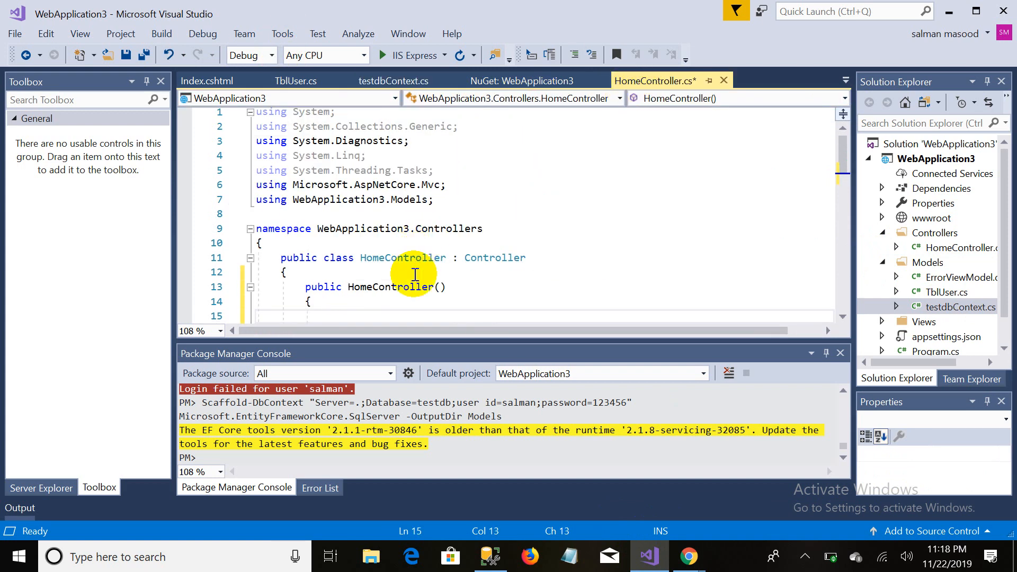
type("testdbContext")
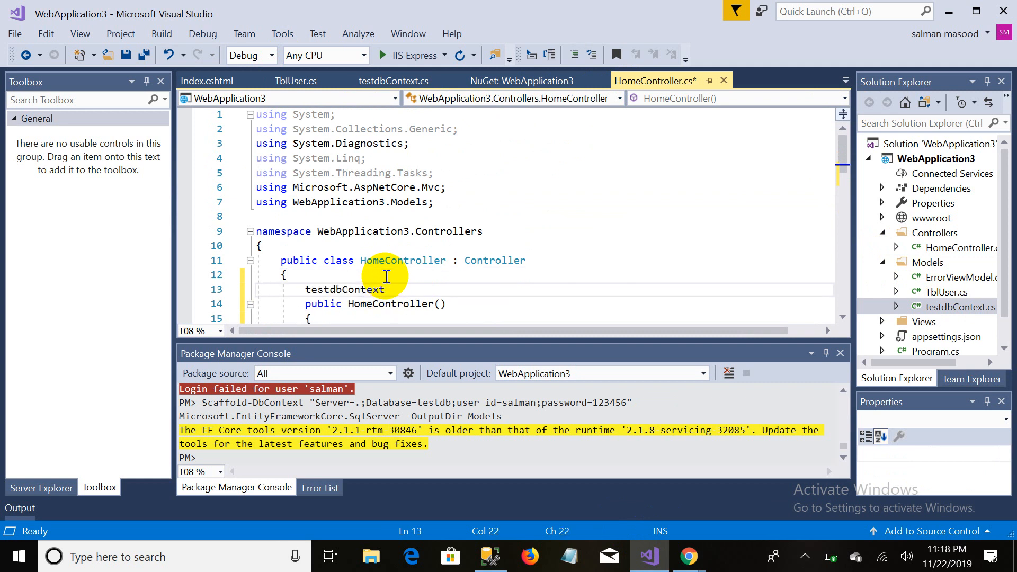
type("d")
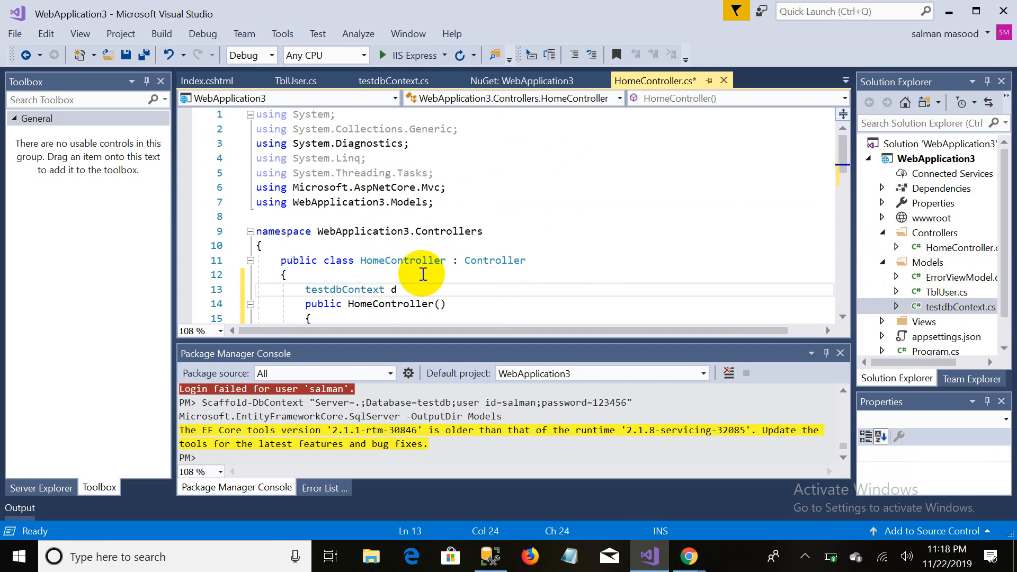
type("b;")
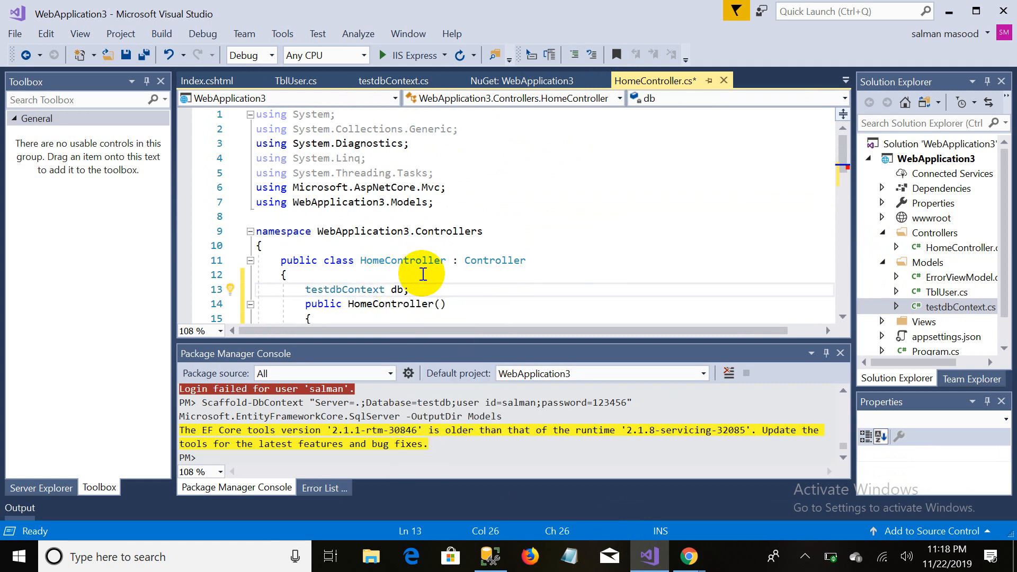
Initialise db in the constructor with 'db = new testdbContext();'.
key("Backspace")
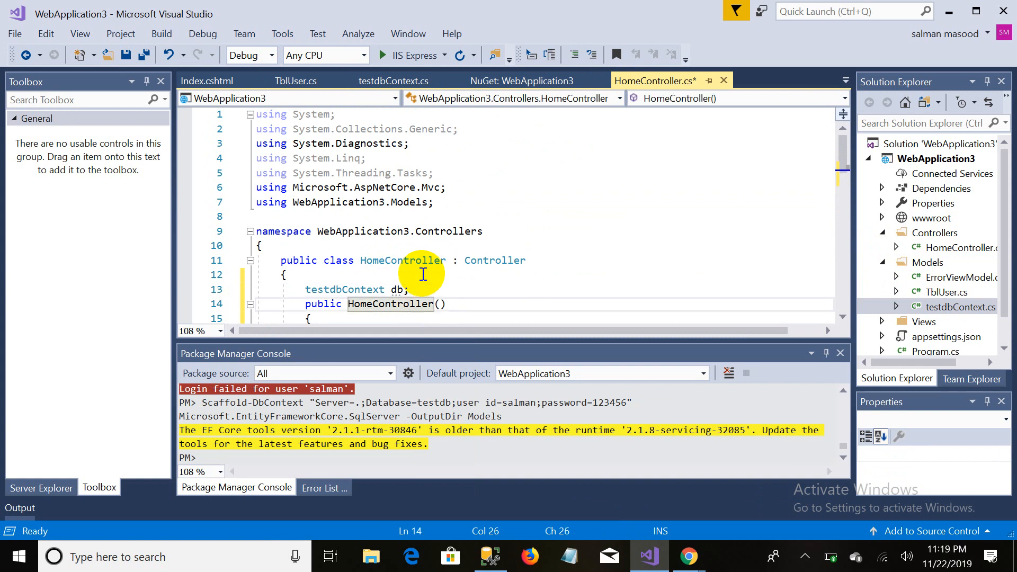
key("enter")
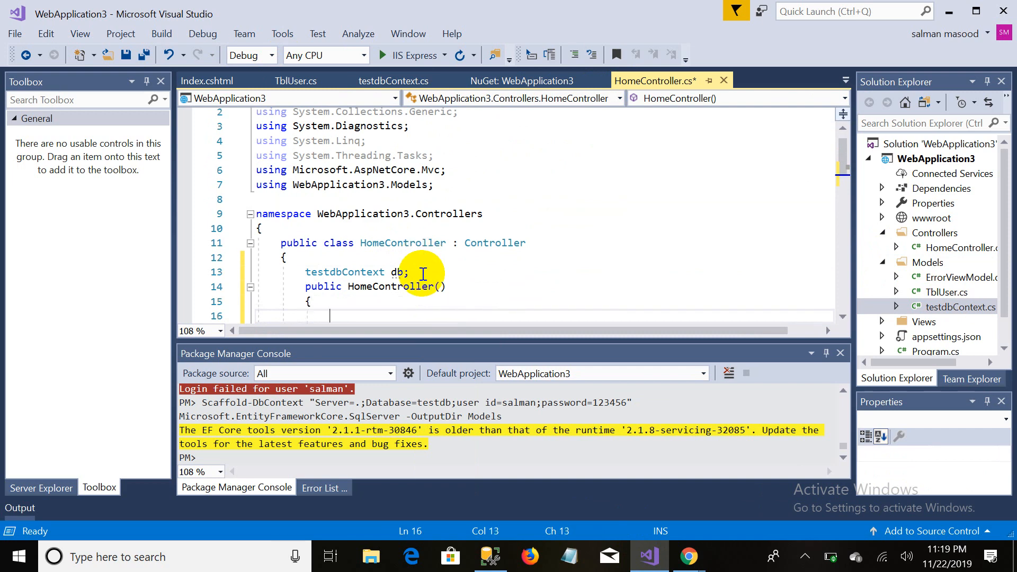
type("db=")
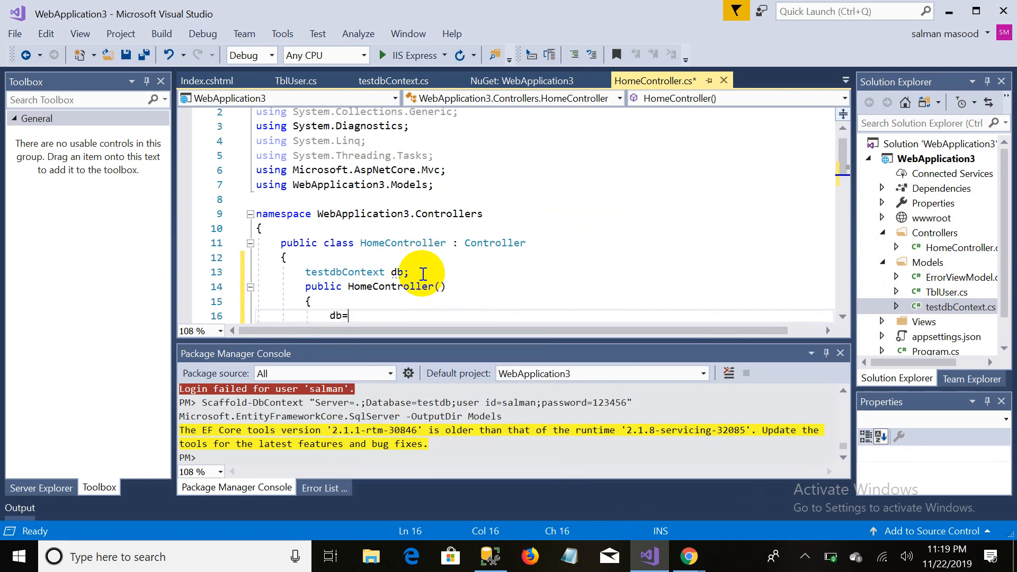
type("new")
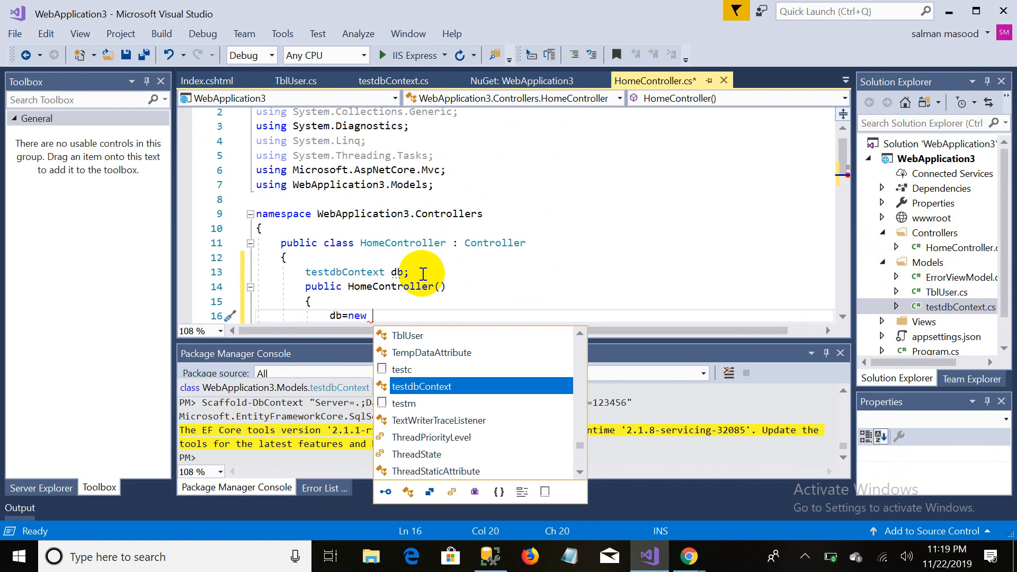
type("testdbContext();")
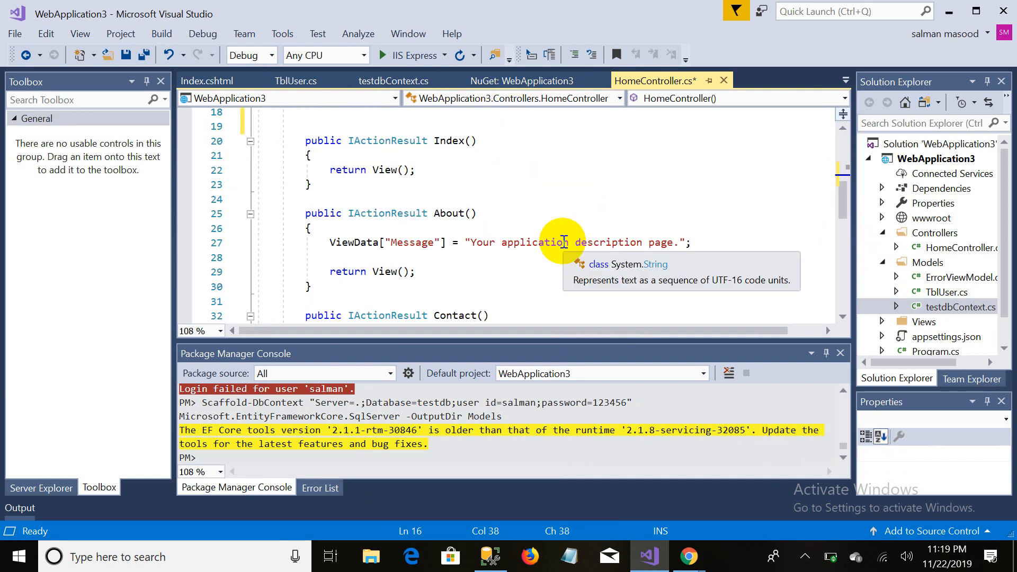
mouse_move(522, 201)
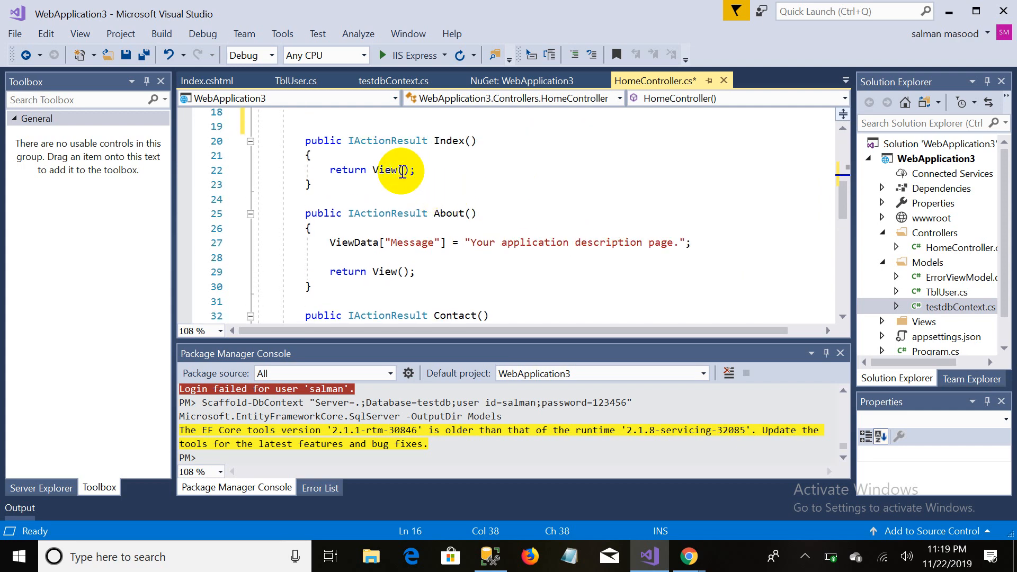
Make Index return View(db.TblUser.ToList()) and save HomeController.
type("db")
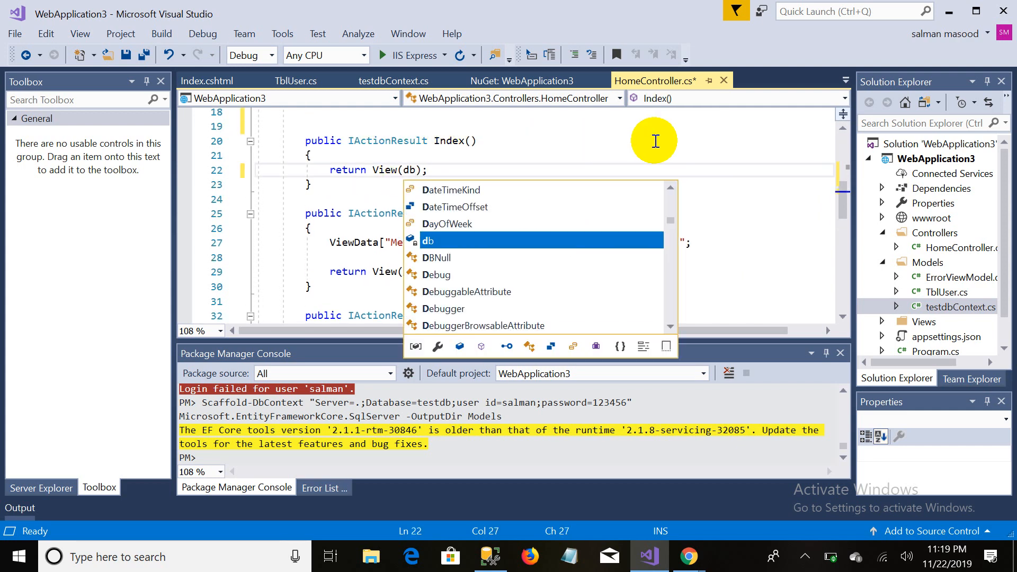
type(".tbl")
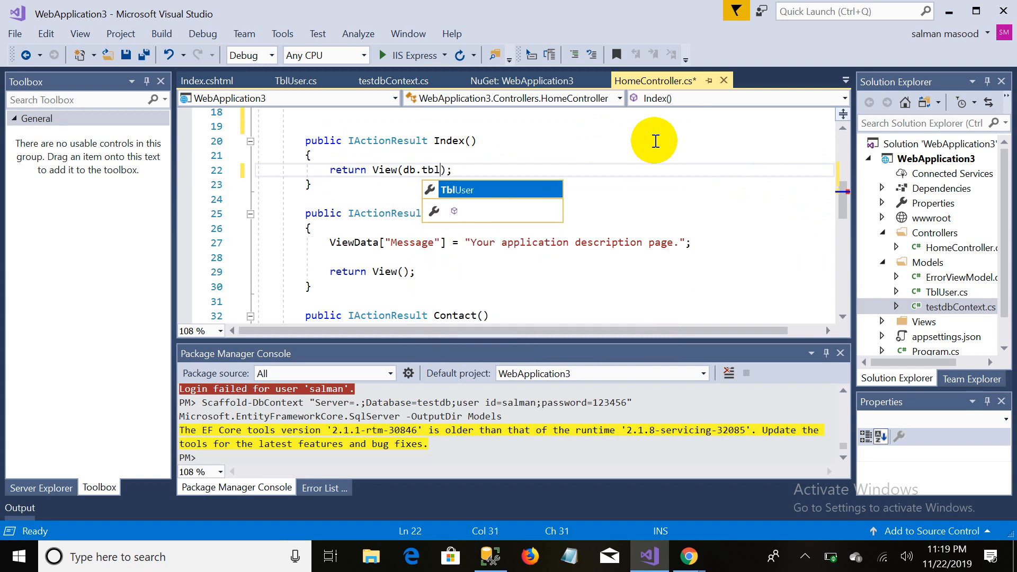
type("blUser.to")
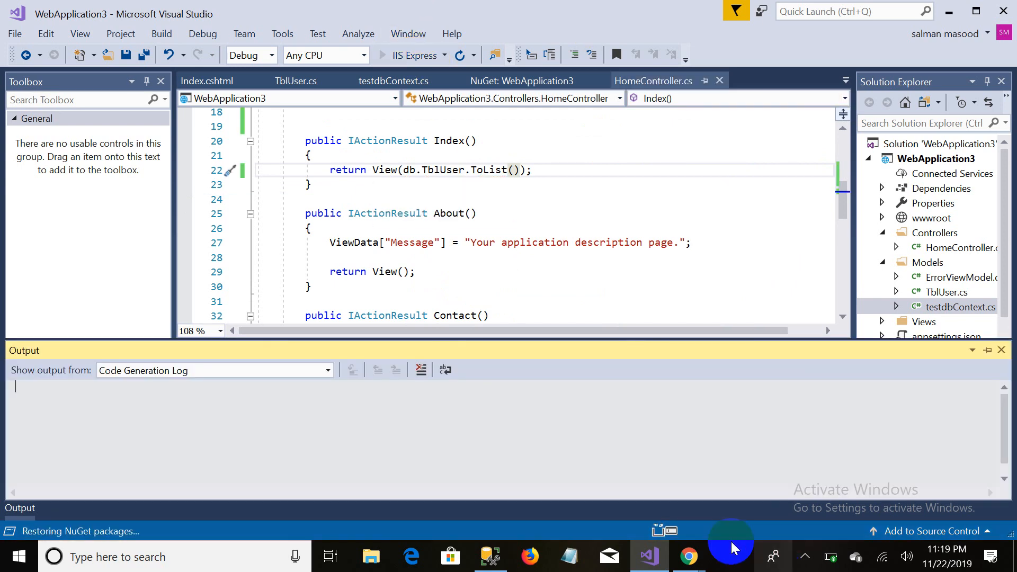
left_click(489, 556)
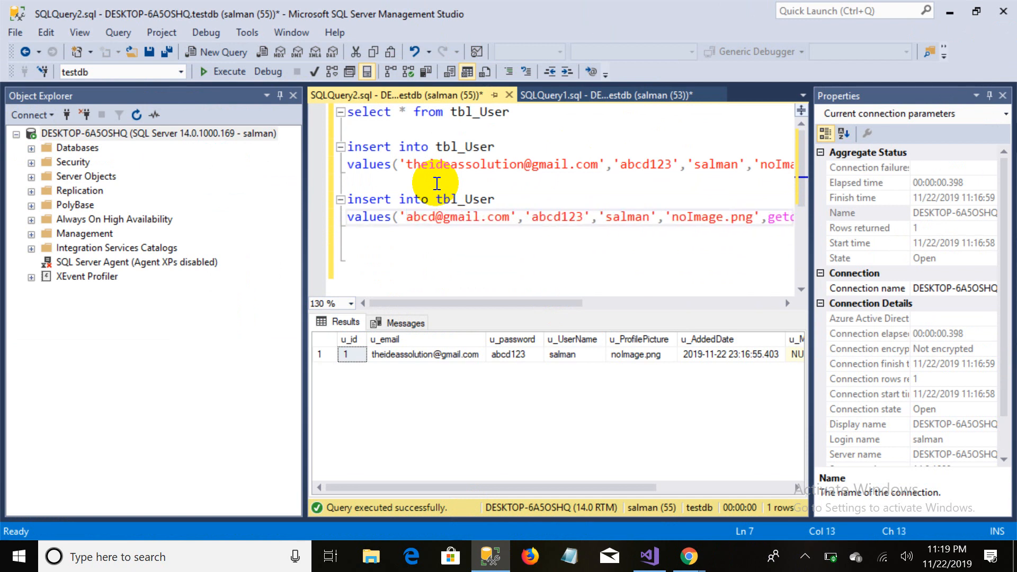
Change the second tbl_User insert to user 'Ali', run it, and trust the IIS Express certificate.
double_click(627, 216)
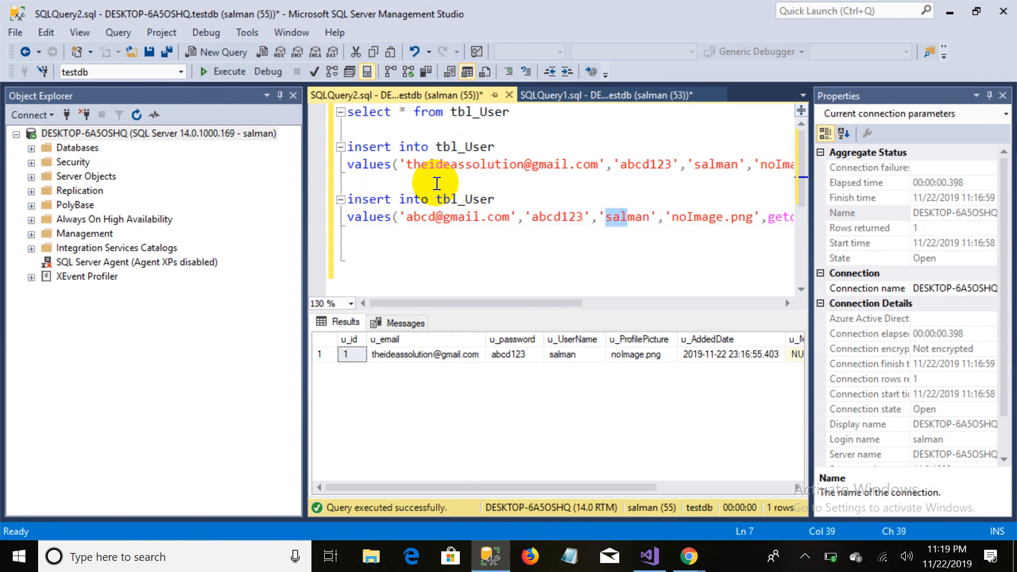
type("A")
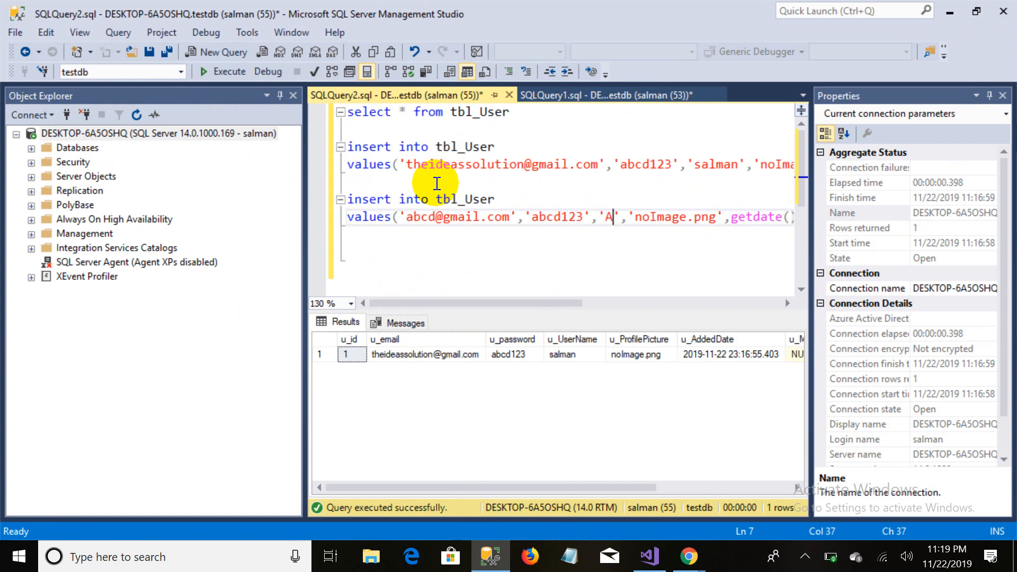
type("li")
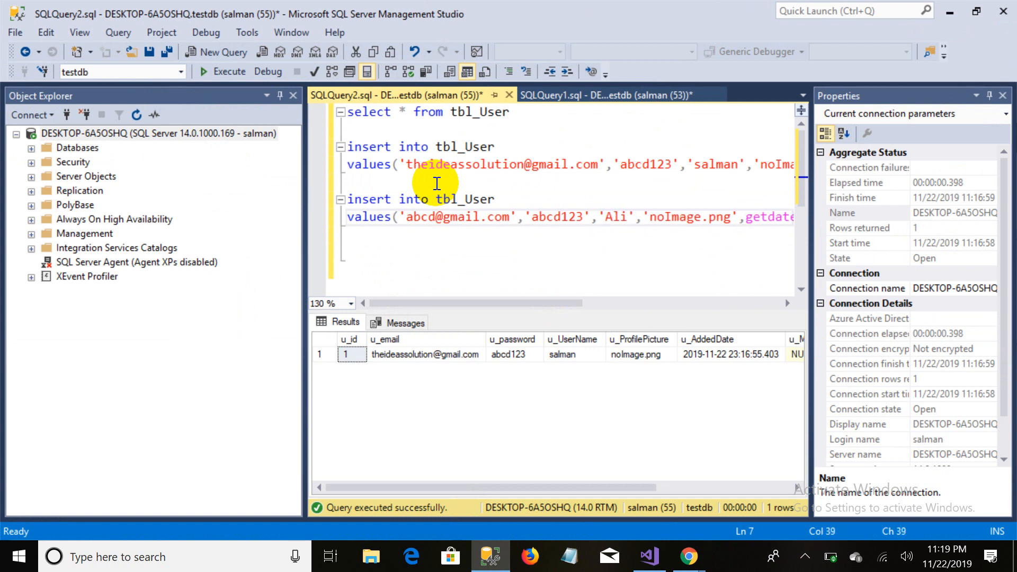
left_click_drag(347, 199, 794, 216)
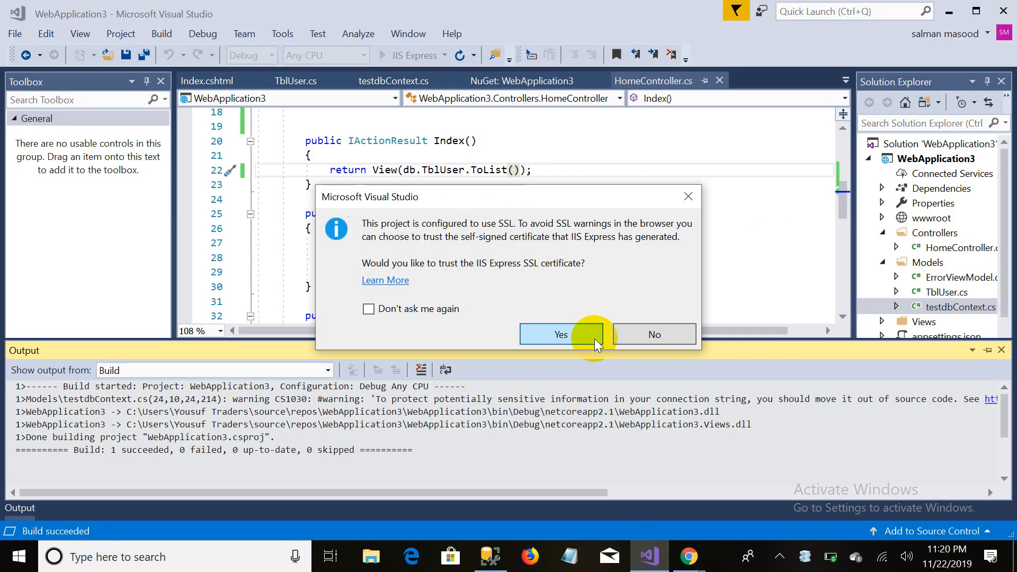
left_click(559, 333)
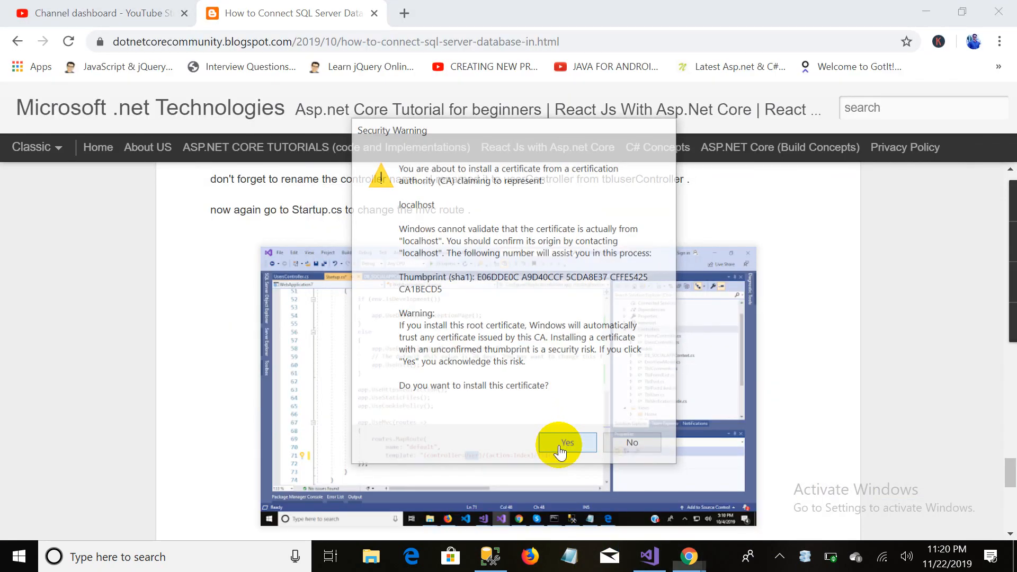
Confirm the localhost certificate and view the Index page listing salman and Ali.
left_click(564, 444)
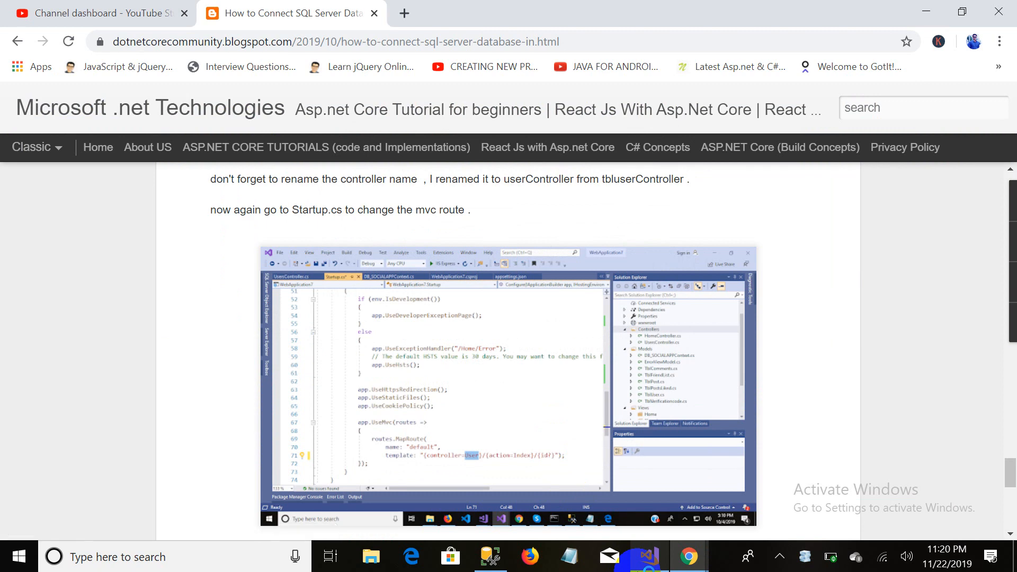
mouse_move(657, 556)
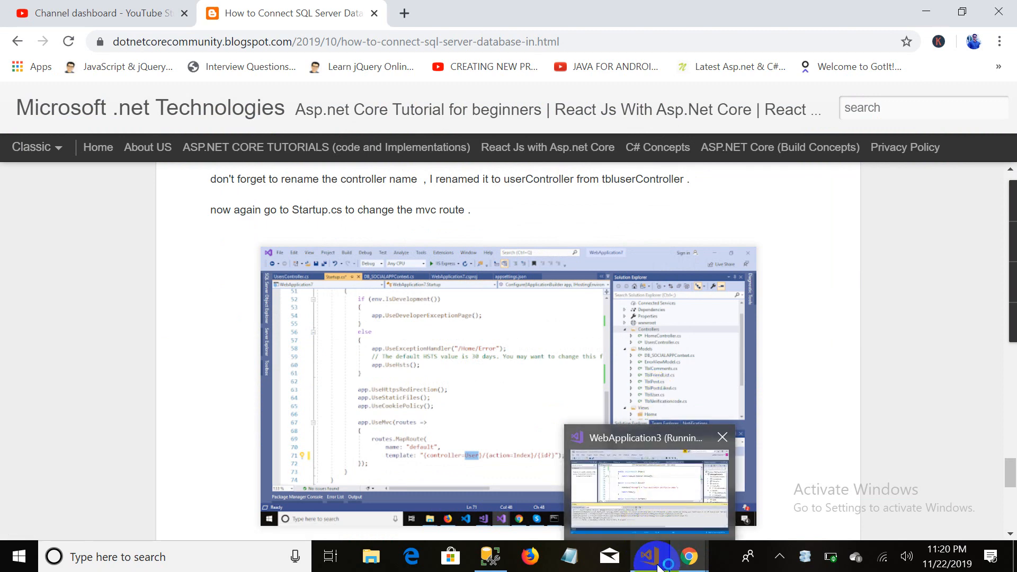
left_click(647, 556)
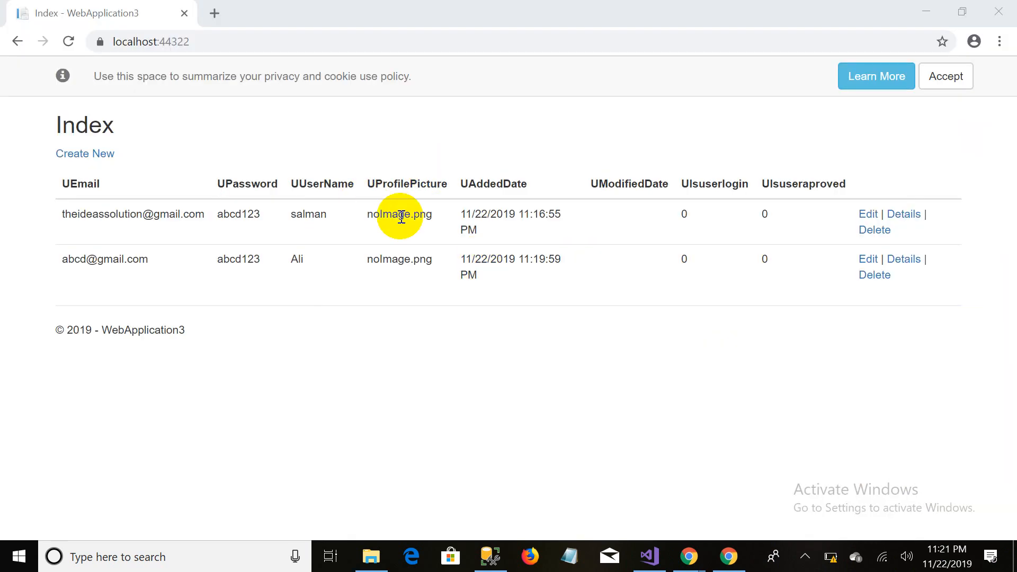
mouse_move(397, 229)
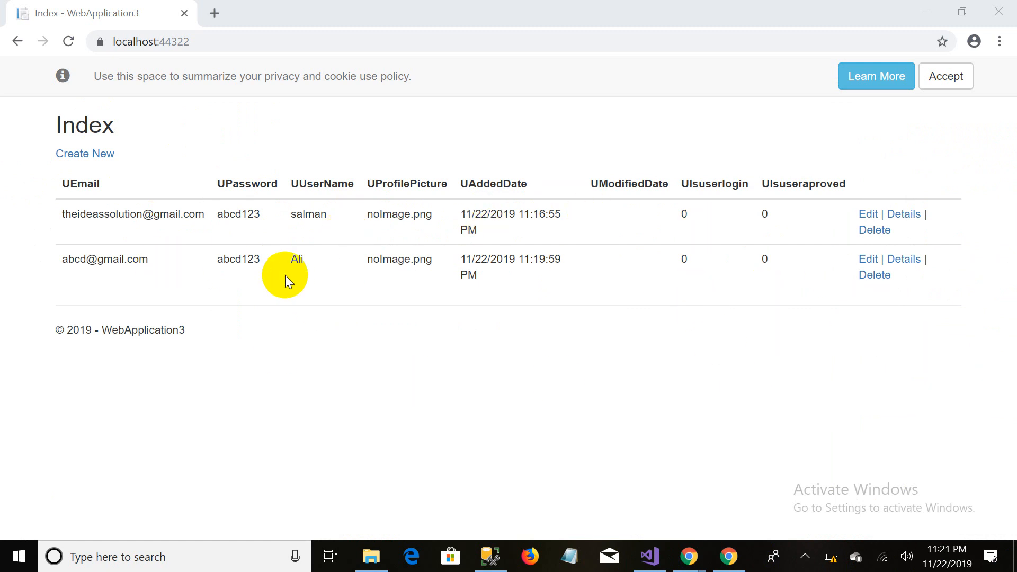
mouse_move(401, 208)
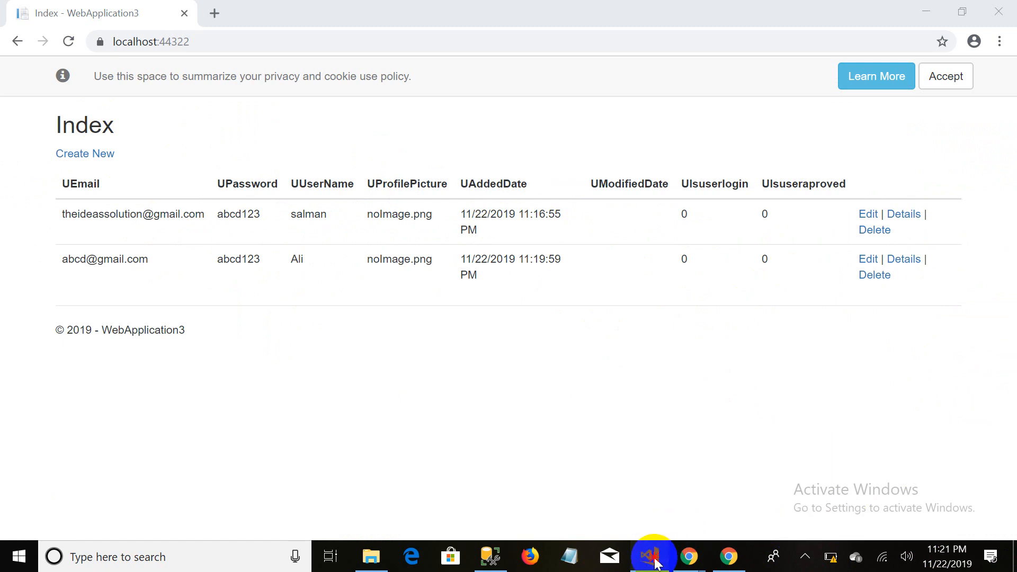
Stop debugging WebApplication3 and view the connection string in testdbContext.cs.
left_click(648, 557)
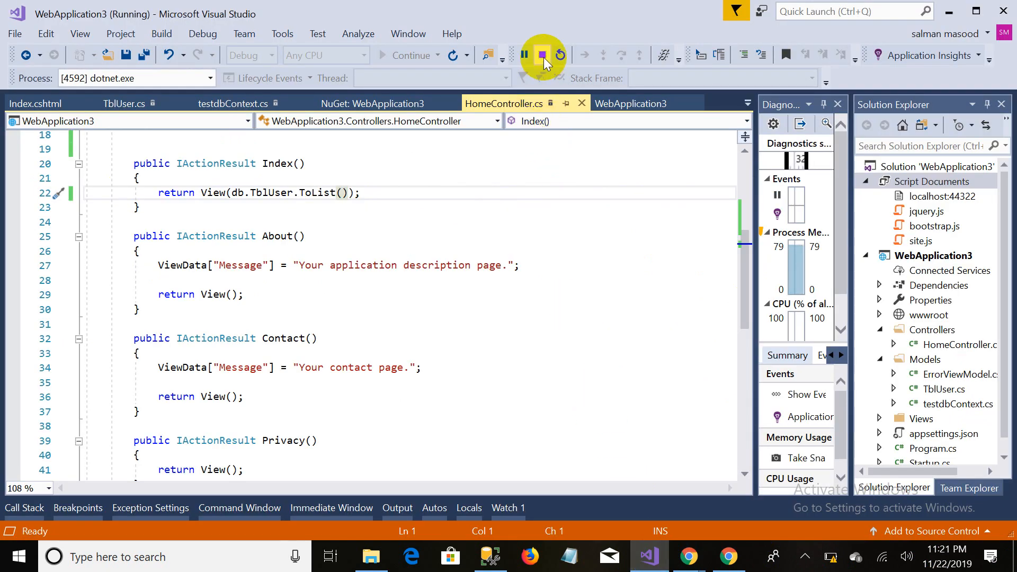
mouse_move(542, 54)
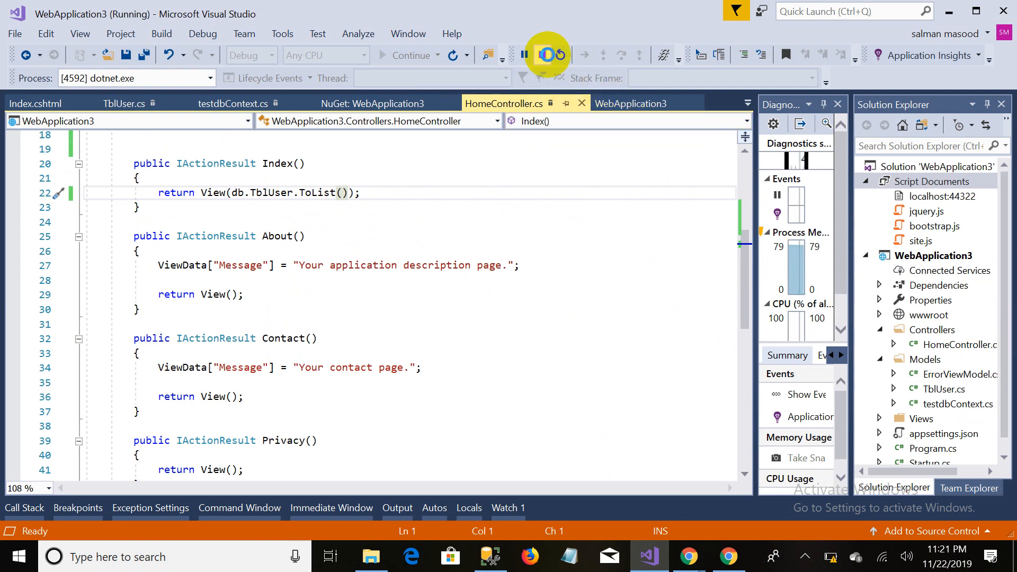
left_click(541, 54)
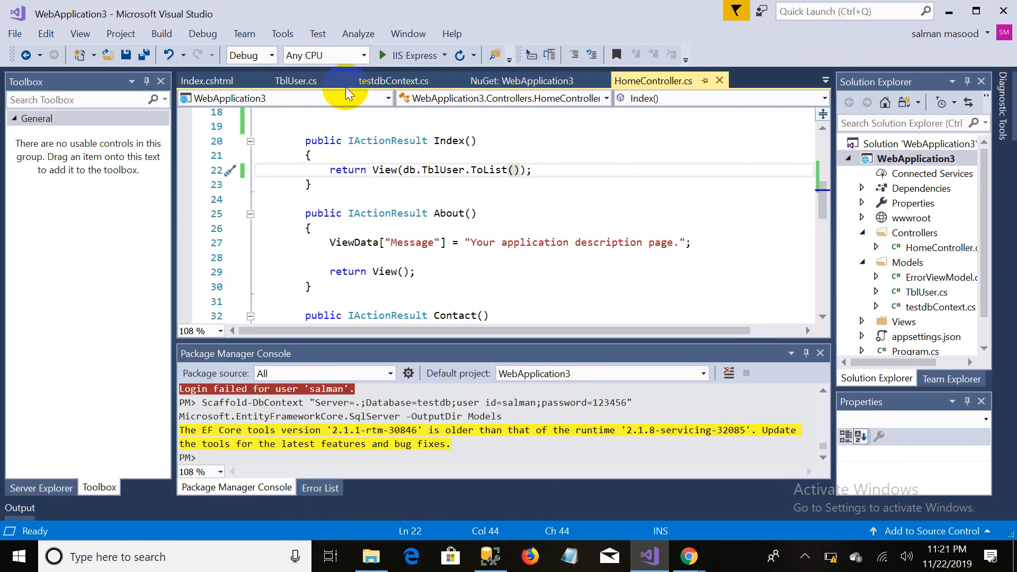
left_click(392, 81)
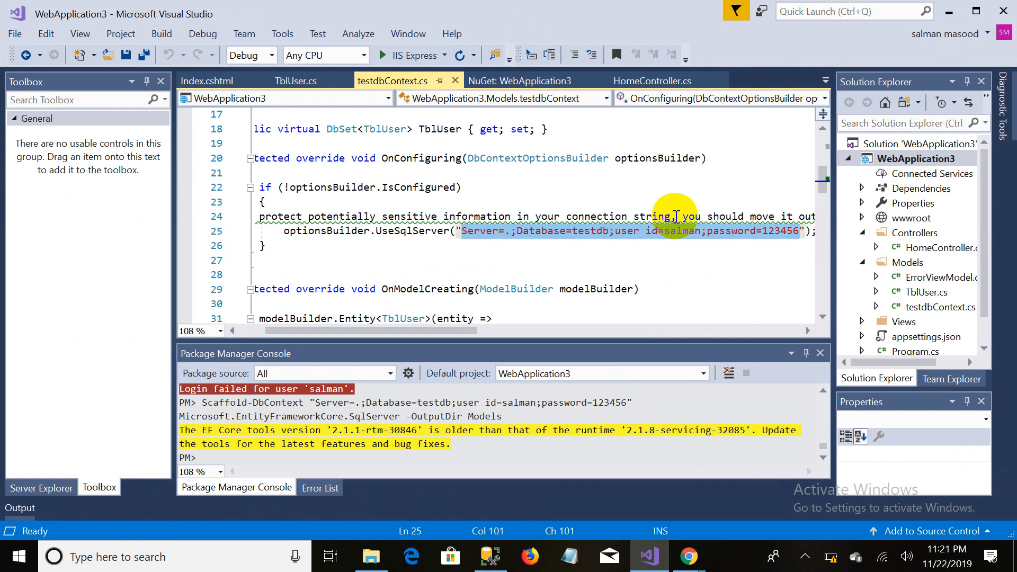
mouse_move(699, 191)
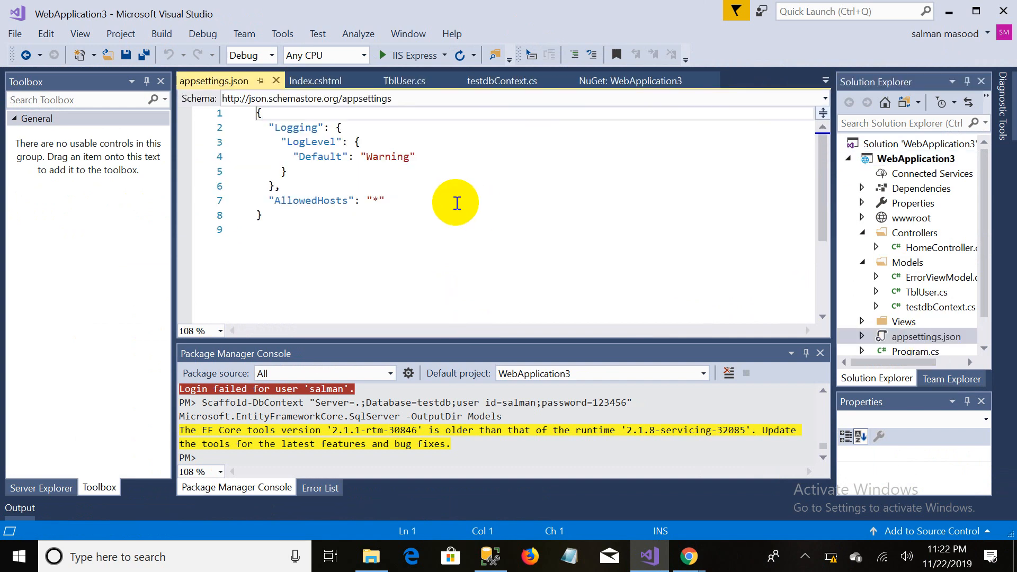
Add a "ConnectionStrings" section after AllowedHosts in appsettings.json.
left_click(386, 200)
type(",")
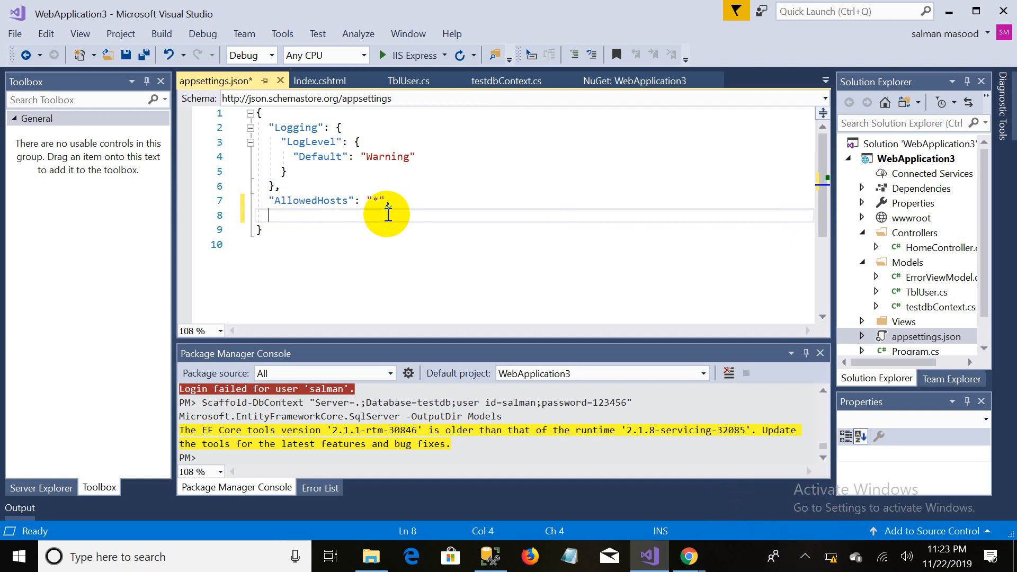
type("\"Co\"")
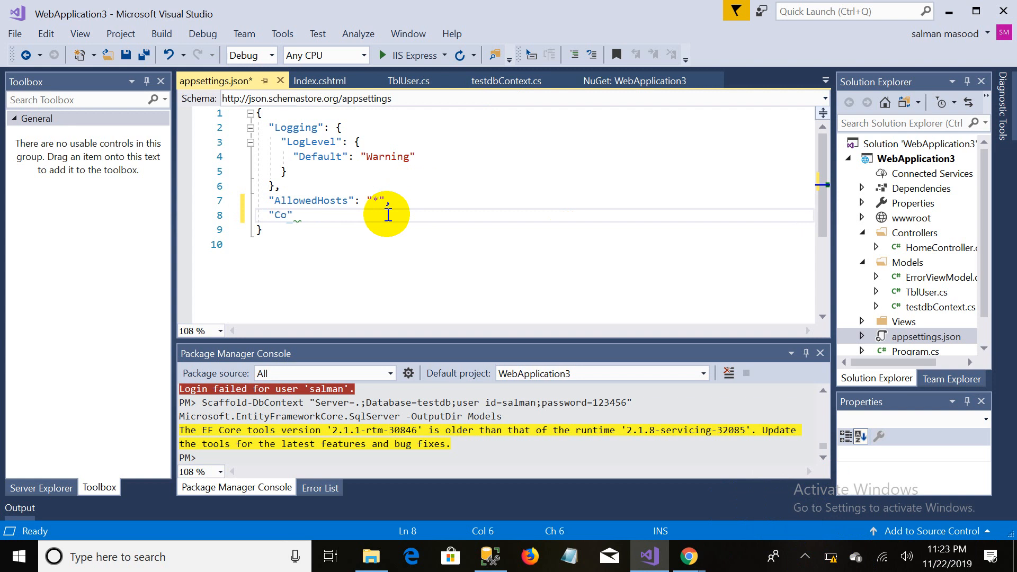
type("nnectio")
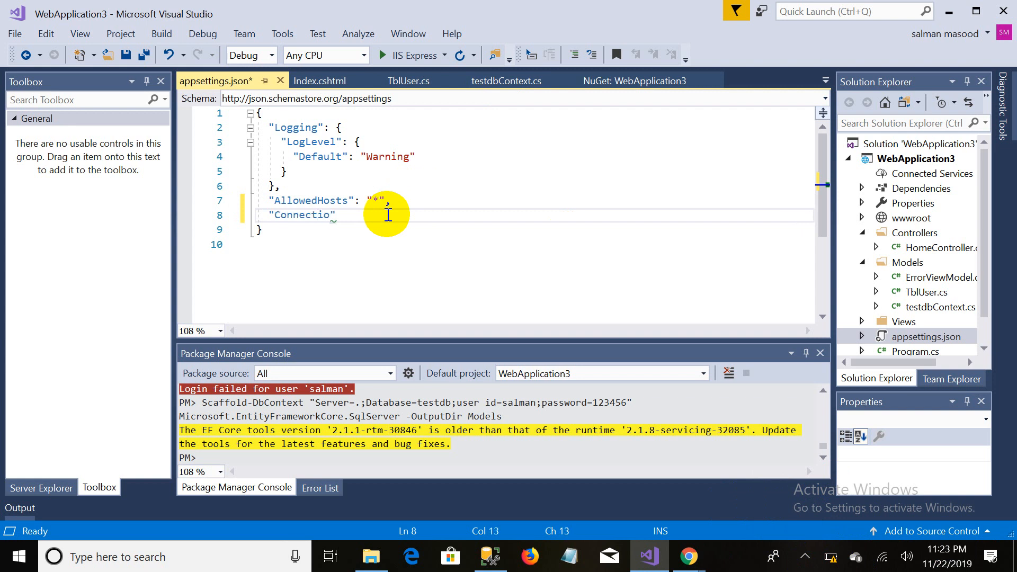
type("S\"")
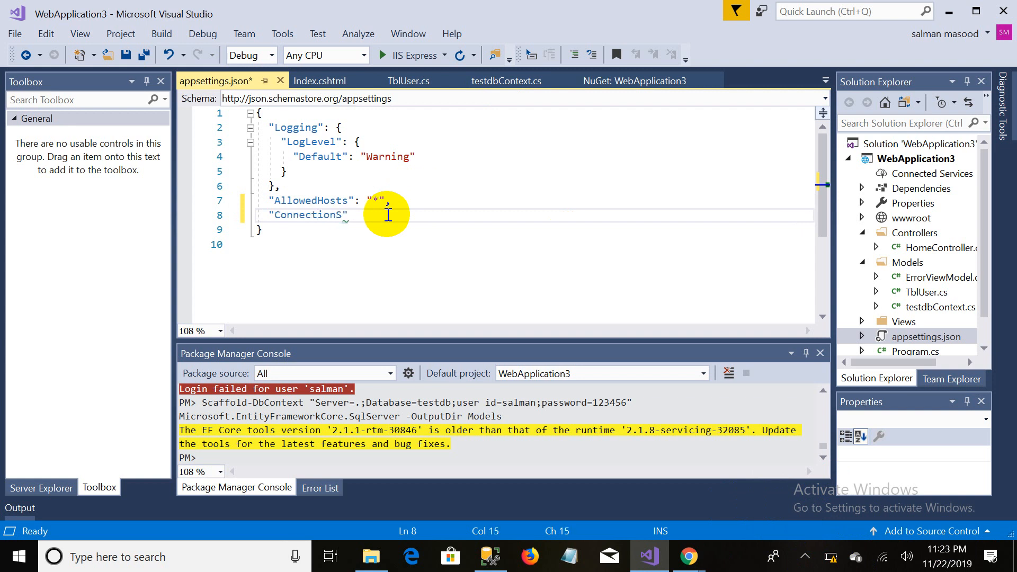
type("trig")
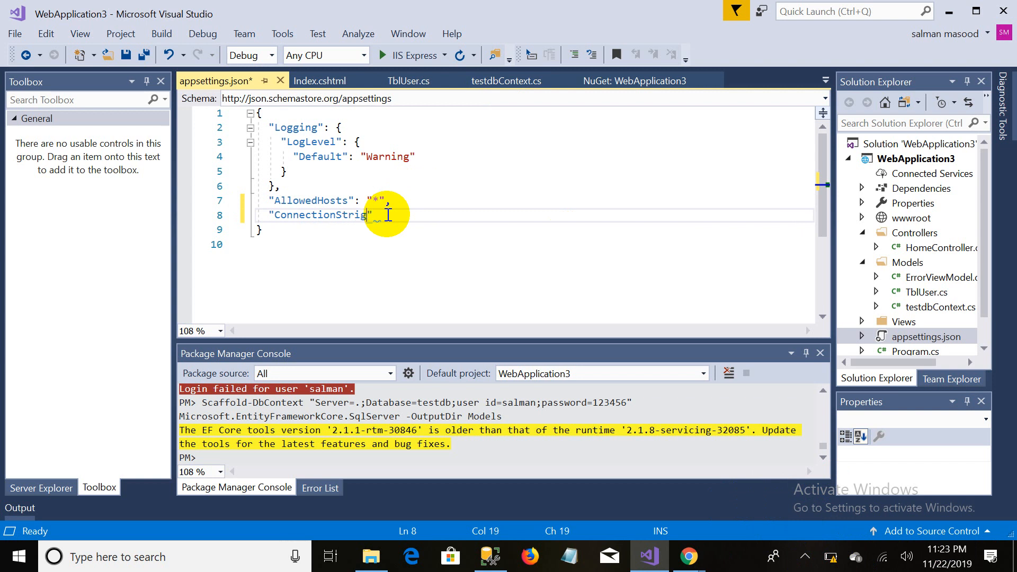
type("gs")
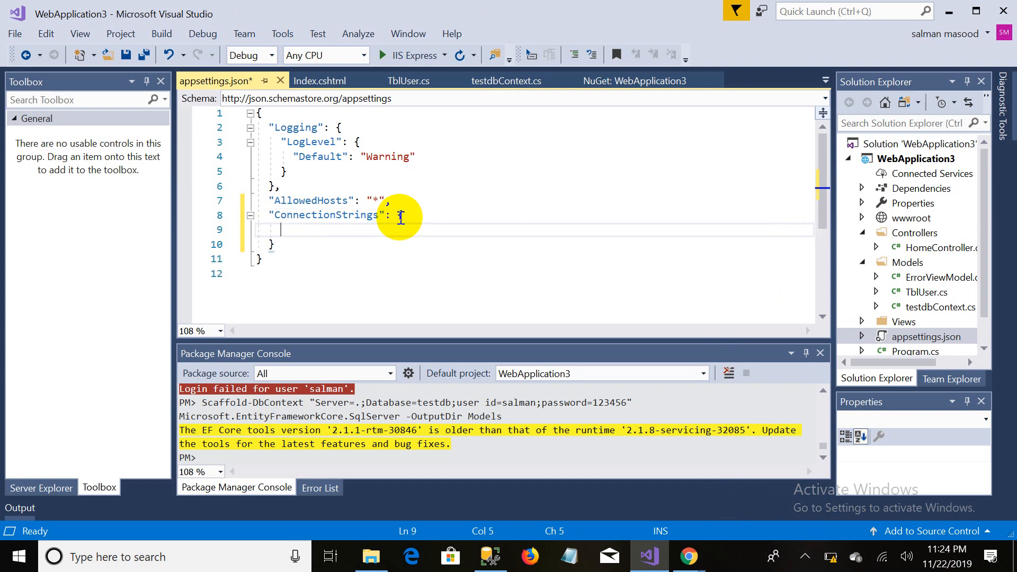
Add a "DbConnection" entry holding the testdb connection string.
type("\"\"")
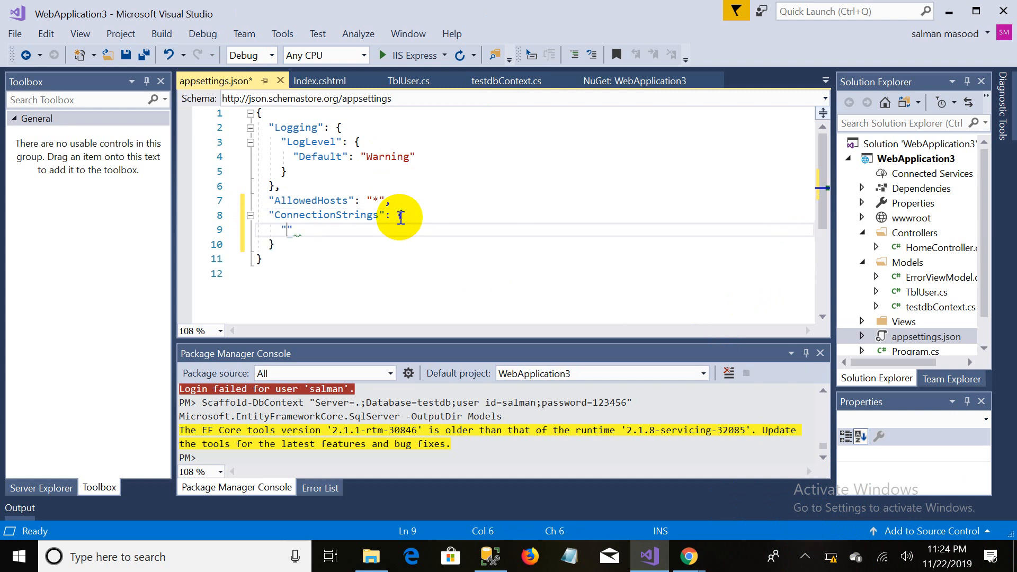
type("d")
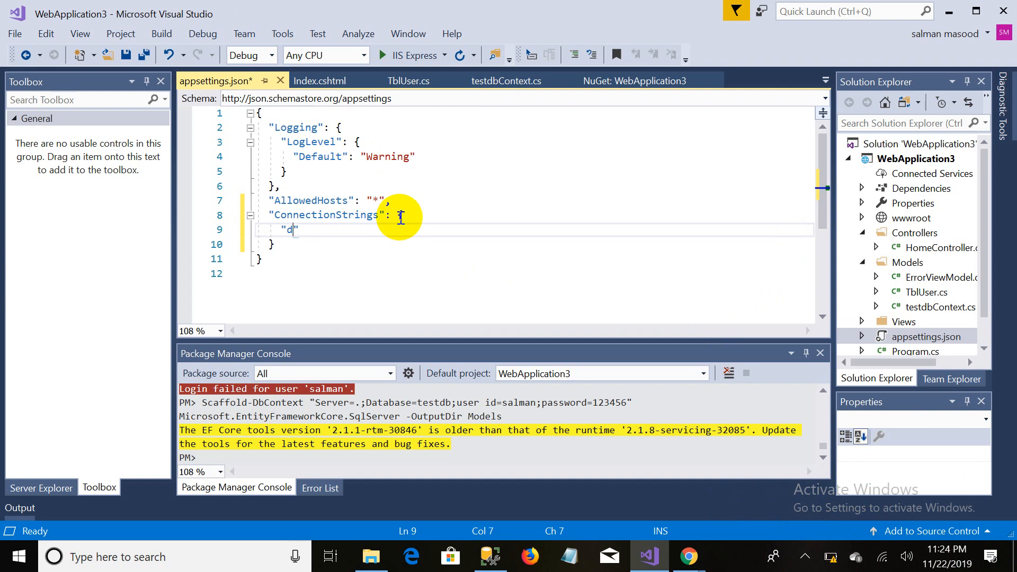
type("b")
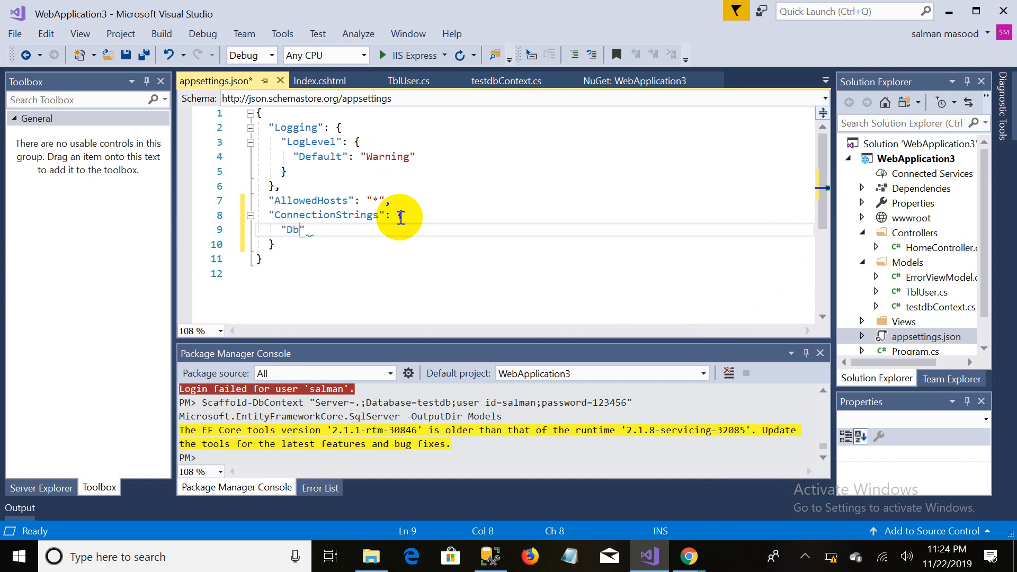
type("C")
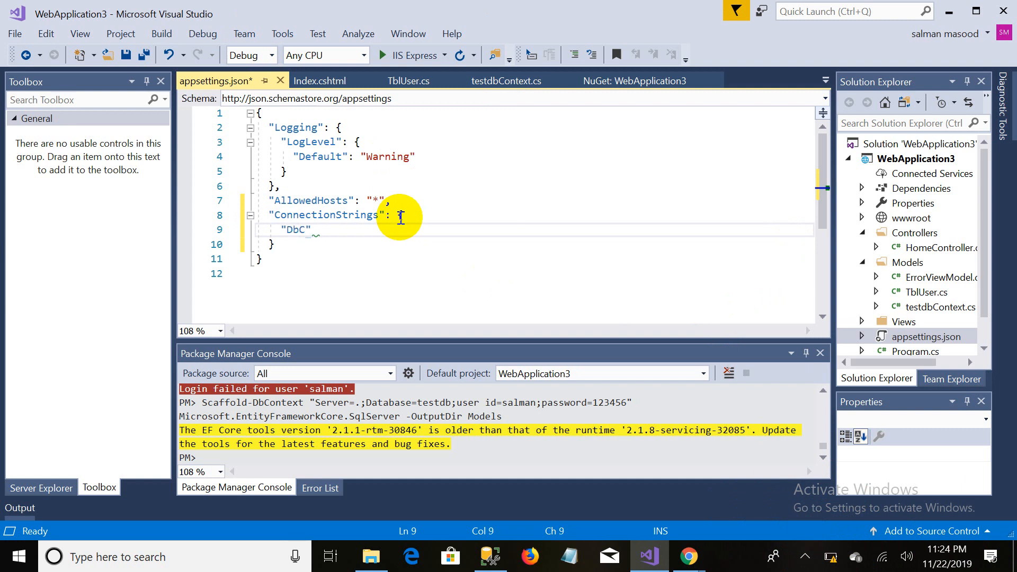
type("onnection")
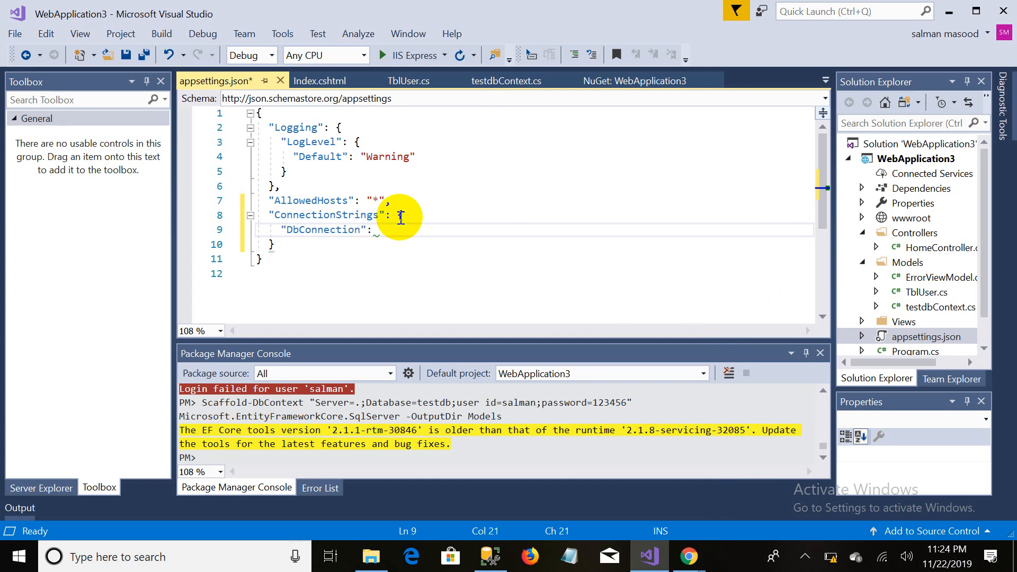
type("\"\"")
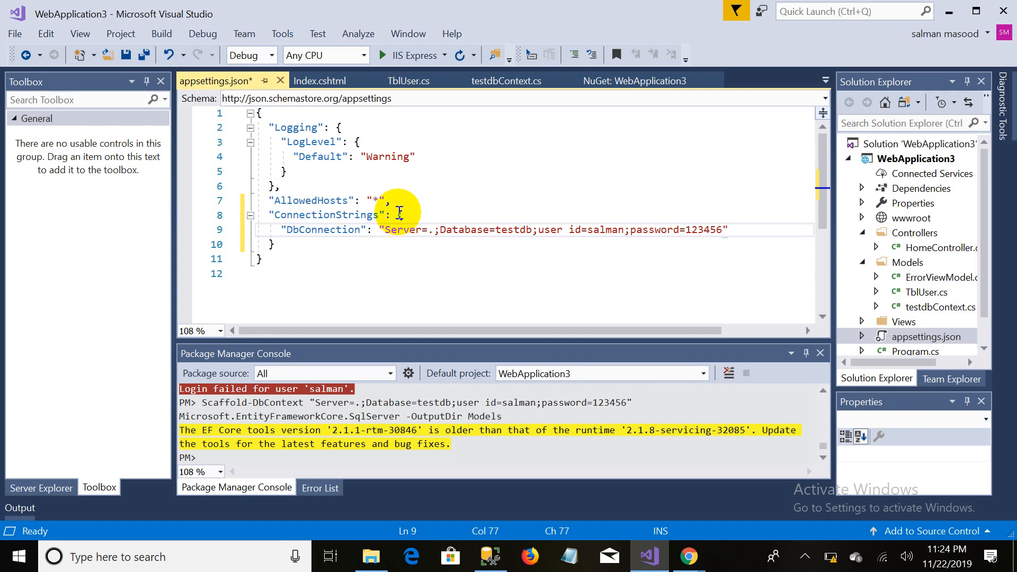
double_click(322, 230)
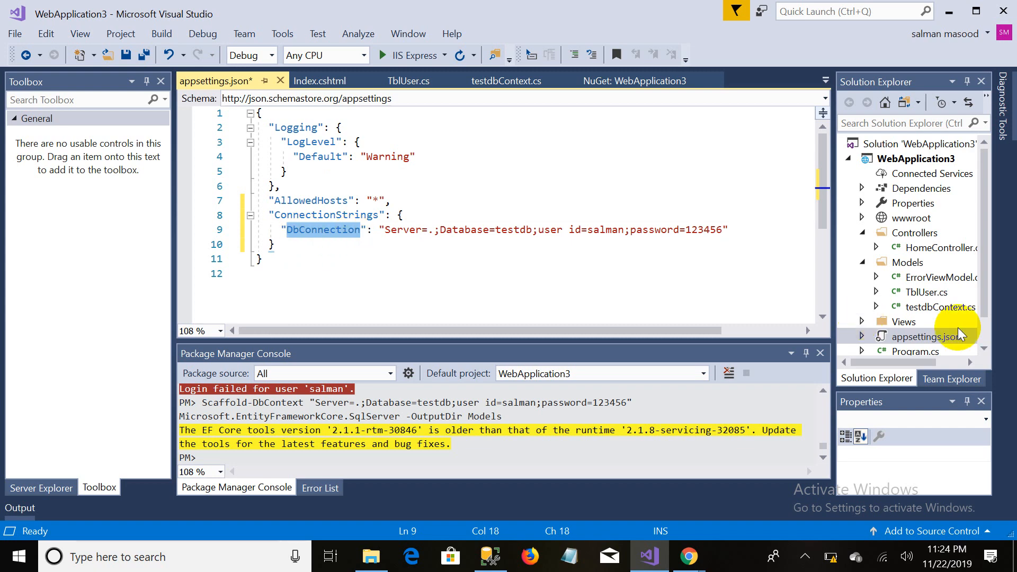
left_click(911, 336)
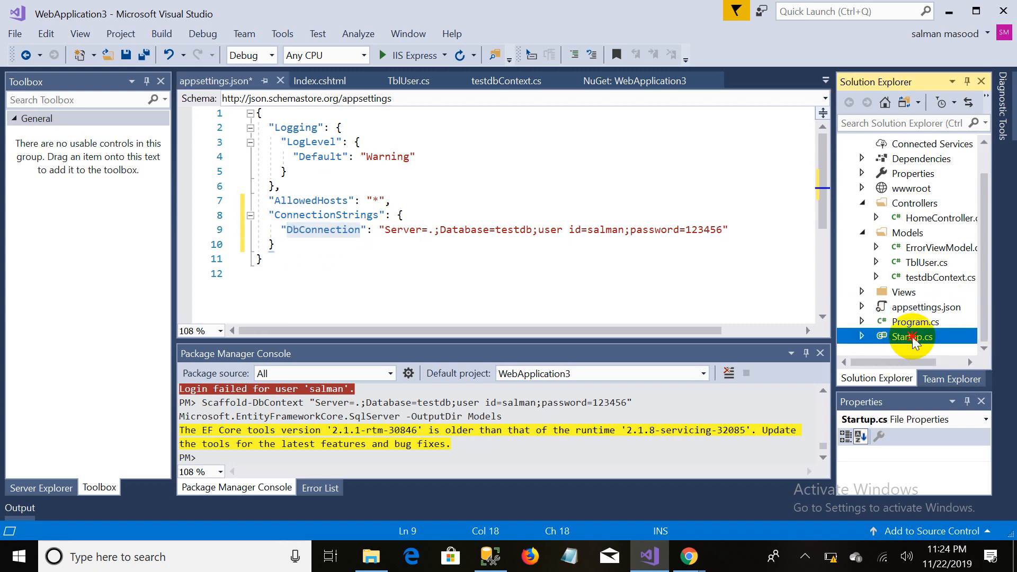
Register services.AddDbContext<testdbContext> with UseSqlServer in ConfigureServices and add its using.
double_click(911, 336)
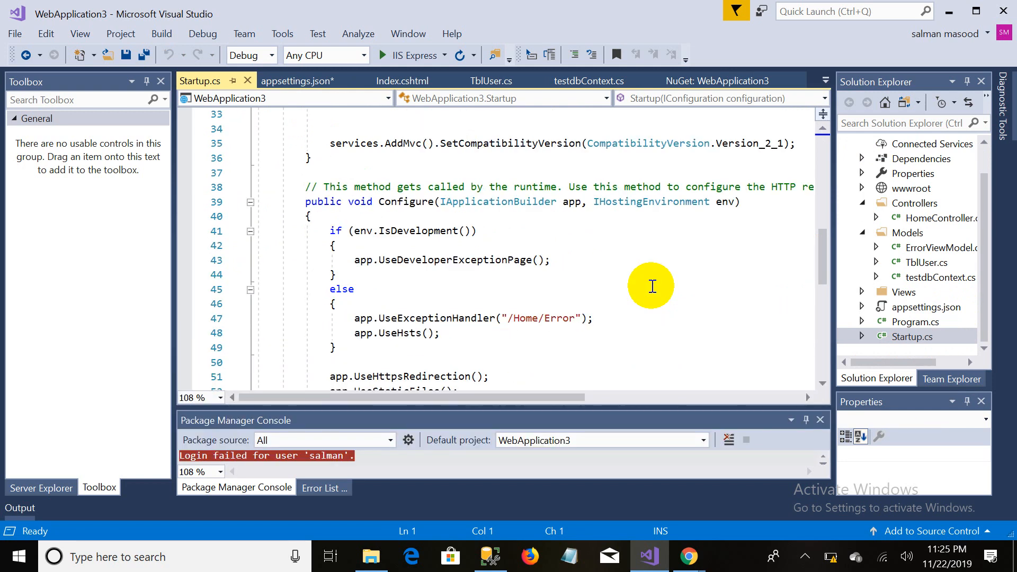
scroll("up", 3)
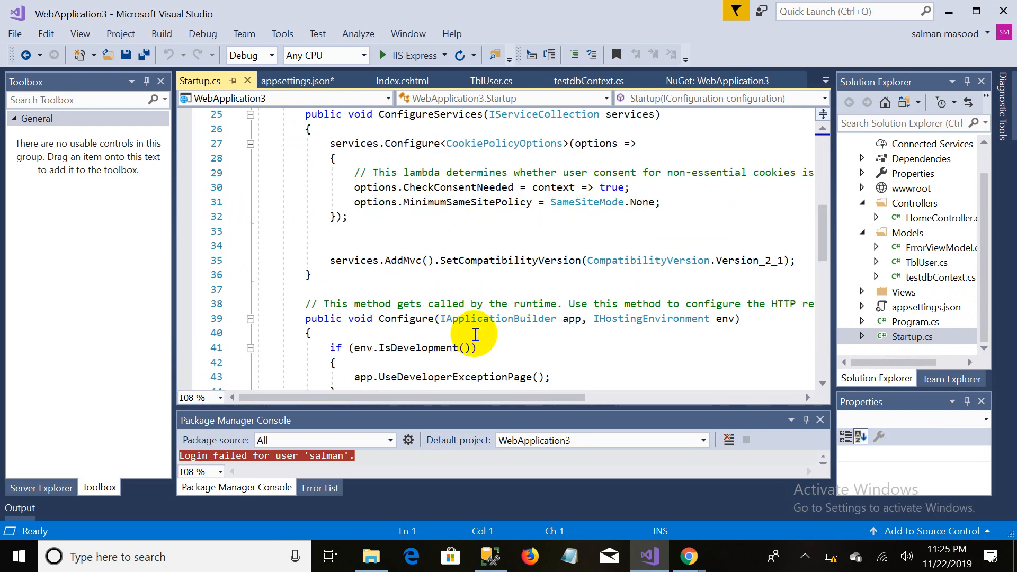
mouse_move(364, 245)
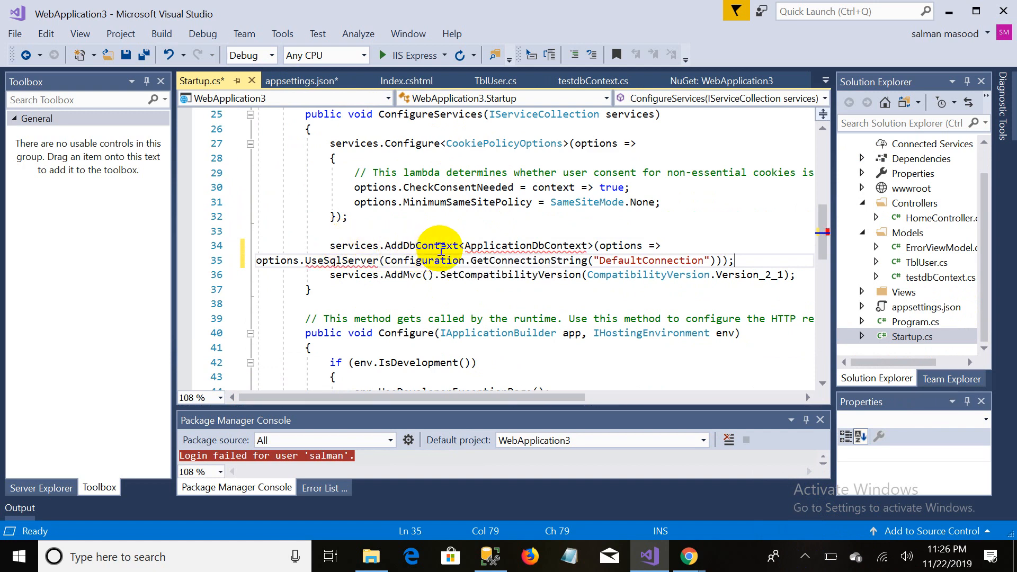
double_click(524, 245)
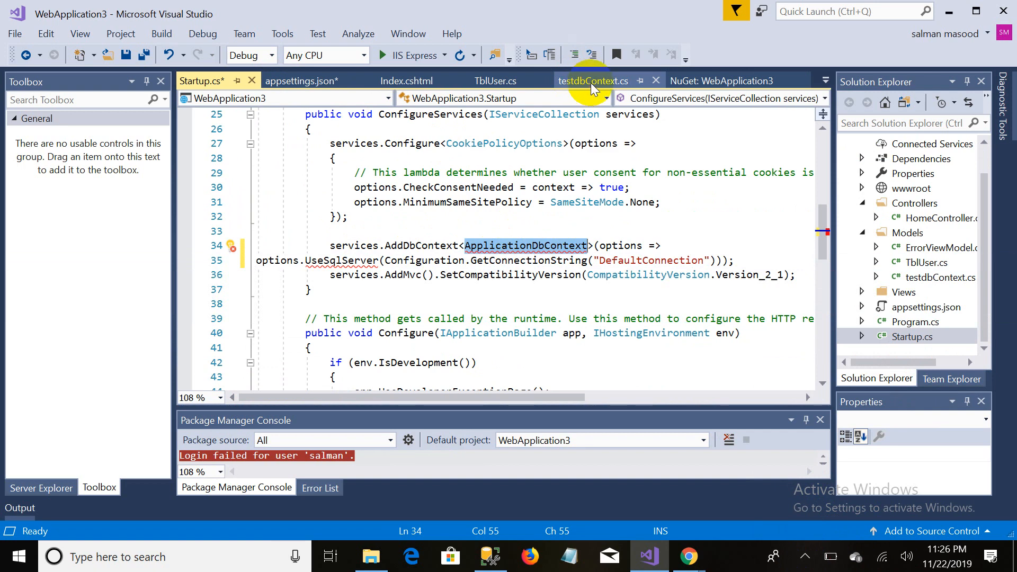
left_click(593, 80)
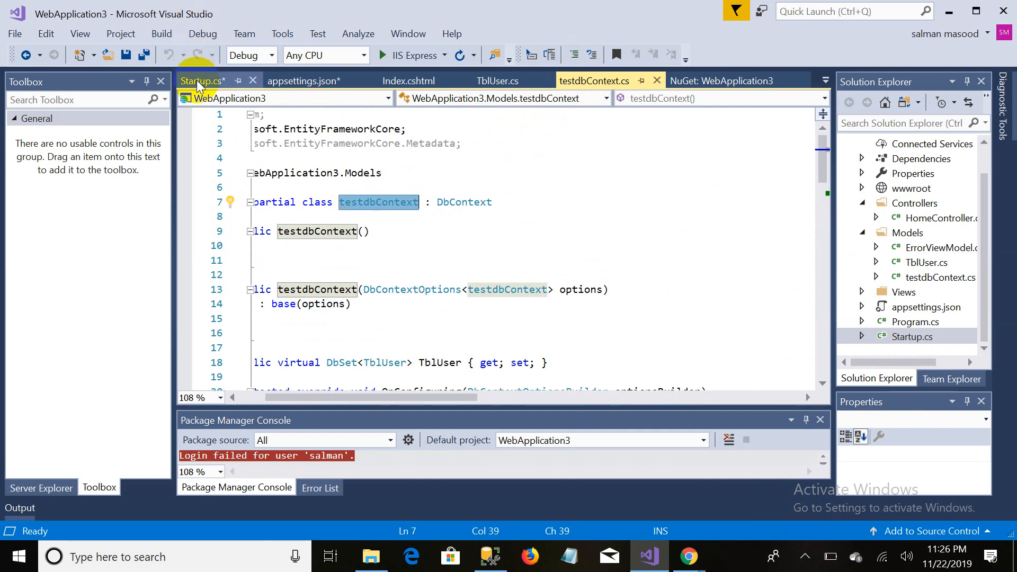
left_click(202, 81)
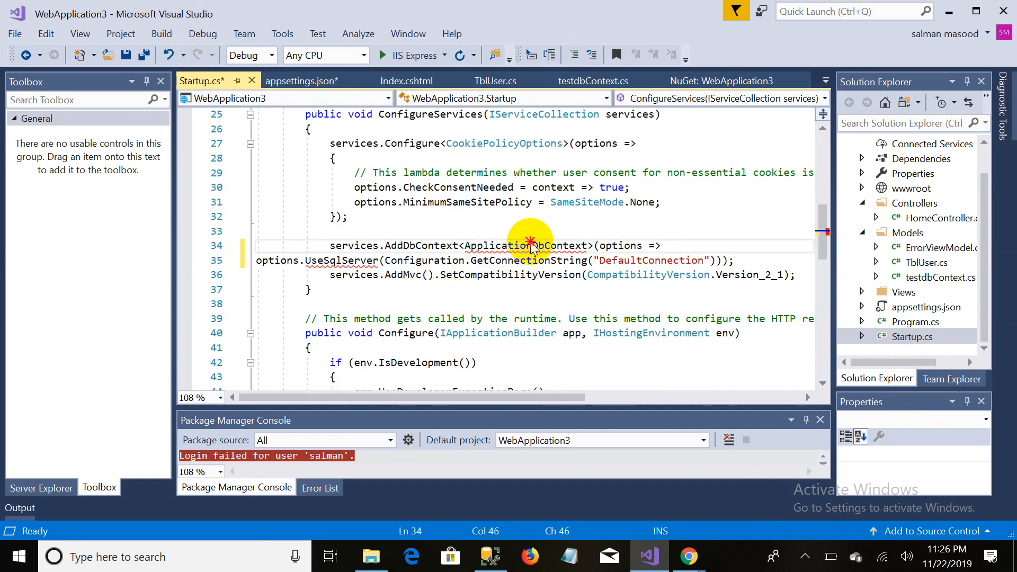
type("testdbContext")
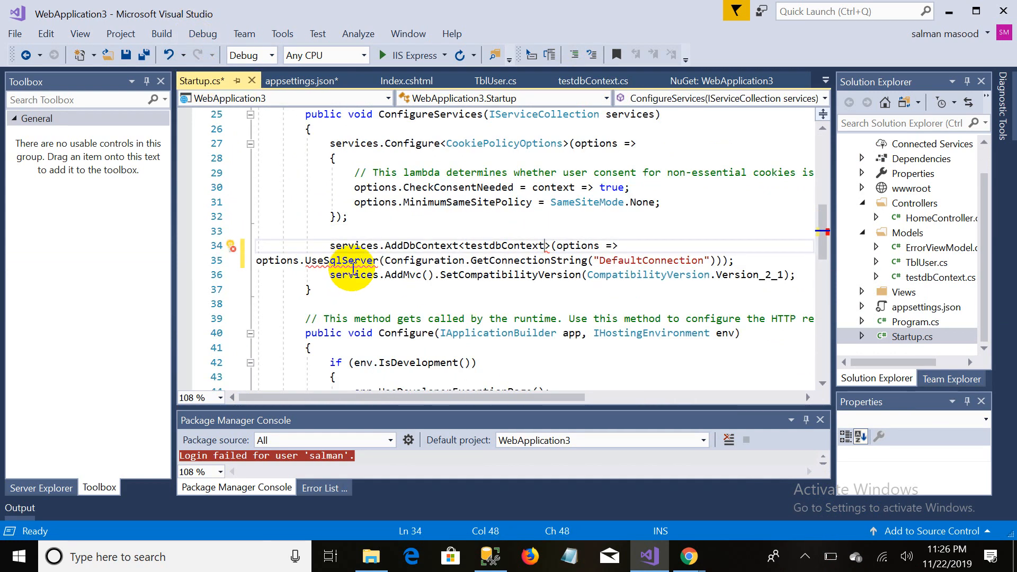
mouse_move(511, 245)
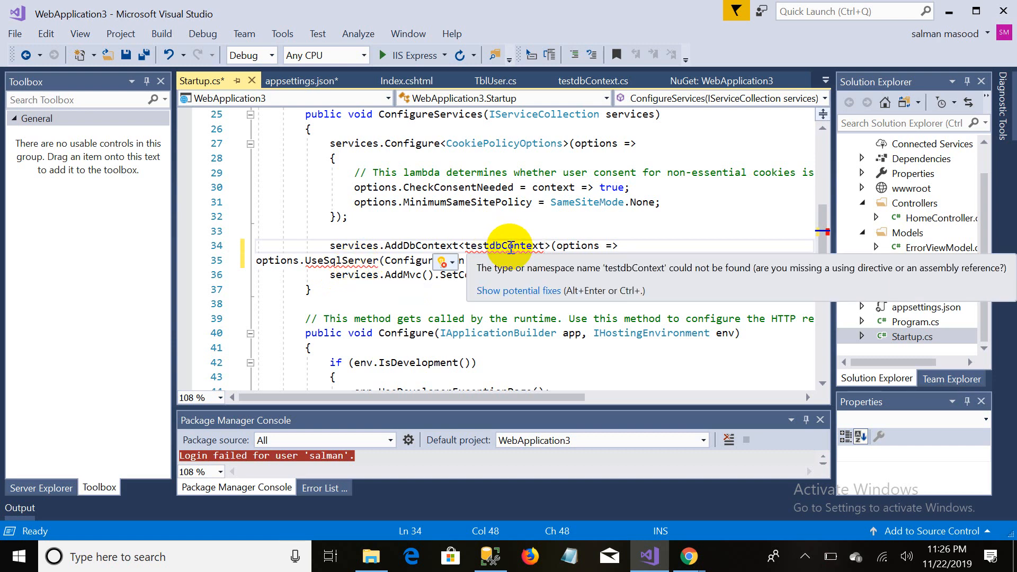
left_click(444, 263)
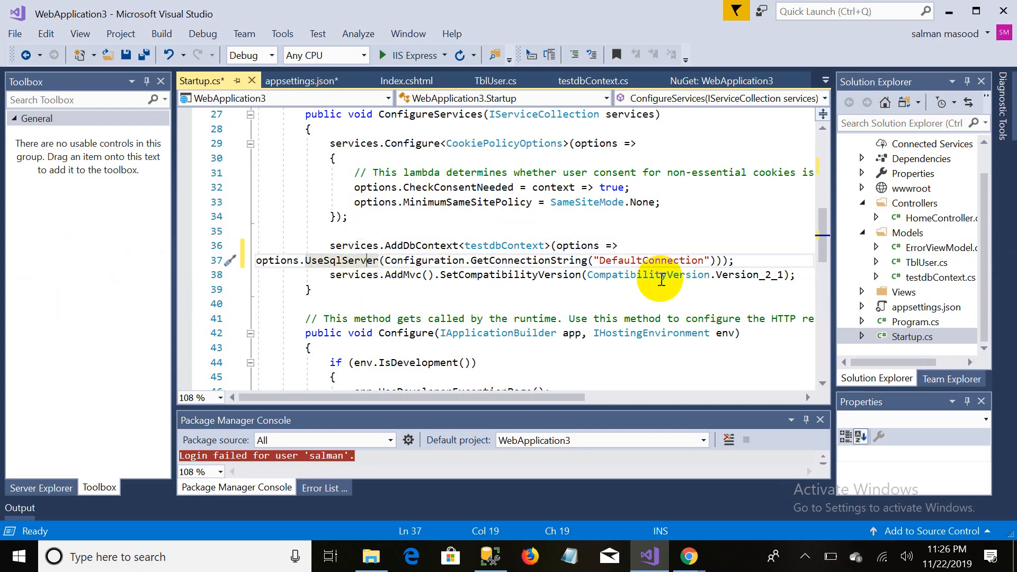
Read the connection string with Configuration.GetConnectionString("DbConnection").
double_click(649, 260)
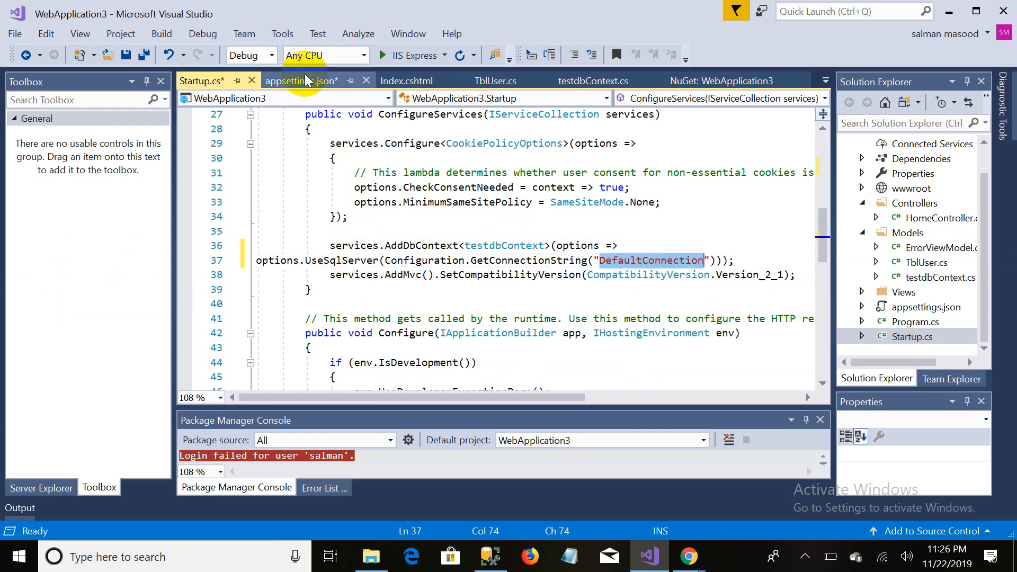
left_click(301, 80)
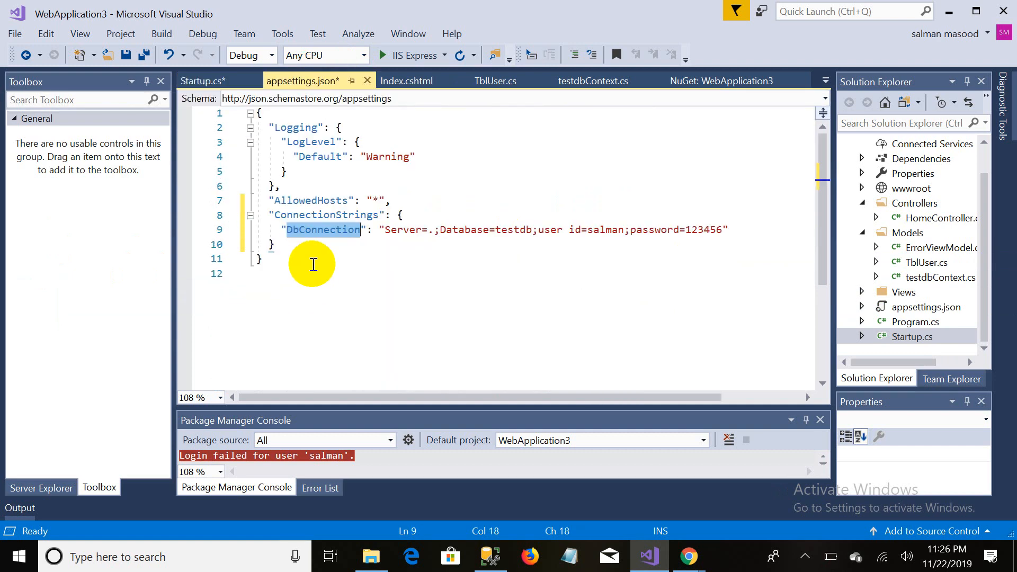
left_click(202, 80)
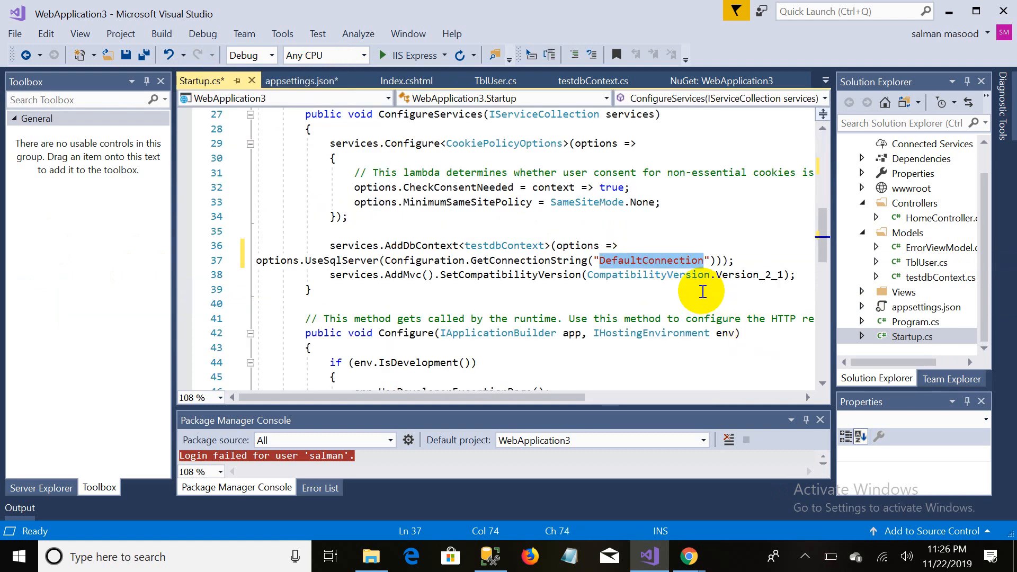
type("DbConnection")
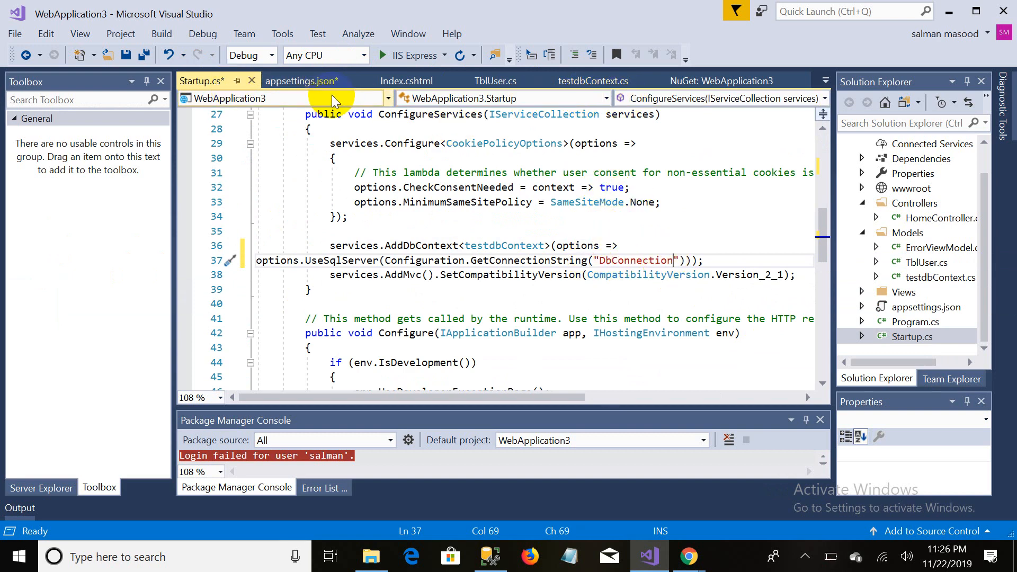
Save all files and start building WebApplication3.
left_click(443, 55)
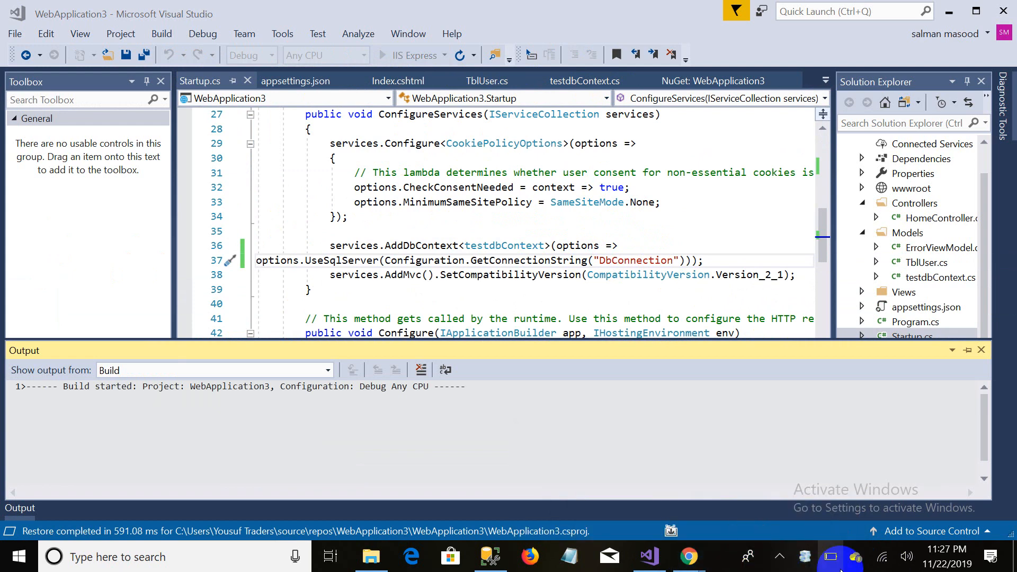
mouse_move(805, 556)
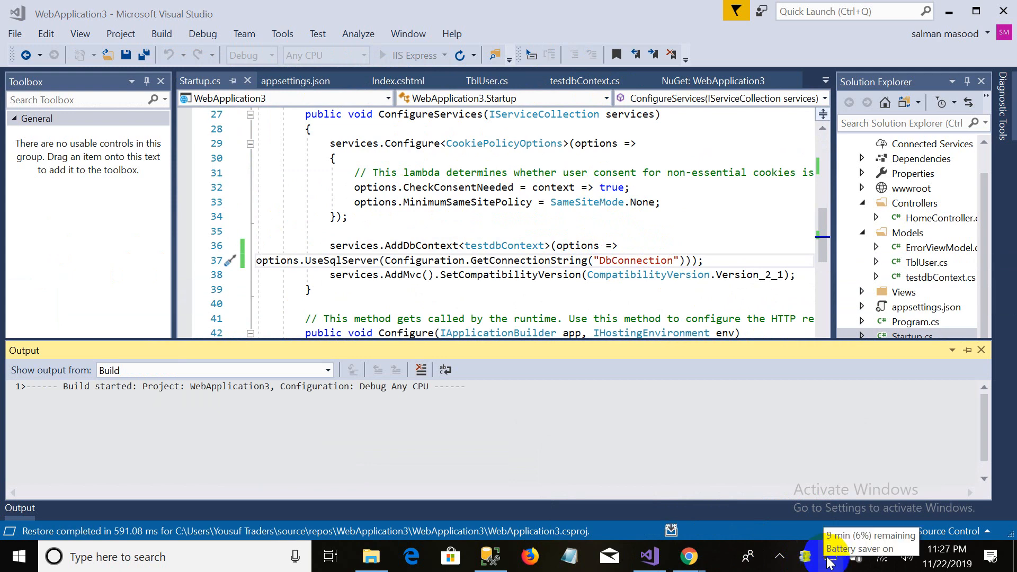